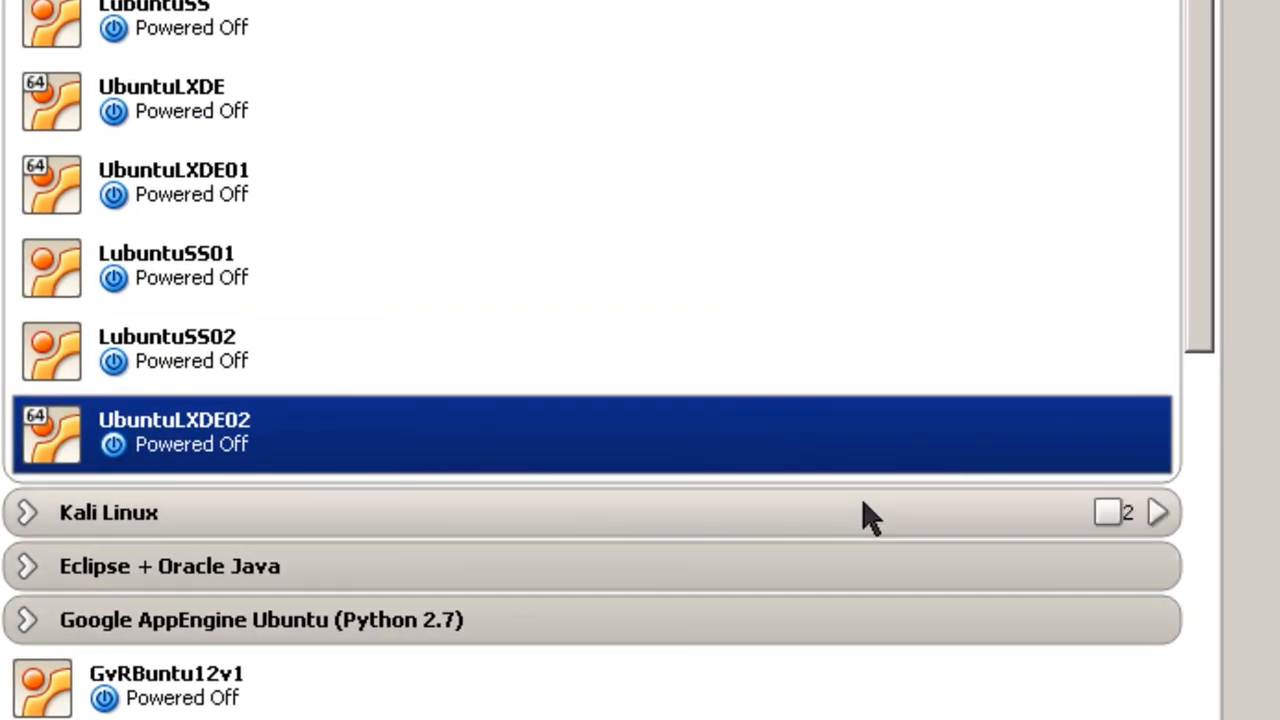
pyautogui.moveTo(870, 515)
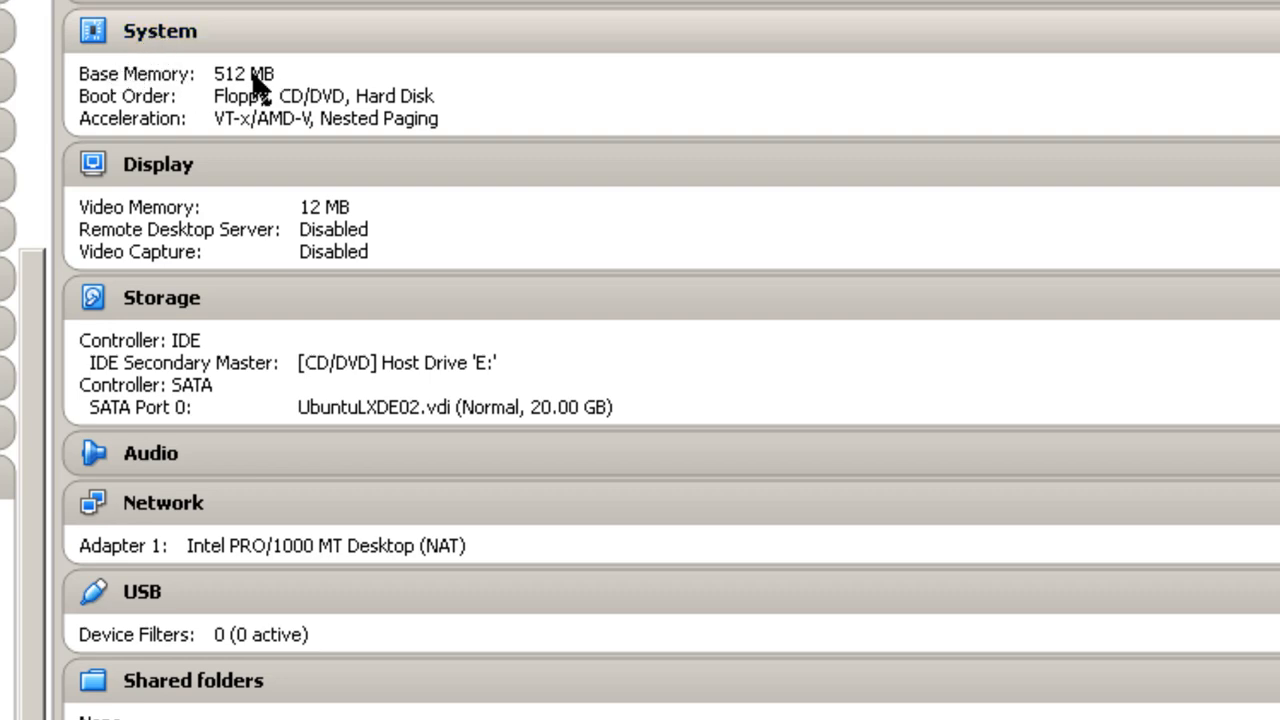
pyautogui.moveTo(20, 430)
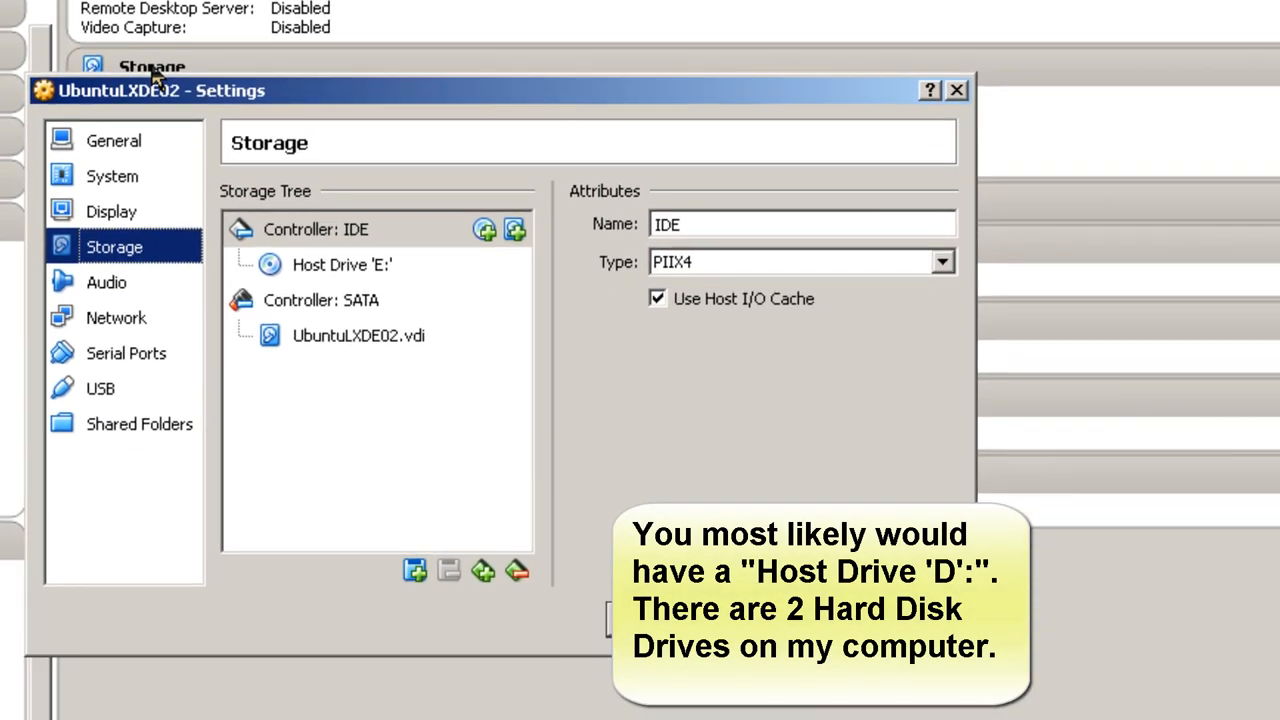
# Close UbuntuLXDE02's storage settings after reviewing its 20 GB disk and host optical drive.
pyautogui.click(342, 264)
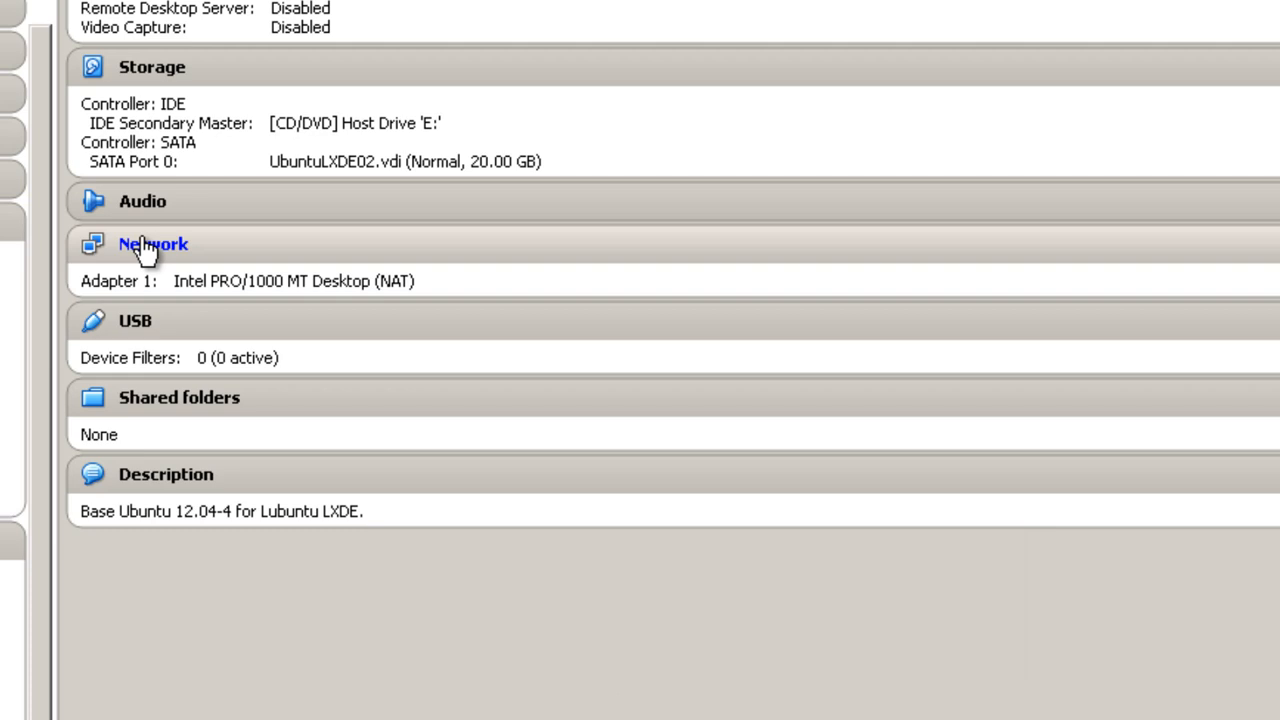
# Change UbuntuLXDE02's network adapter from NAT to Bridged Adapter and save.
pyautogui.click(152, 244)
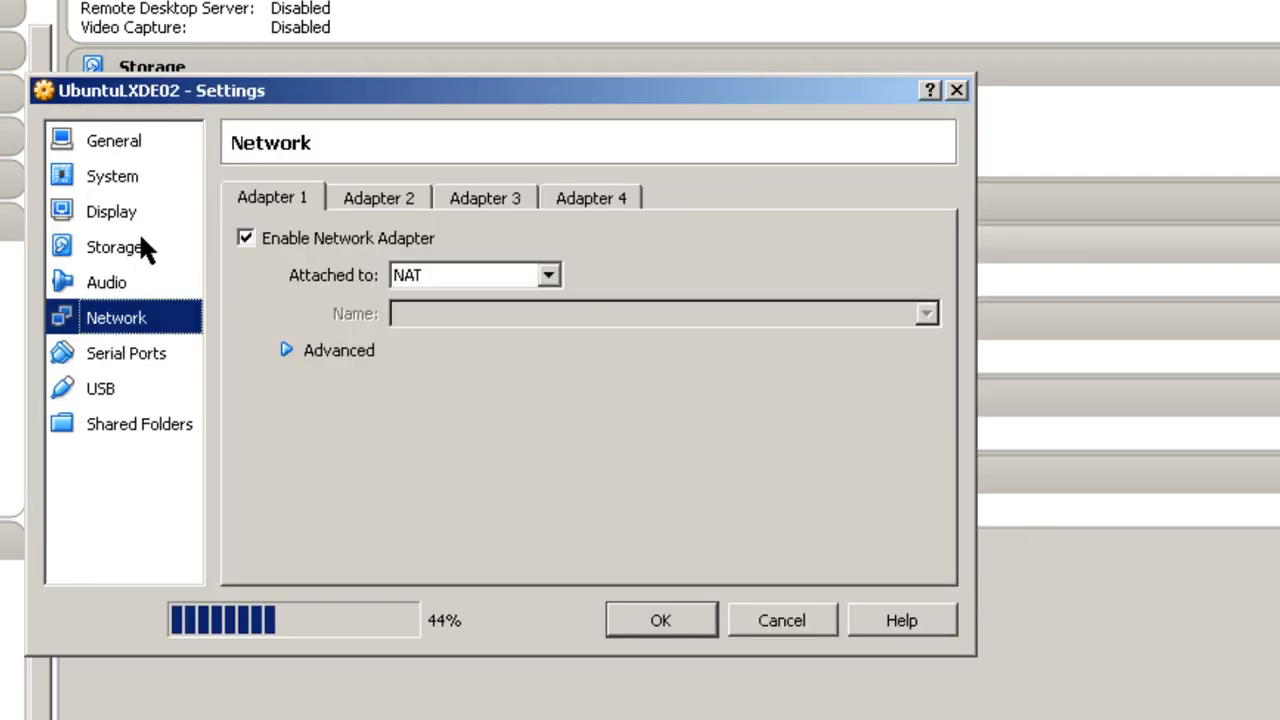
pyautogui.moveTo(550, 277)
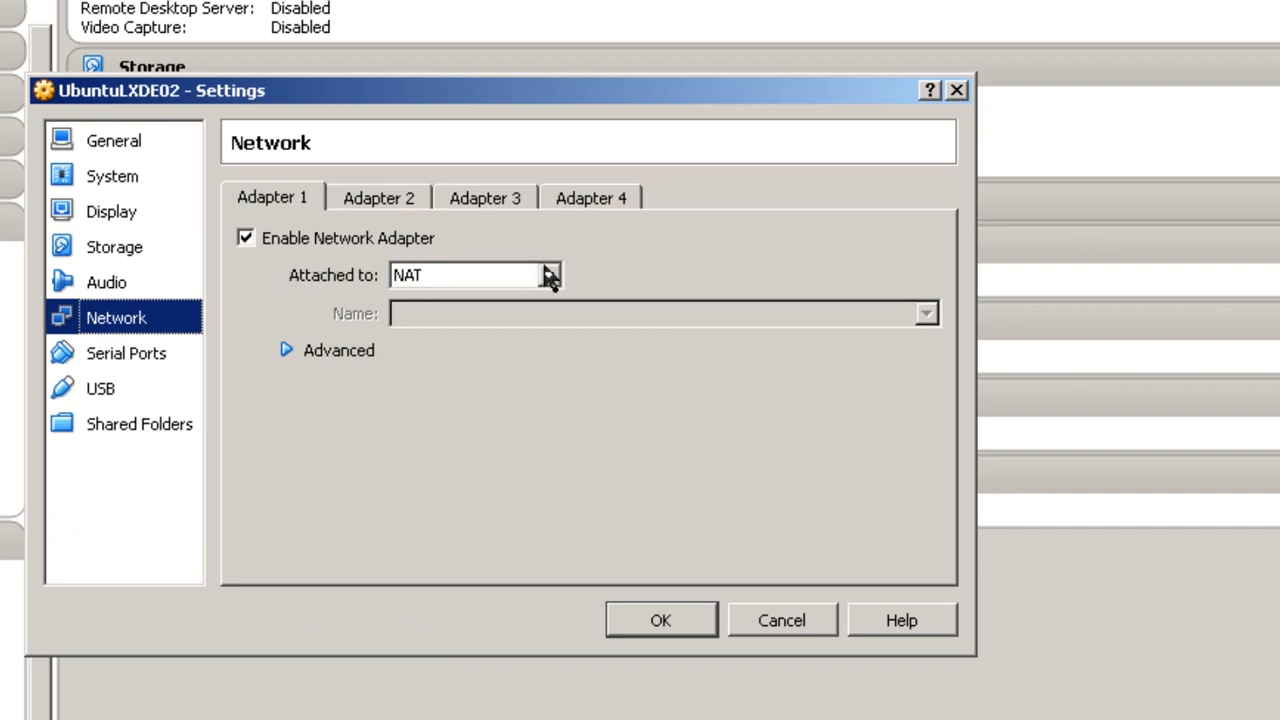
pyautogui.click(549, 275)
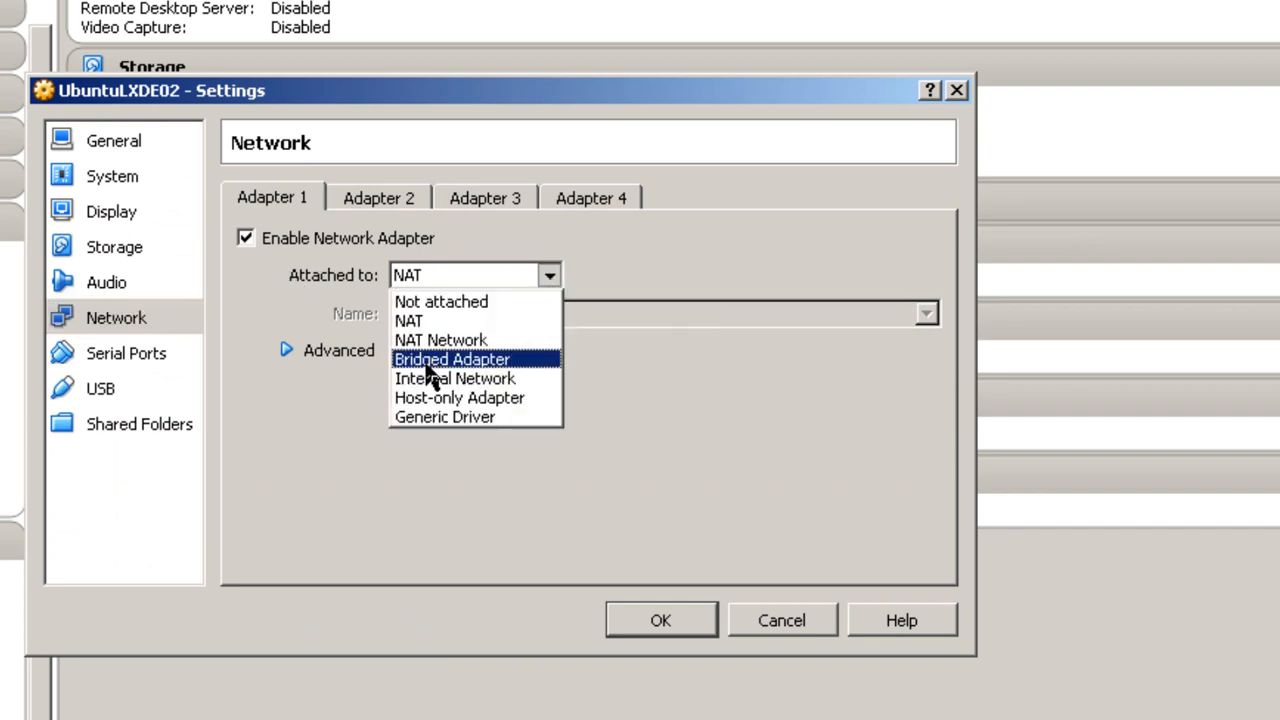
pyautogui.click(451, 359)
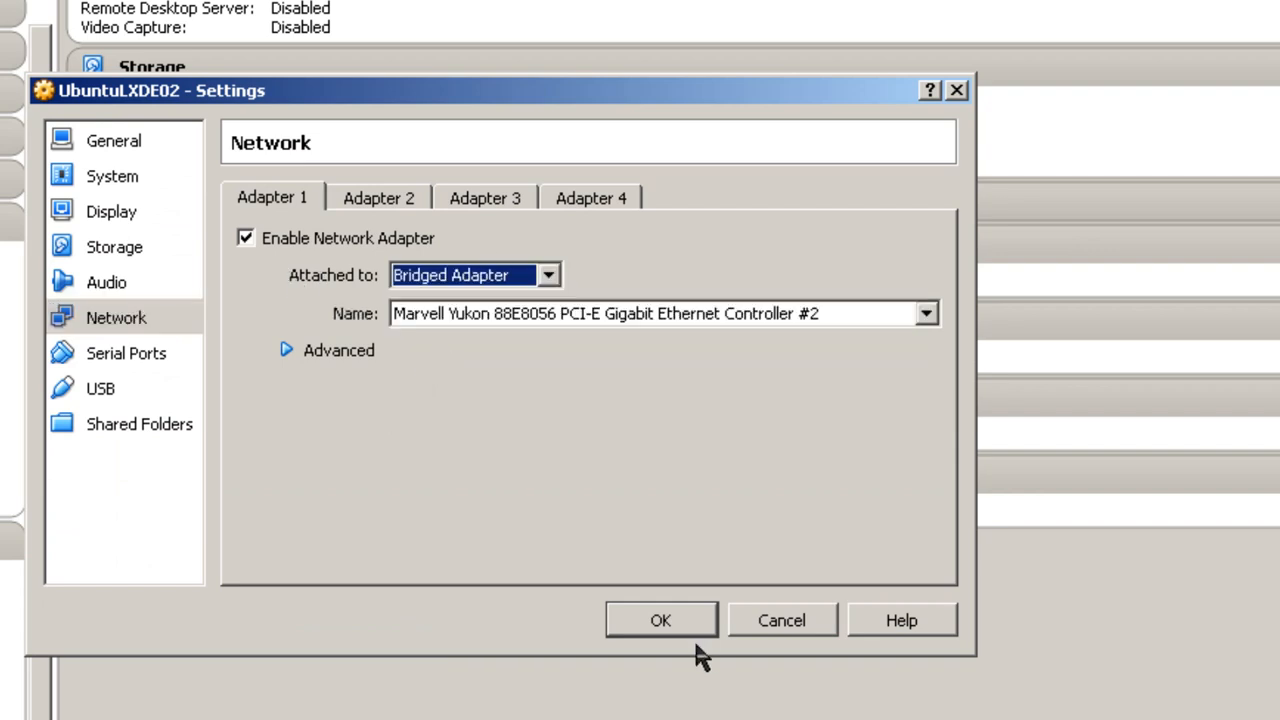
pyautogui.click(660, 620)
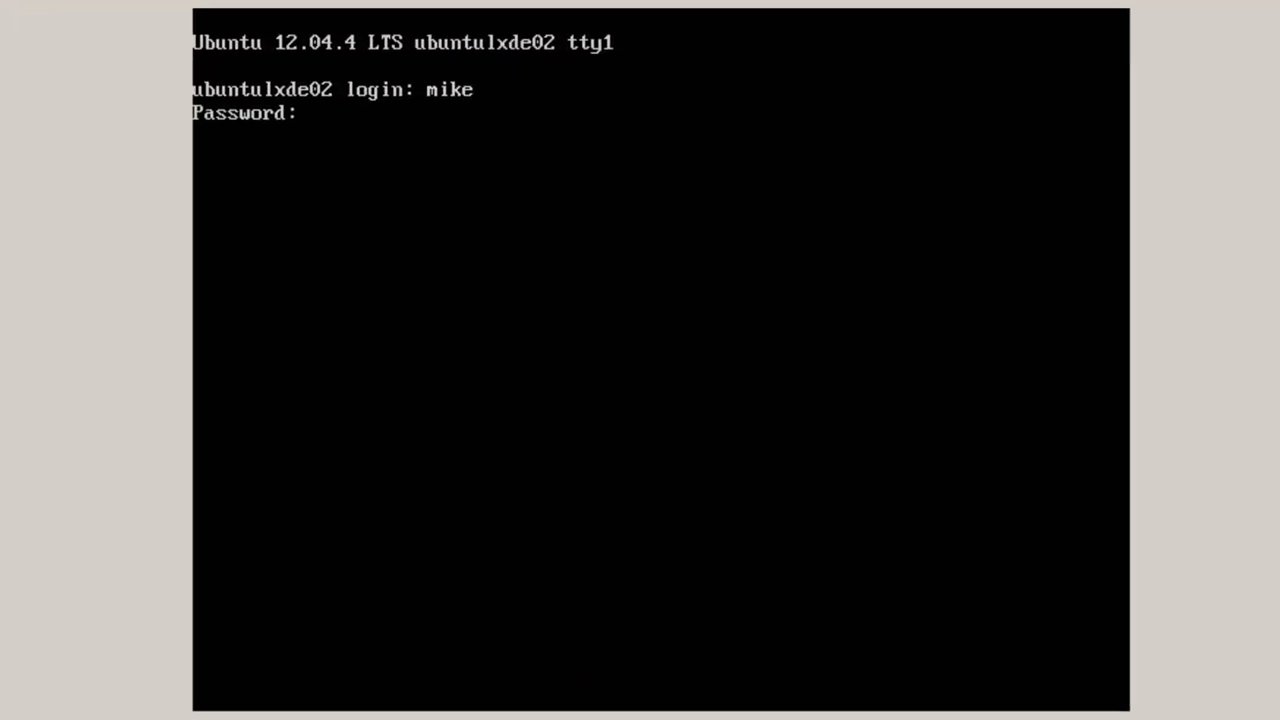
# Log in and enter sudo apt-get update && sudo apt-get -y upgrade && sudo apt-get -y install dkms.
pyautogui.press('Return')
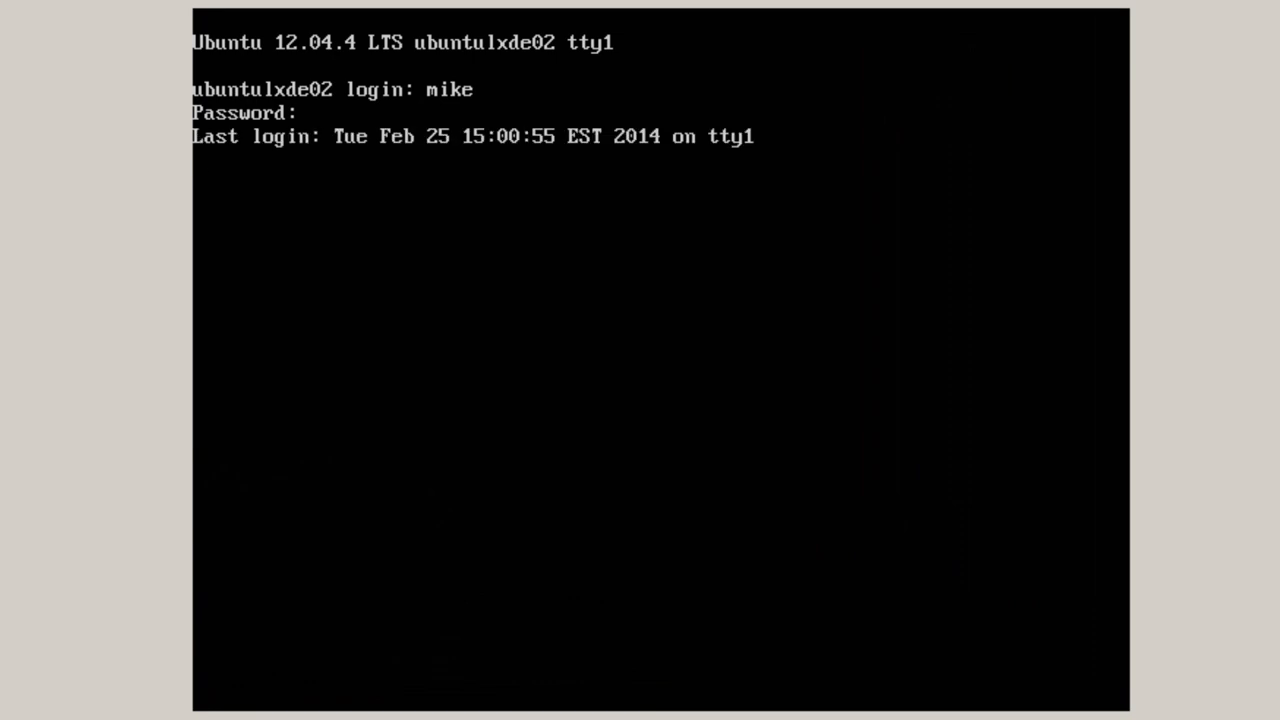
pyautogui.press('Return')
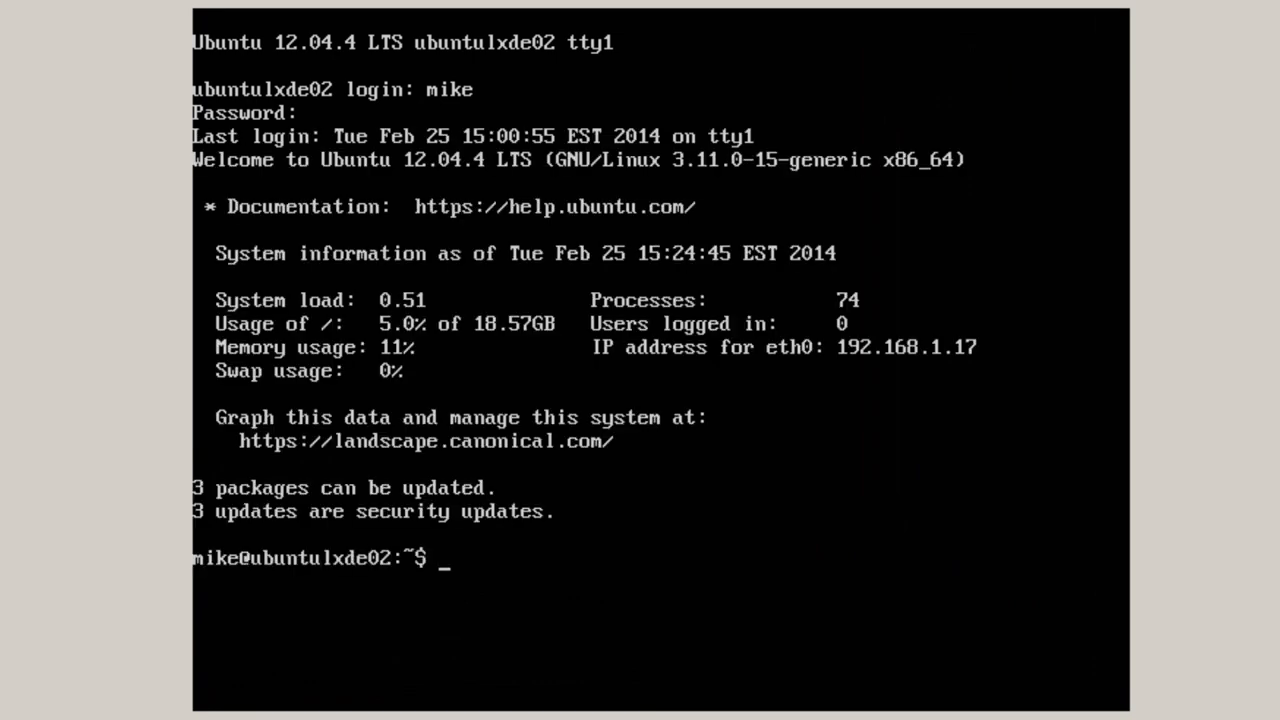
pyautogui.write('sudo apt-')
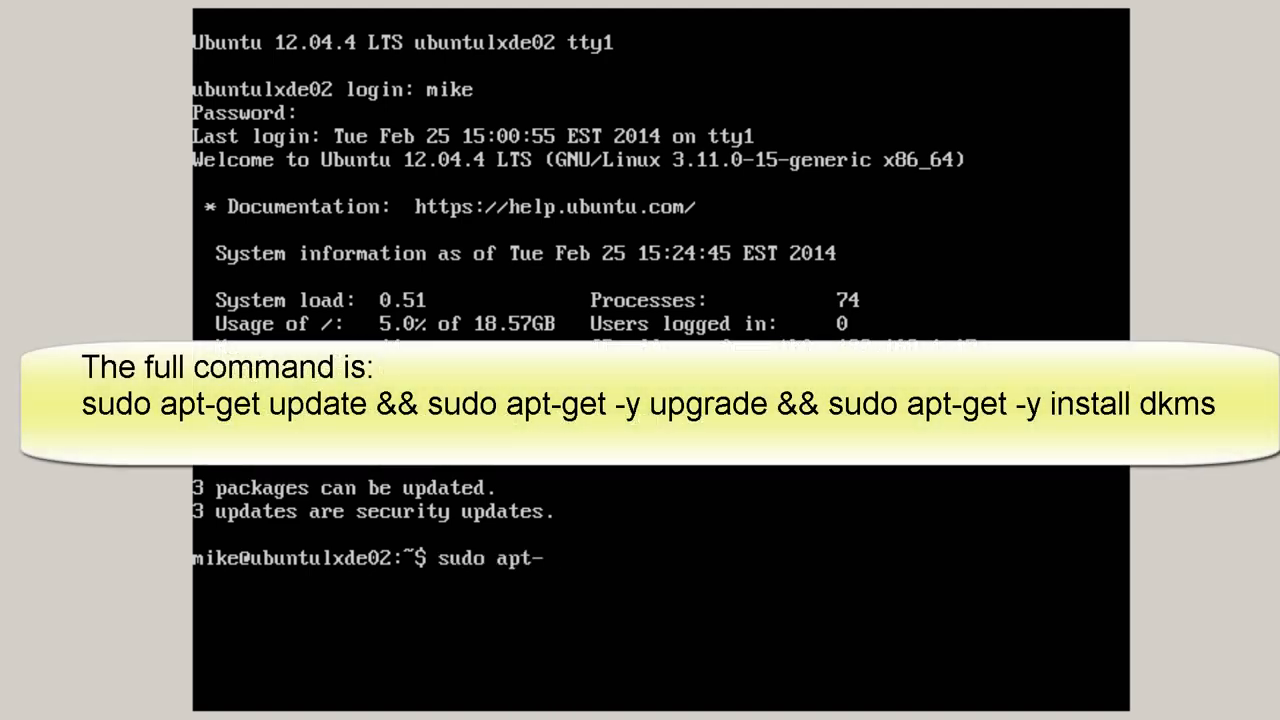
pyautogui.write('get update')
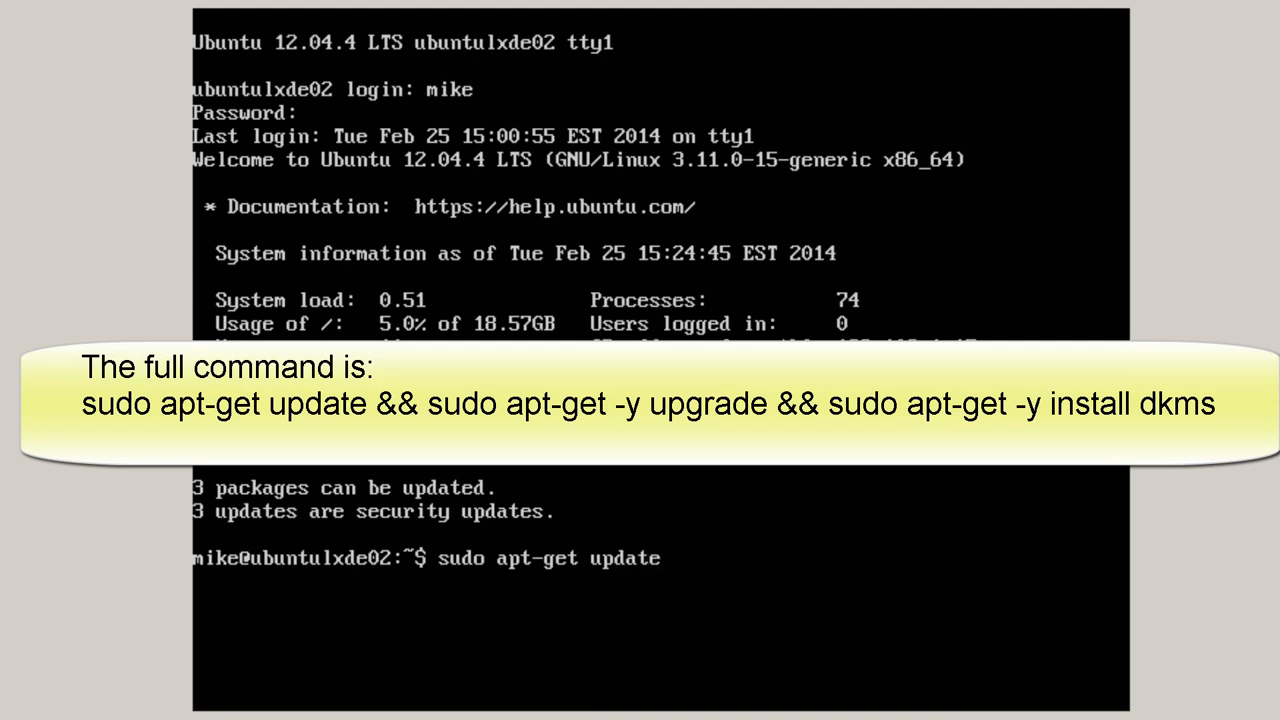
pyautogui.write('&& s')
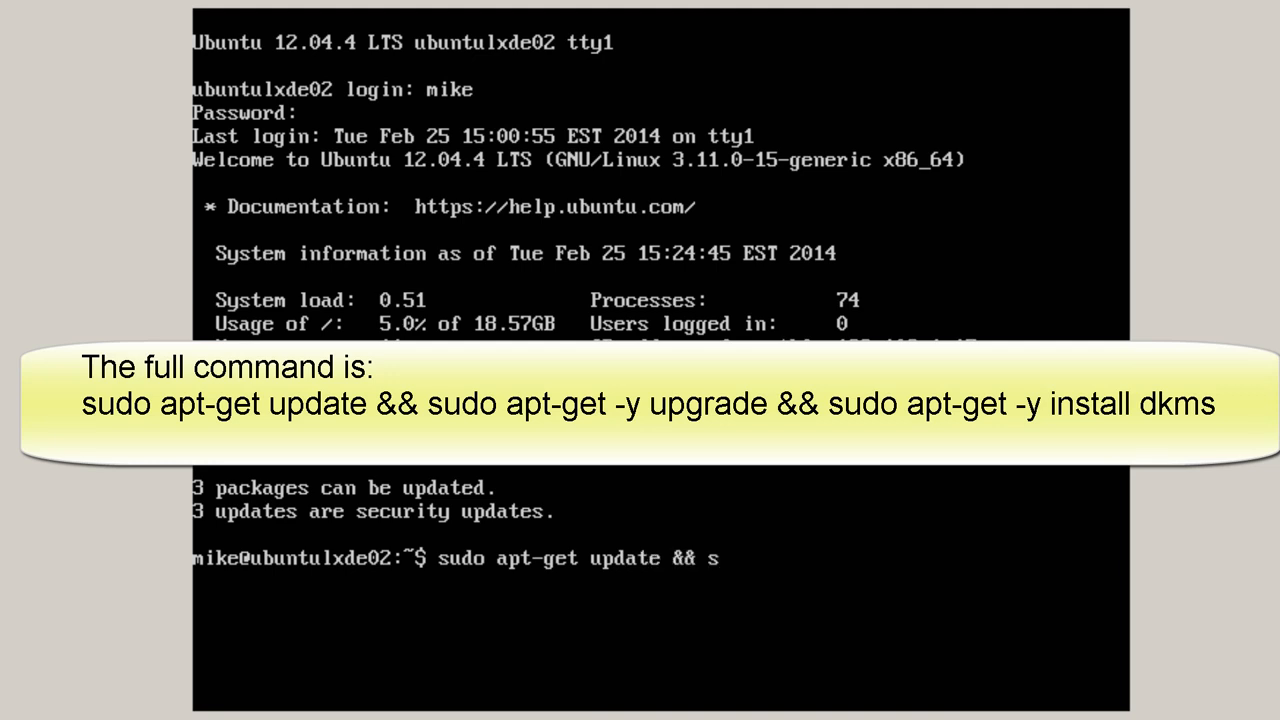
pyautogui.write('udo')
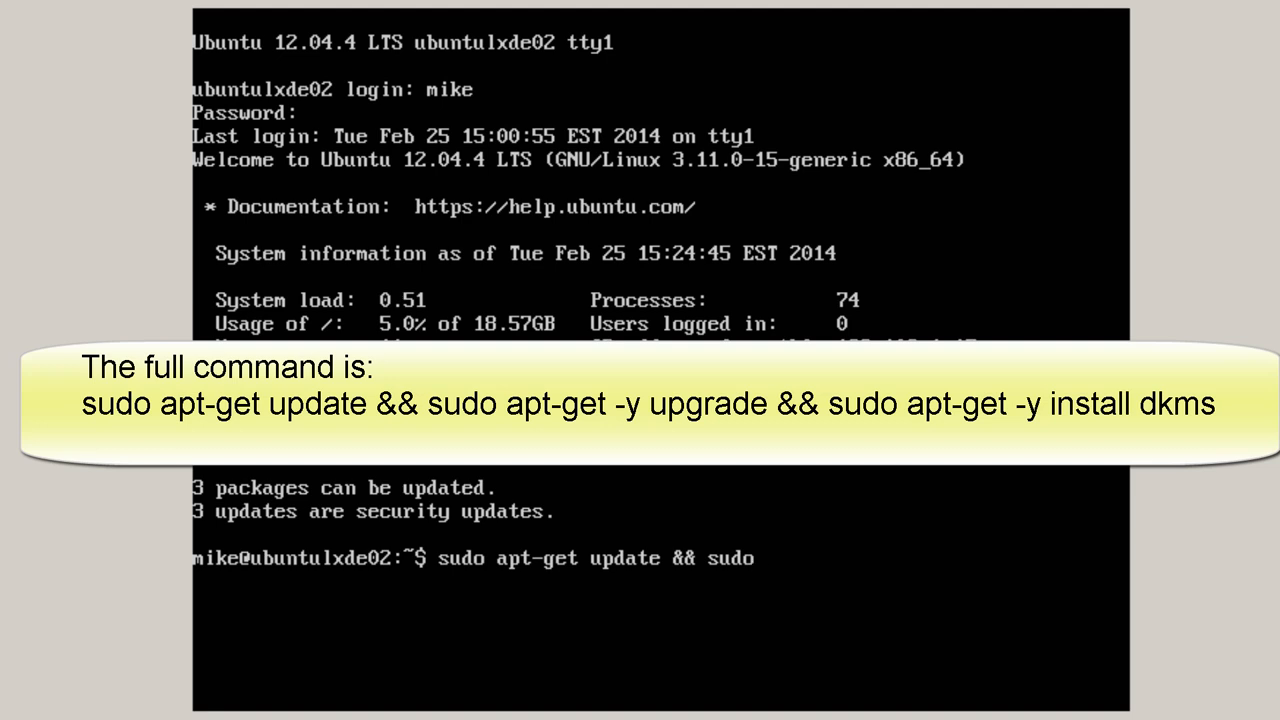
pyautogui.write('apt-get')
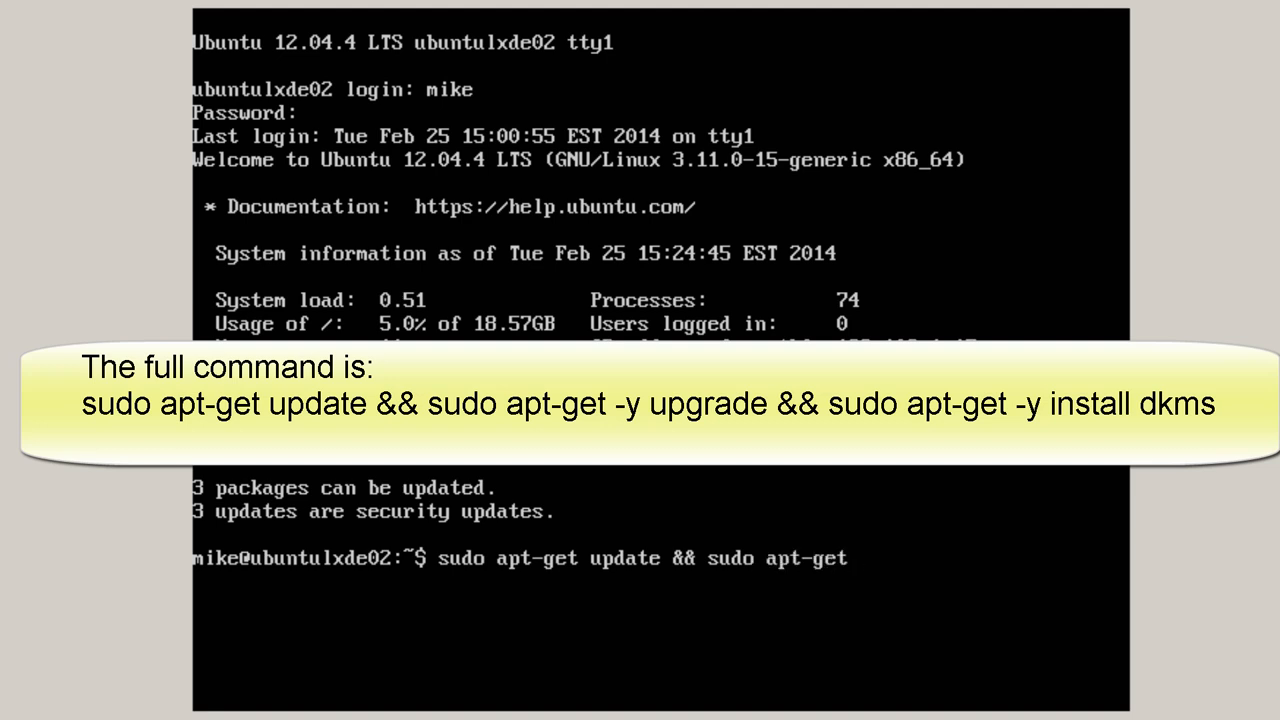
pyautogui.write('-y upgra')
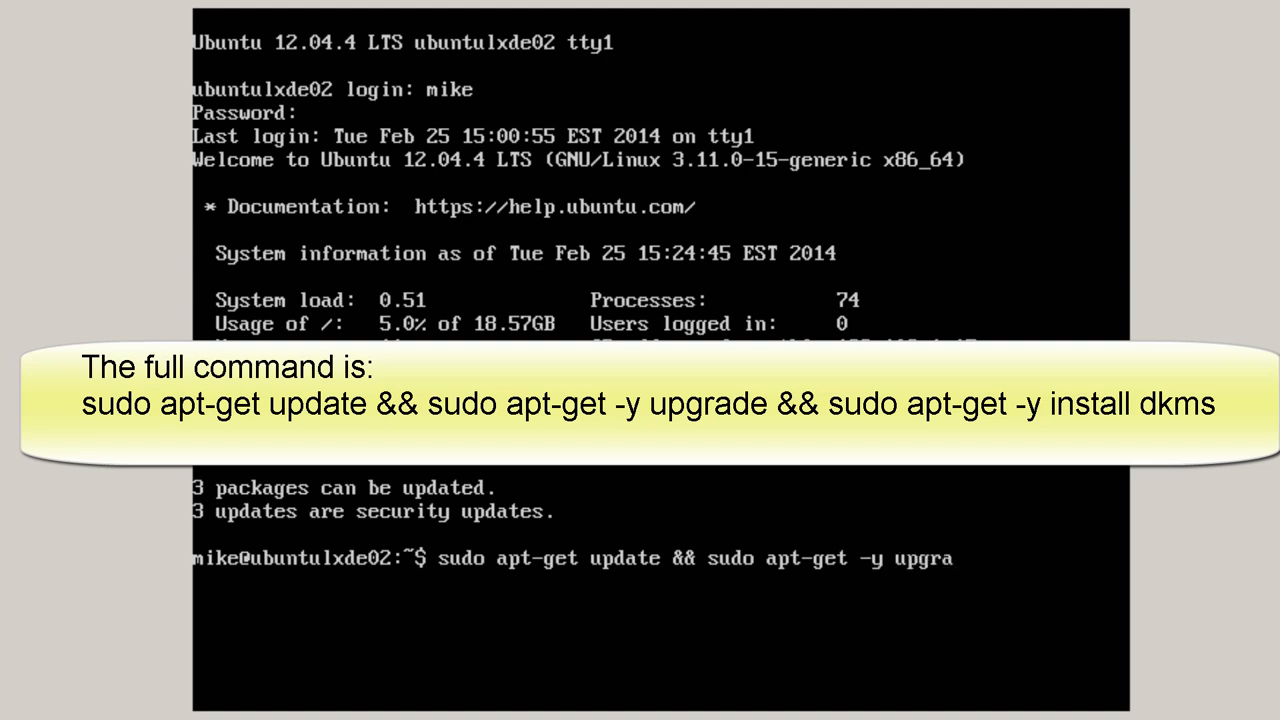
pyautogui.write('de')
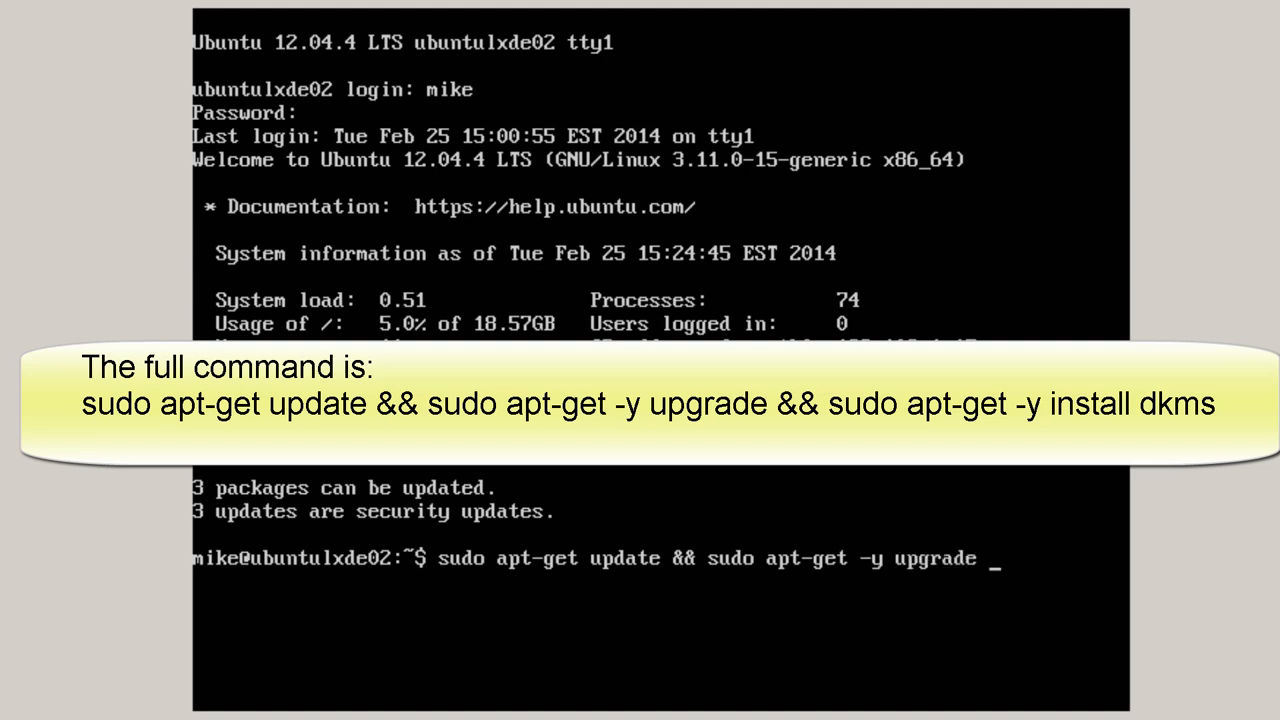
pyautogui.write('&& sudo')
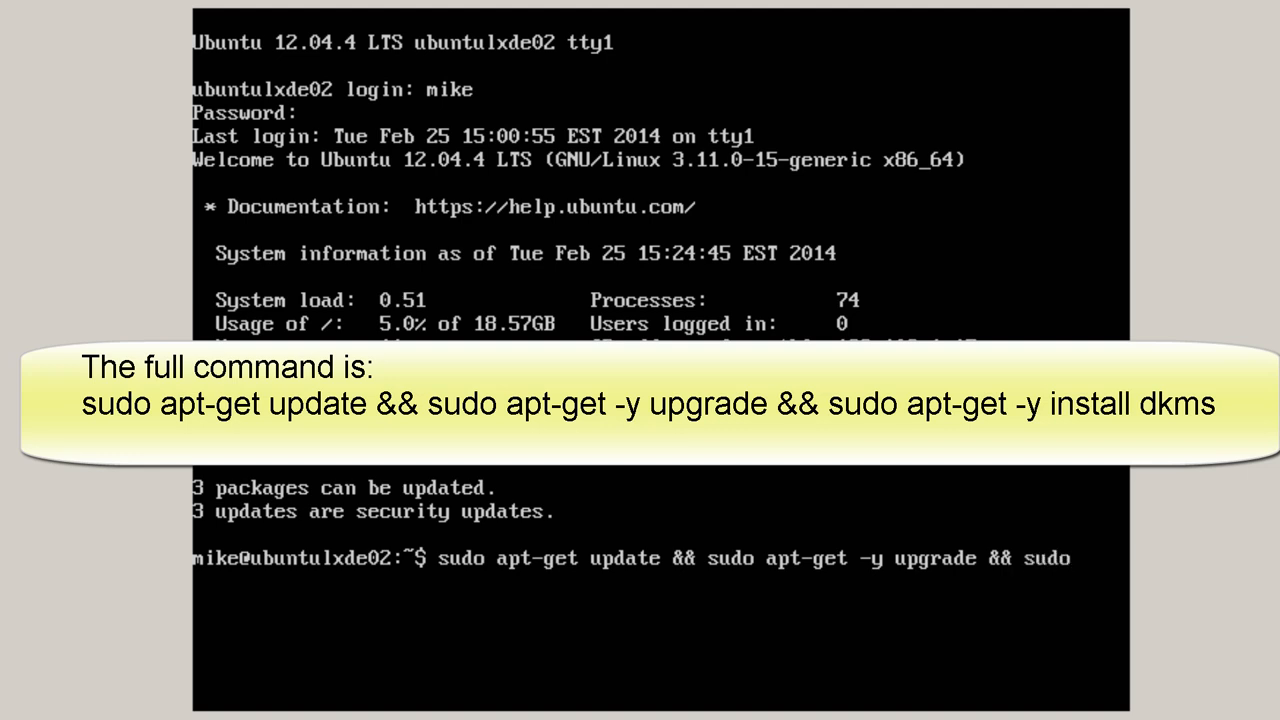
pyautogui.write('apt-get')
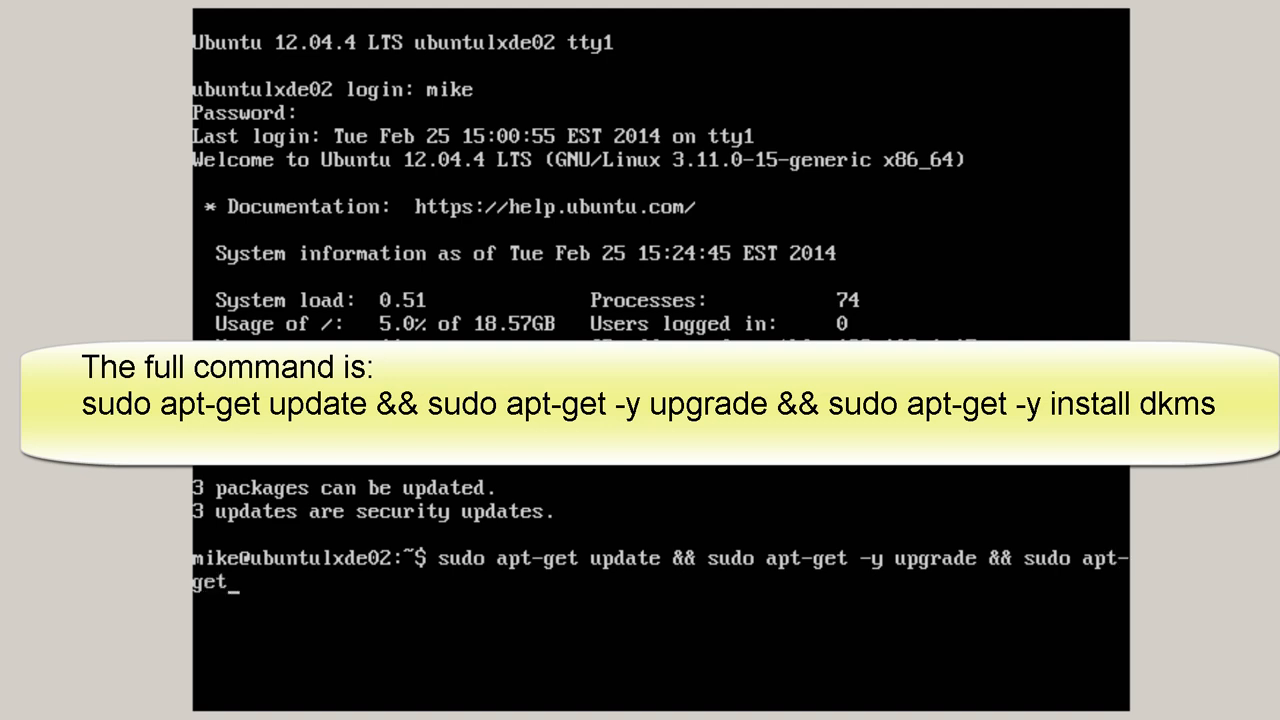
pyautogui.write('-')
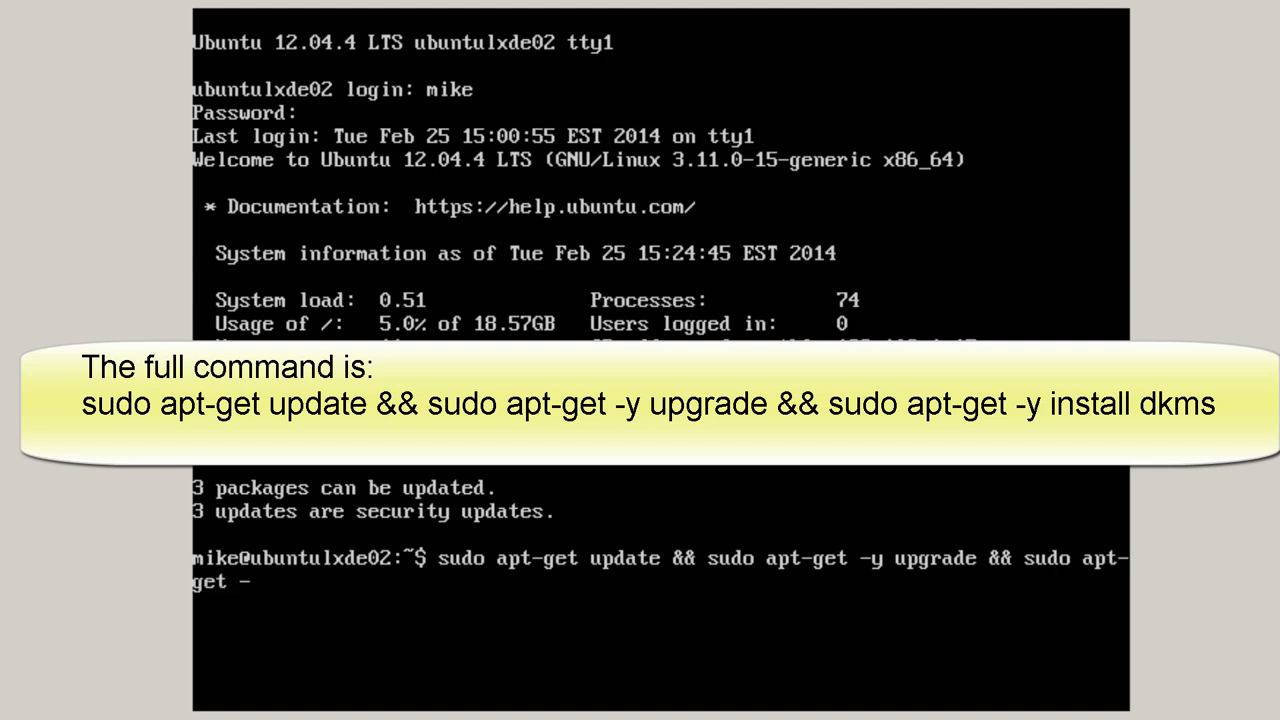
pyautogui.write('y install')
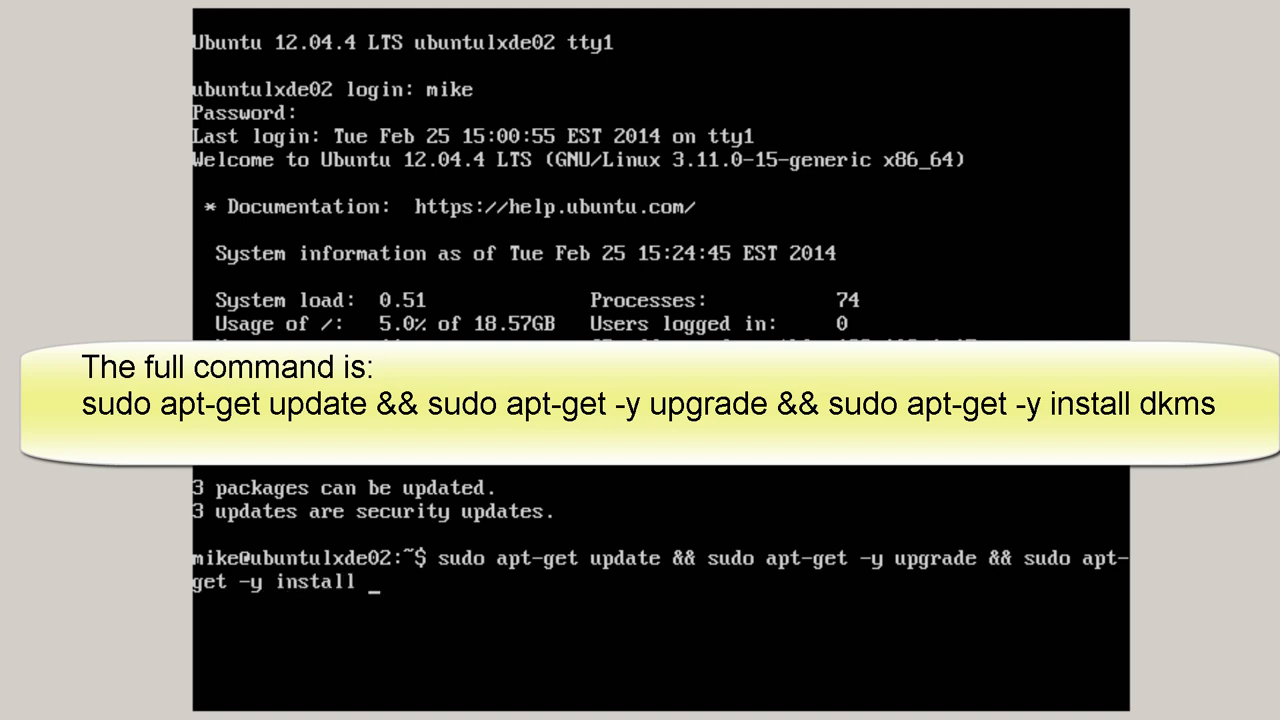
pyautogui.write('dkms')
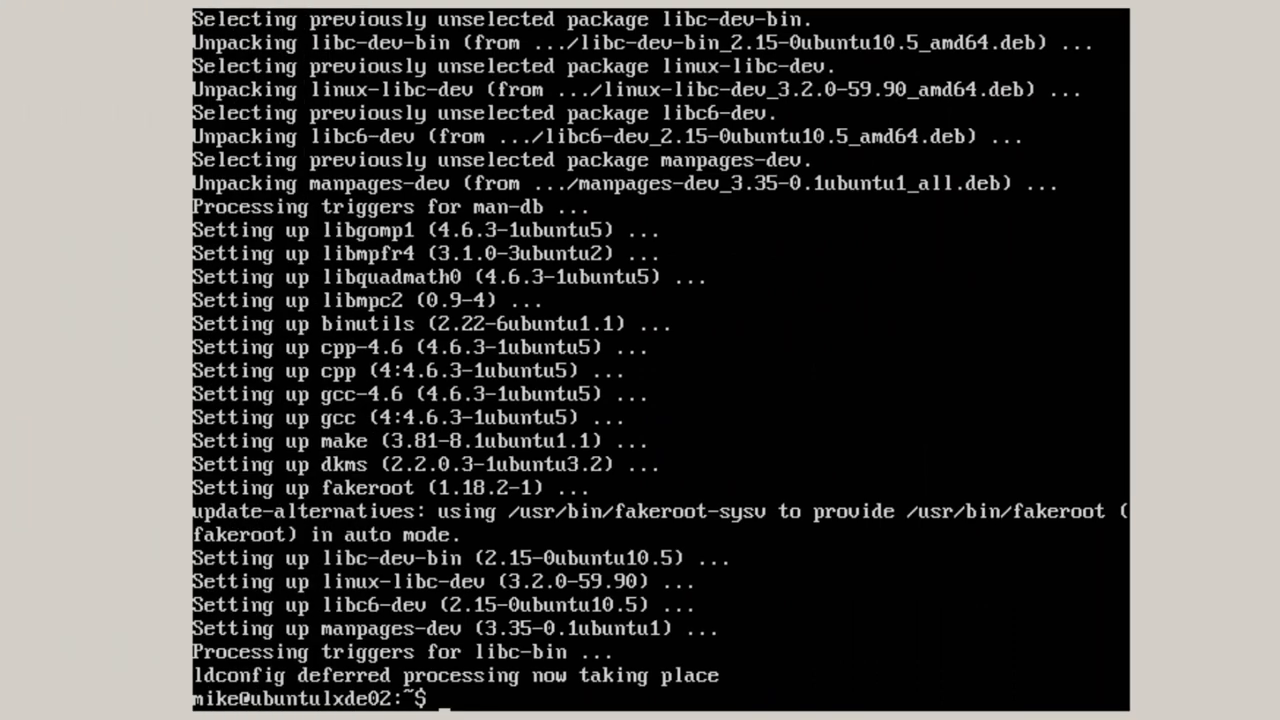
# Launch the software-selection tool with sudo tasksel.
pyautogui.write('sudo')
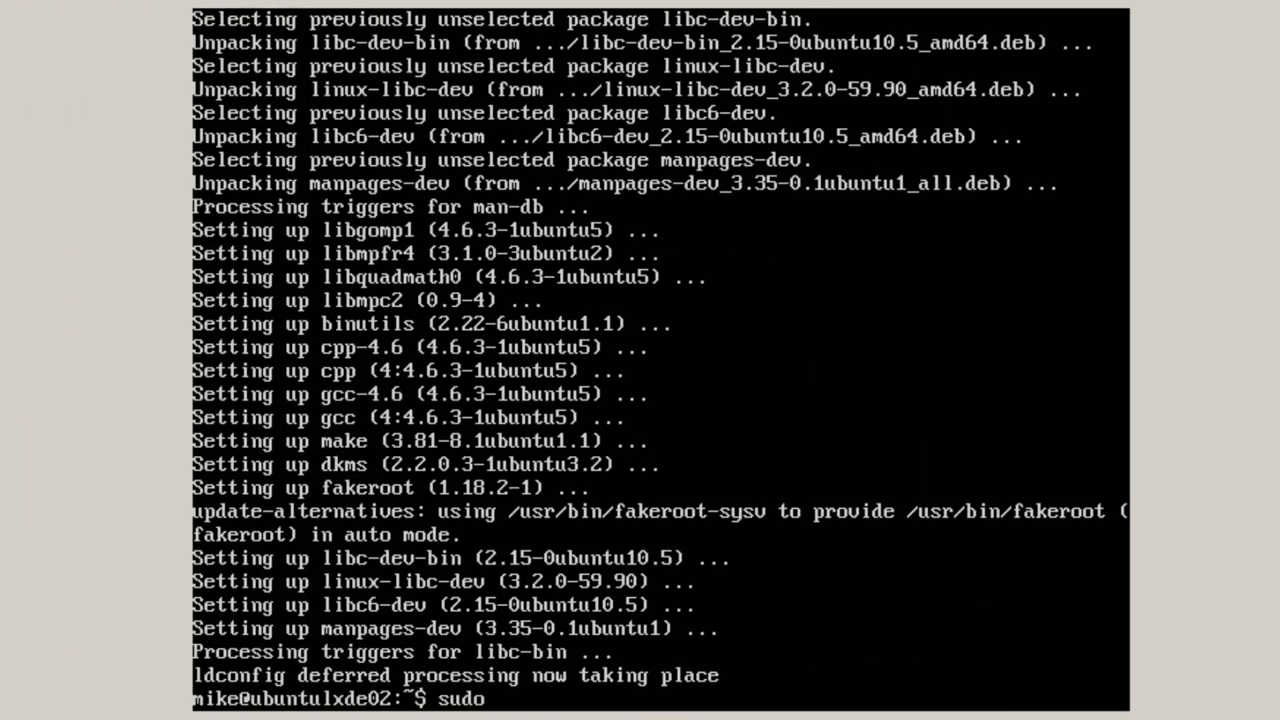
pyautogui.write('task')
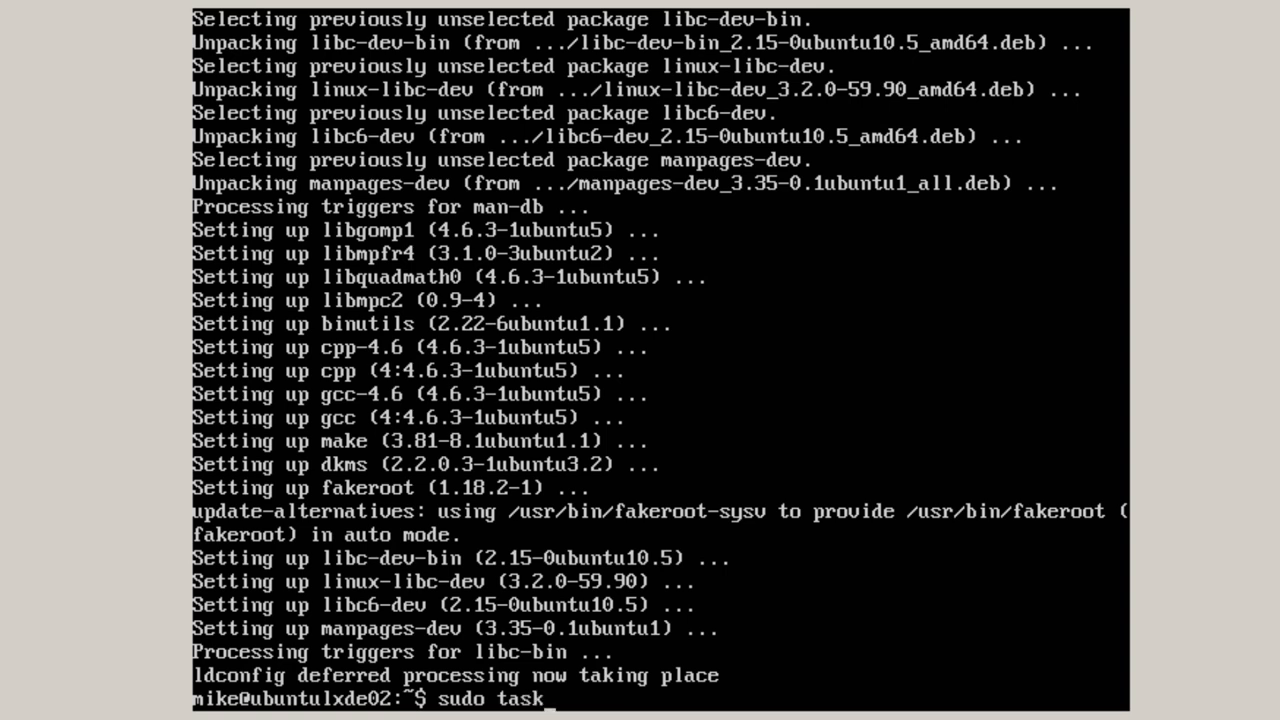
pyautogui.write('s')
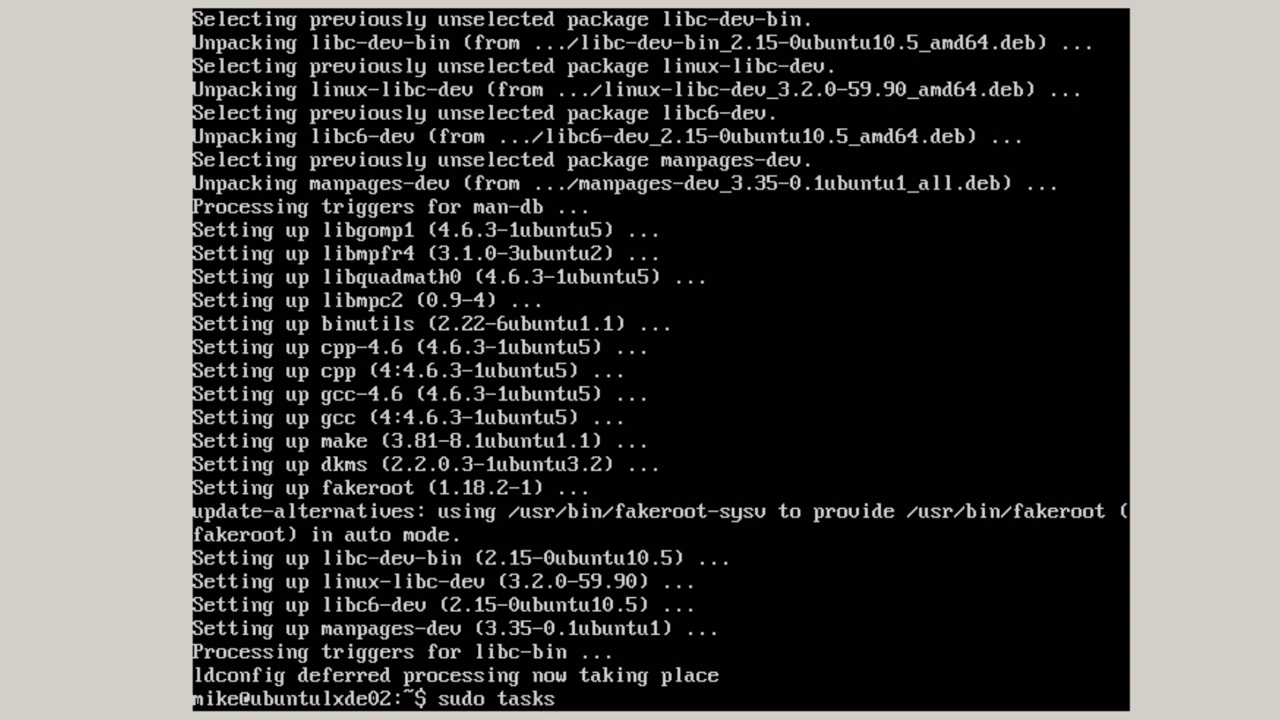
pyautogui.write('el')
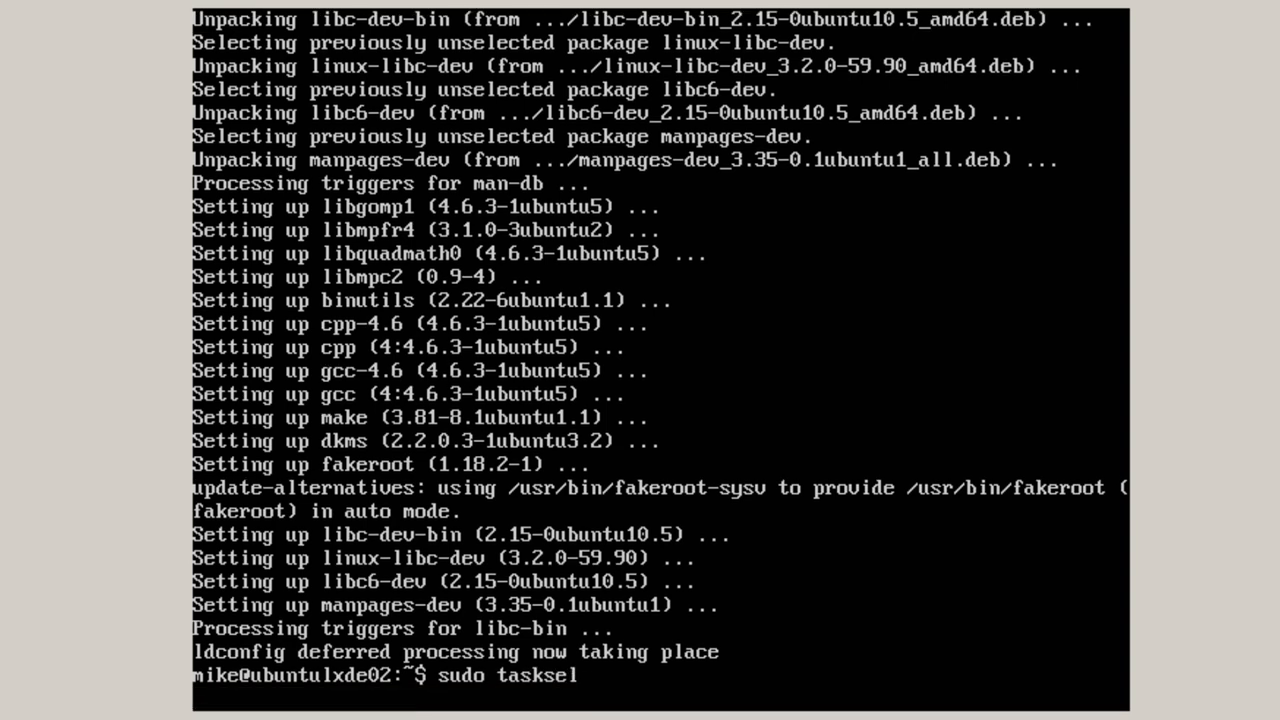
pyautogui.press('Return')
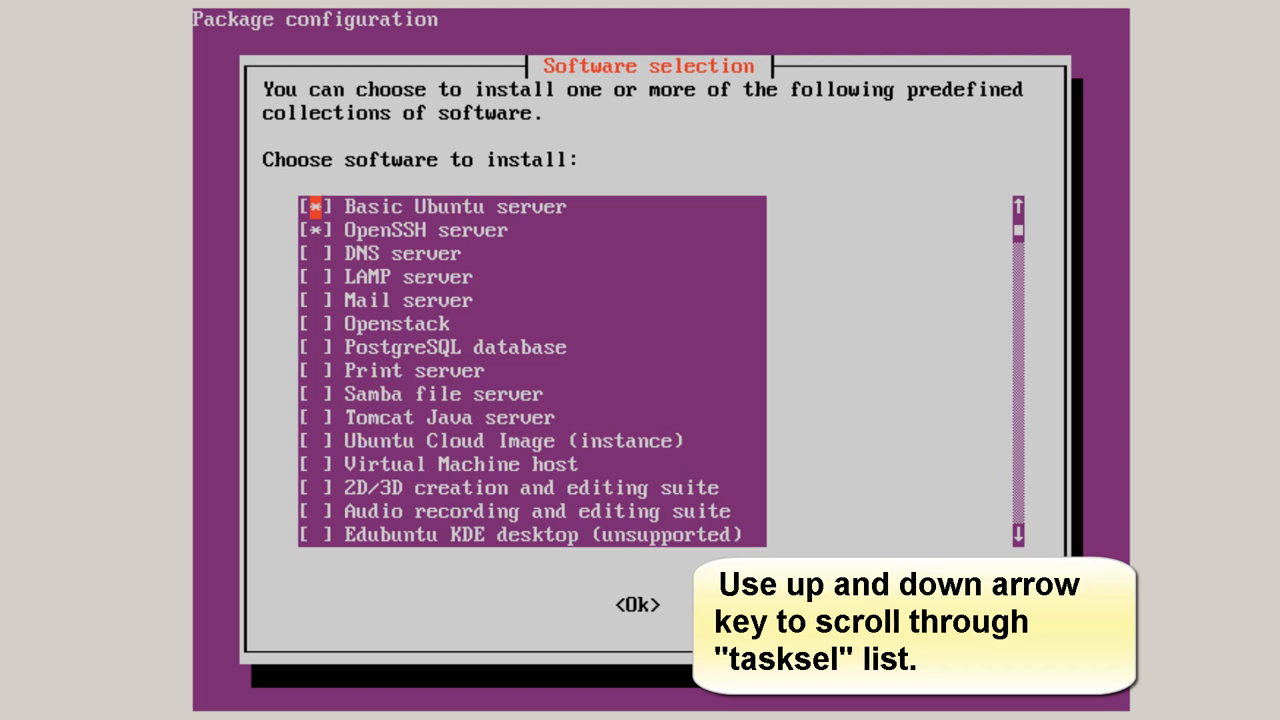
# Mark Lubuntu minimal installation in the tasksel list and confirm the selection.
pyautogui.press('Down')
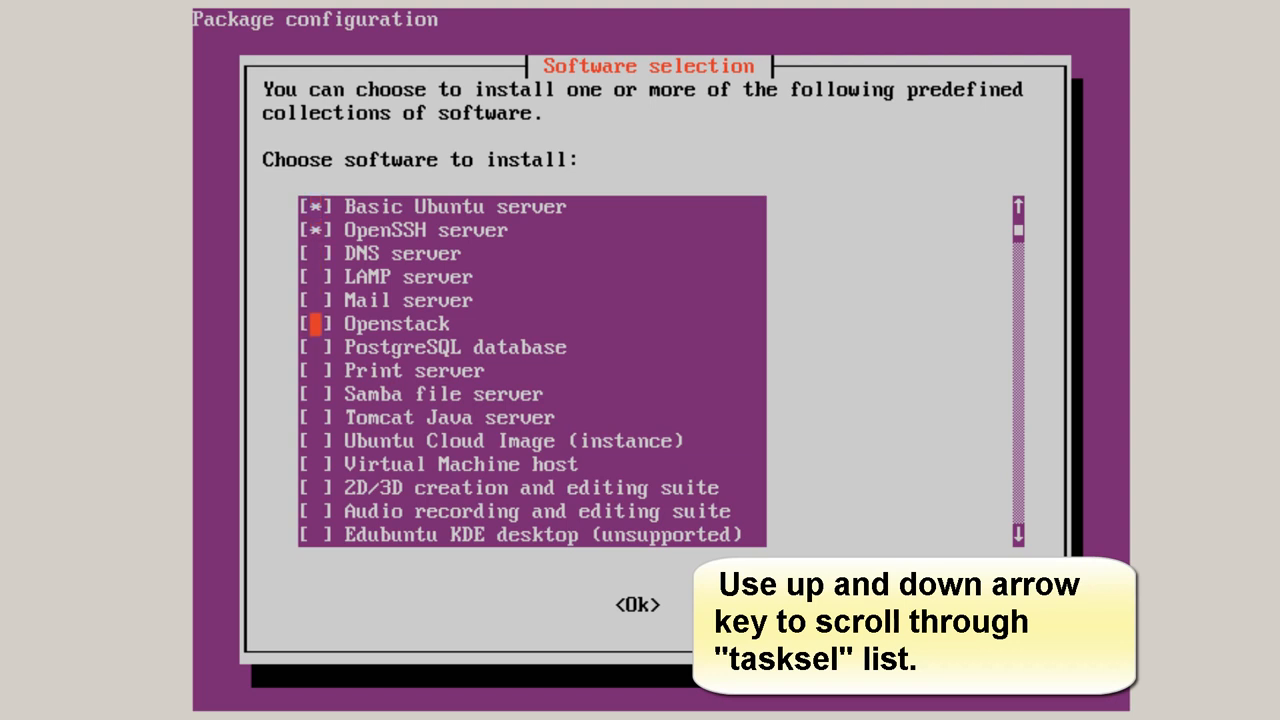
pyautogui.press('Down')
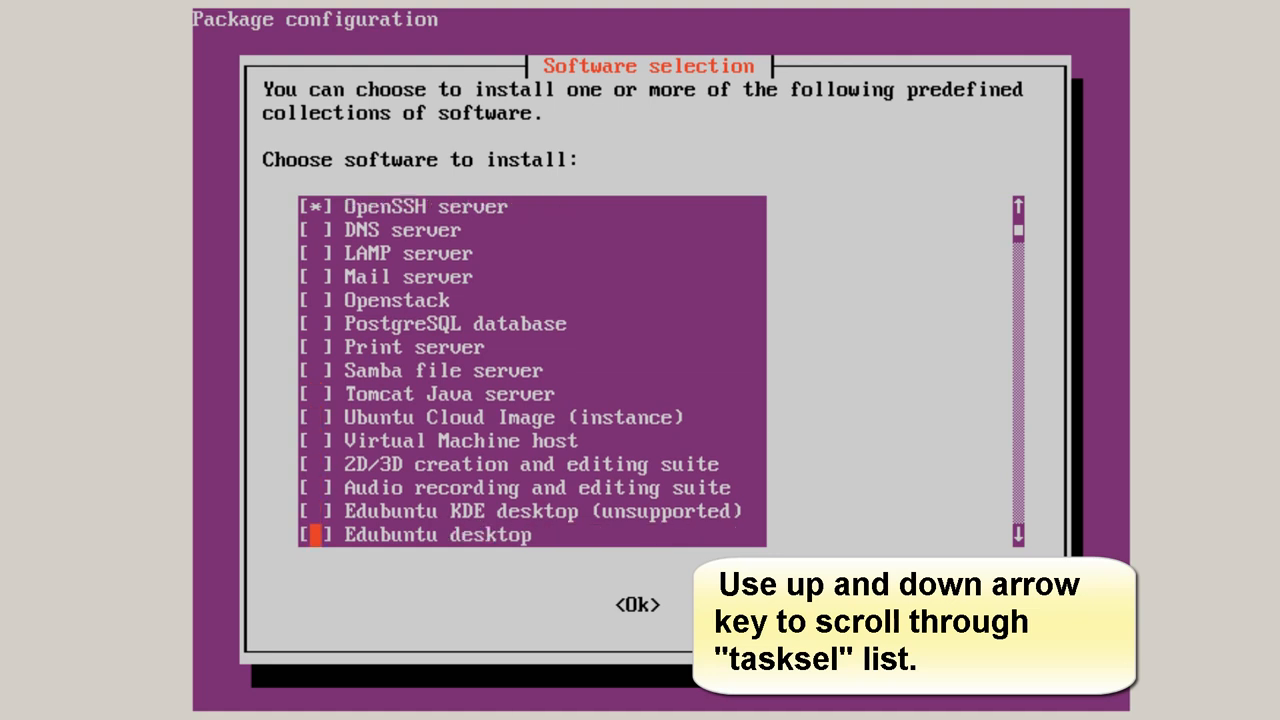
pyautogui.press('Down')
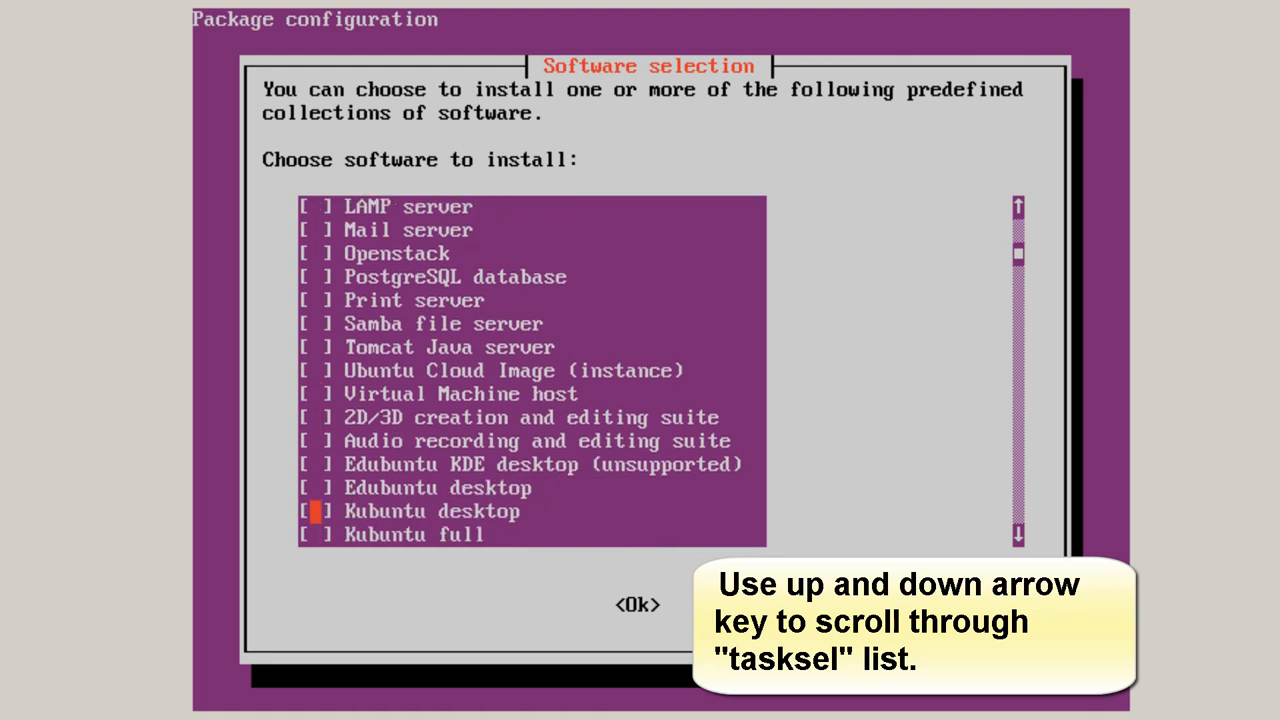
pyautogui.press('Down')
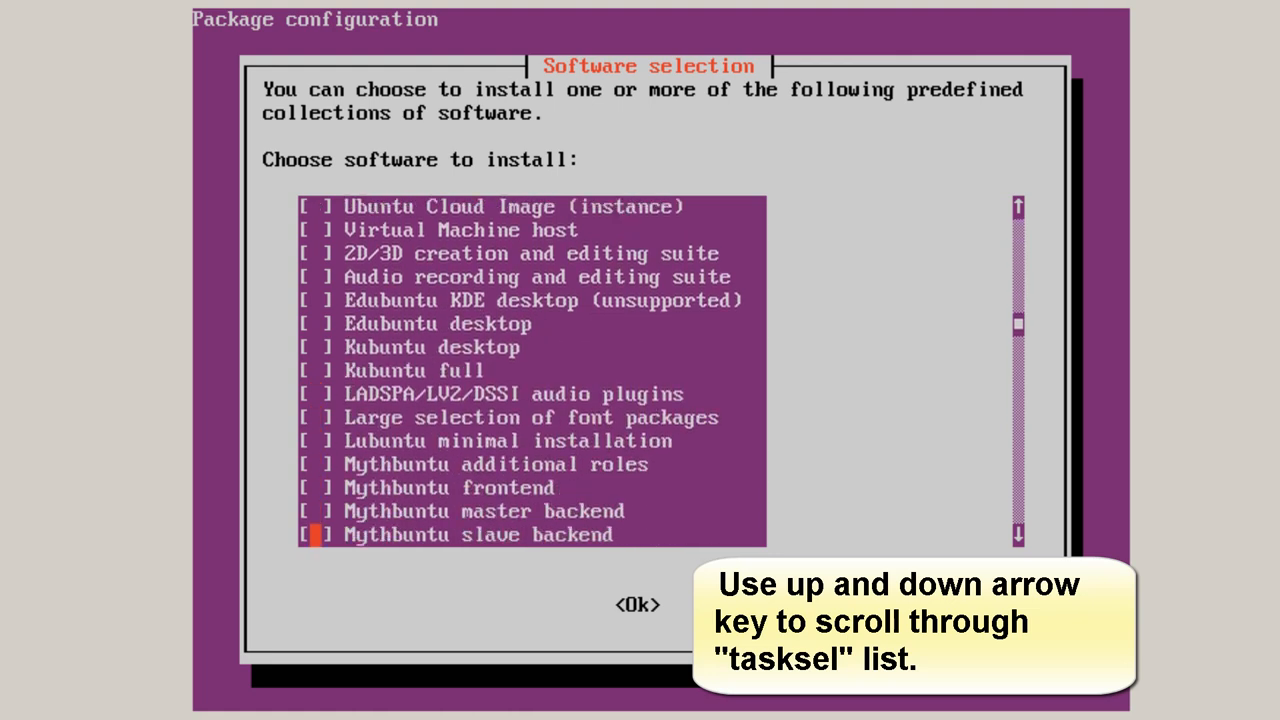
pyautogui.scroll(-3)
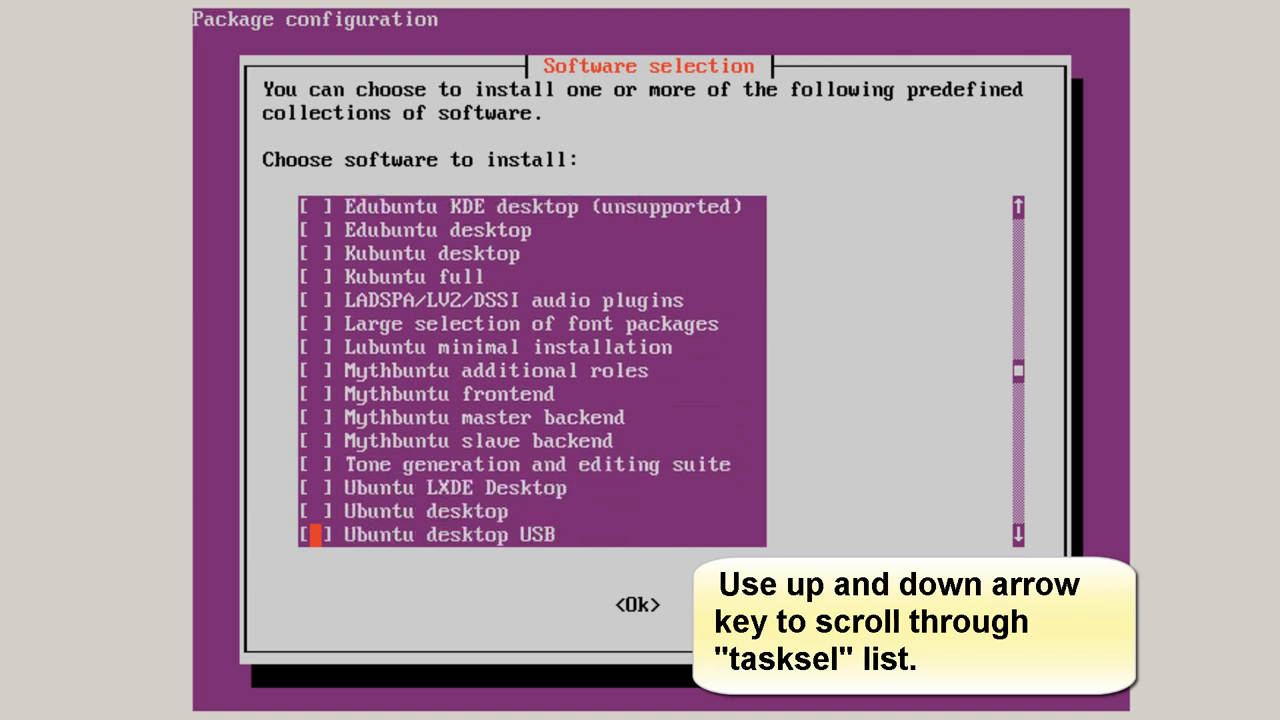
pyautogui.press('Up')
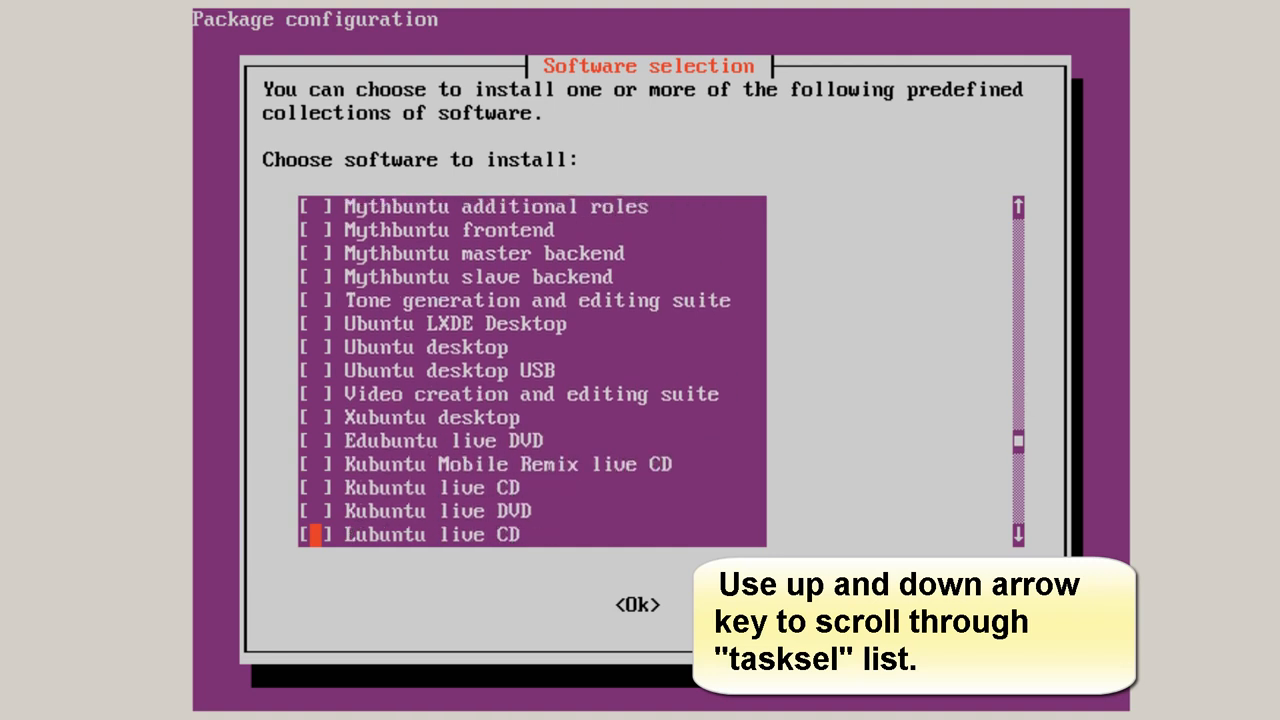
pyautogui.scroll(-3)
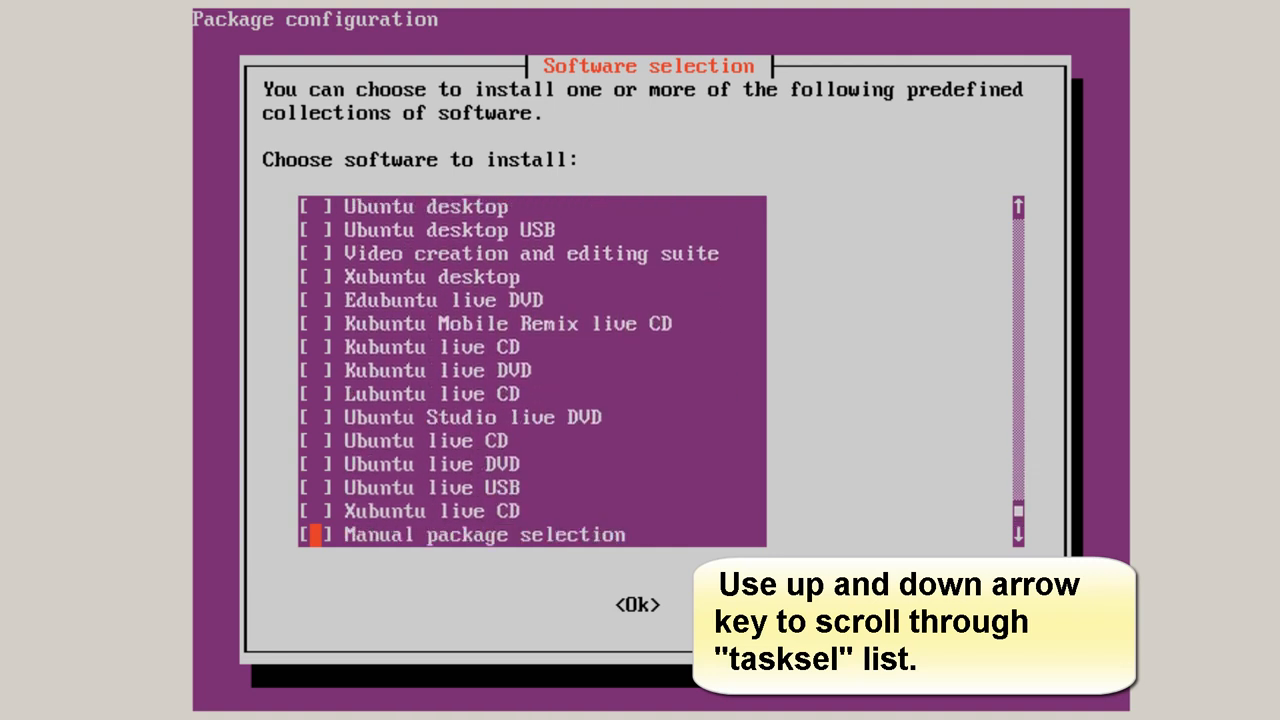
pyautogui.press('Up')
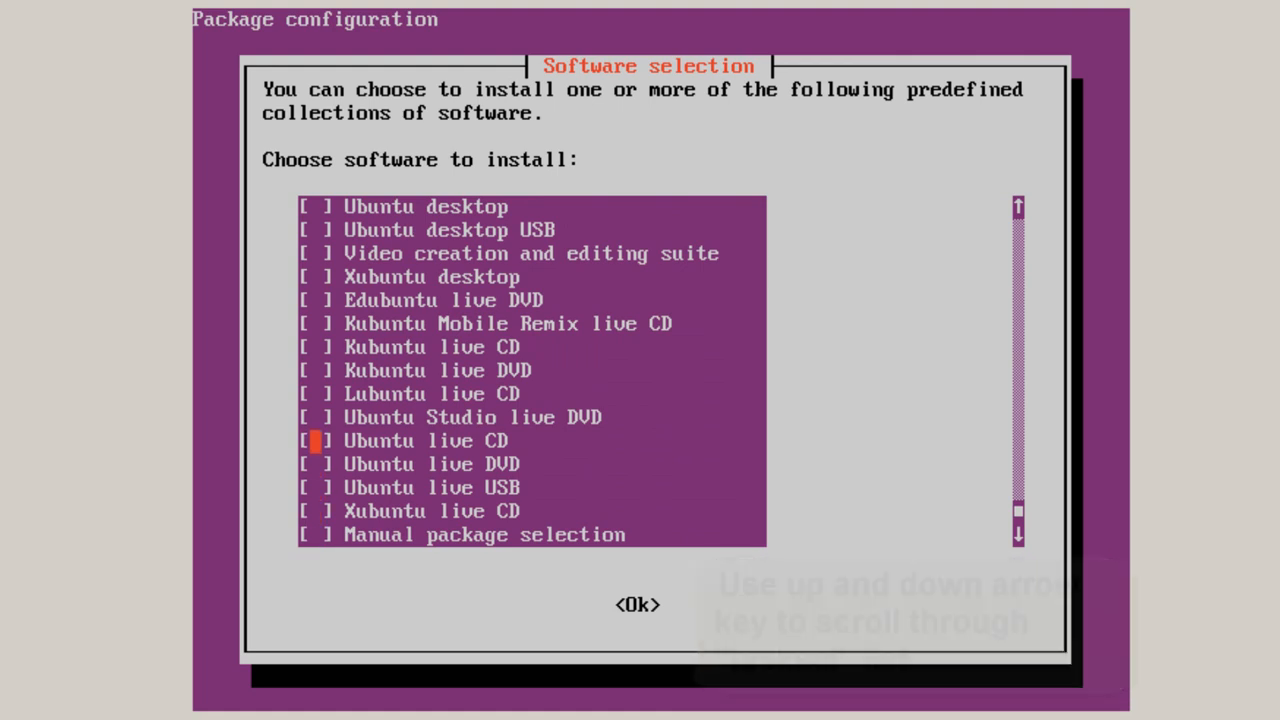
pyautogui.scroll(3)
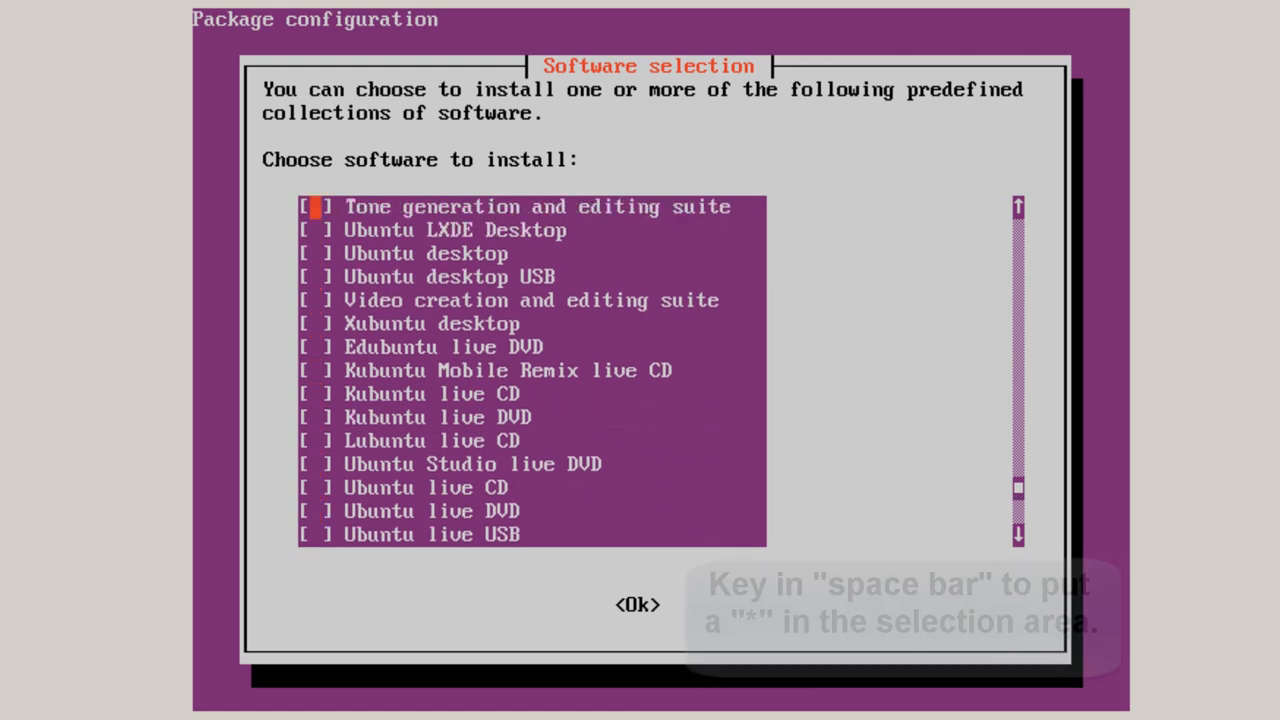
pyautogui.scroll(3)
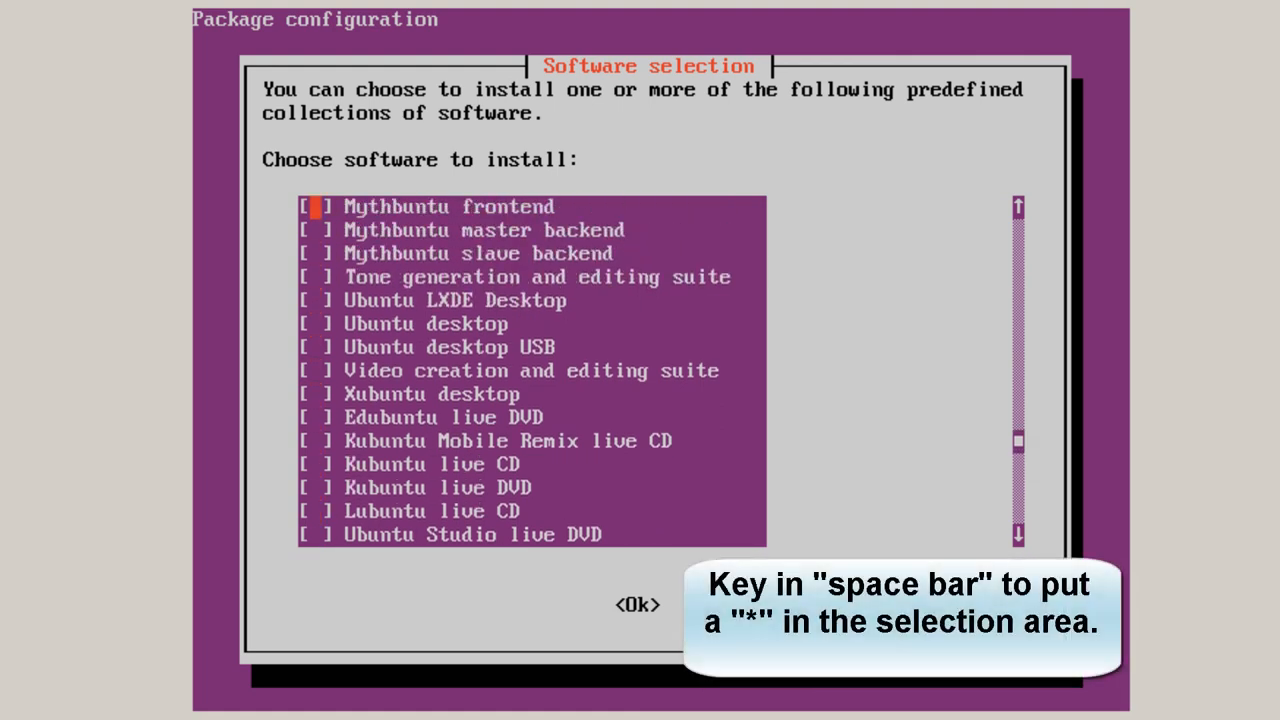
pyautogui.scroll(3)
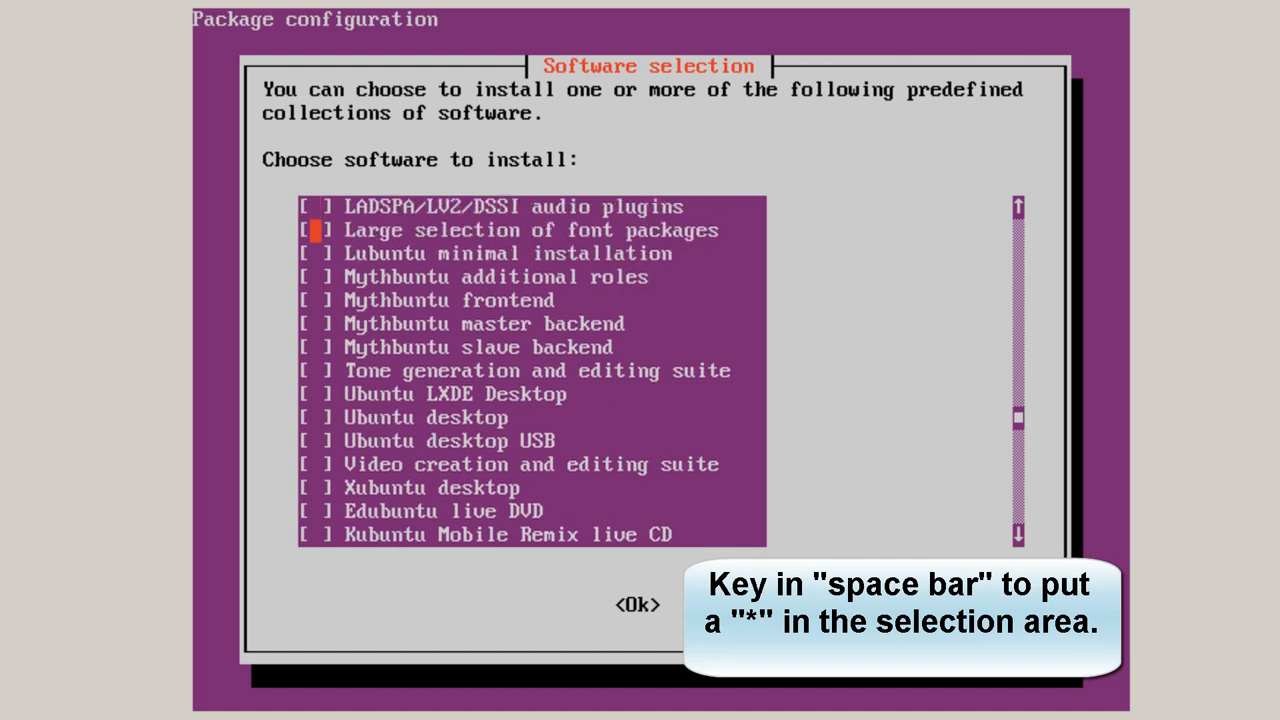
pyautogui.press('Down')
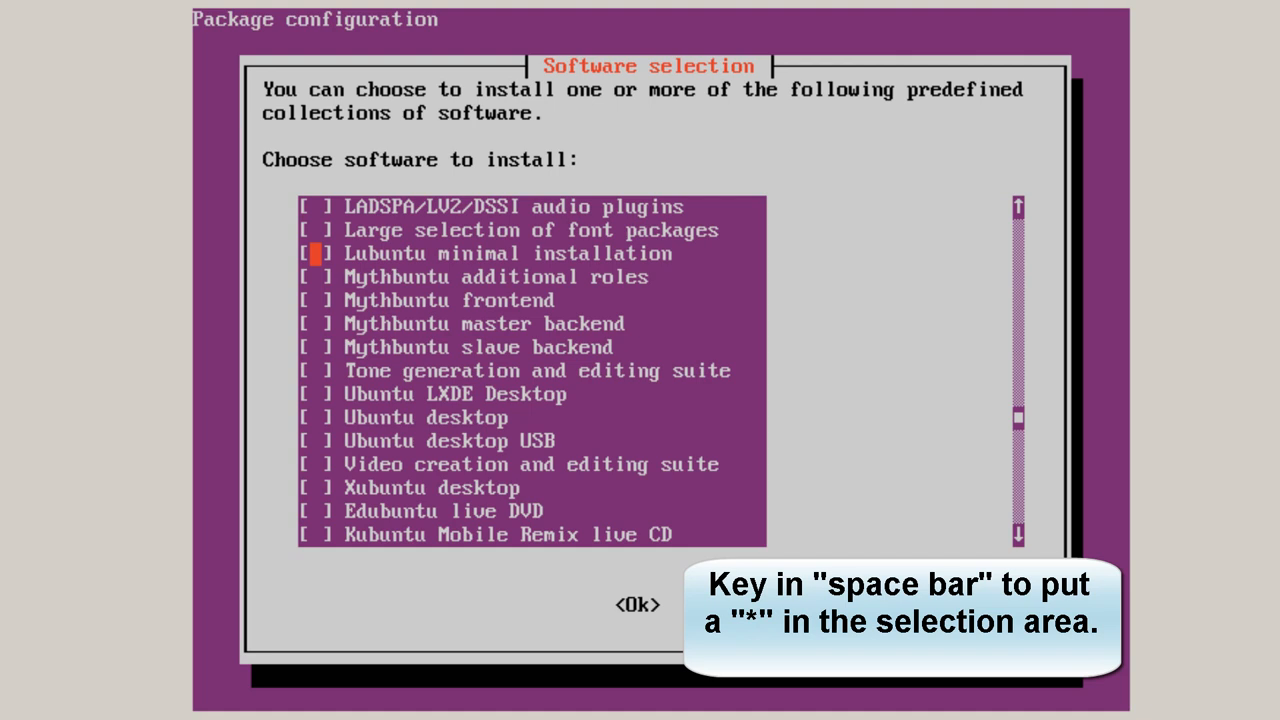
pyautogui.press('space')
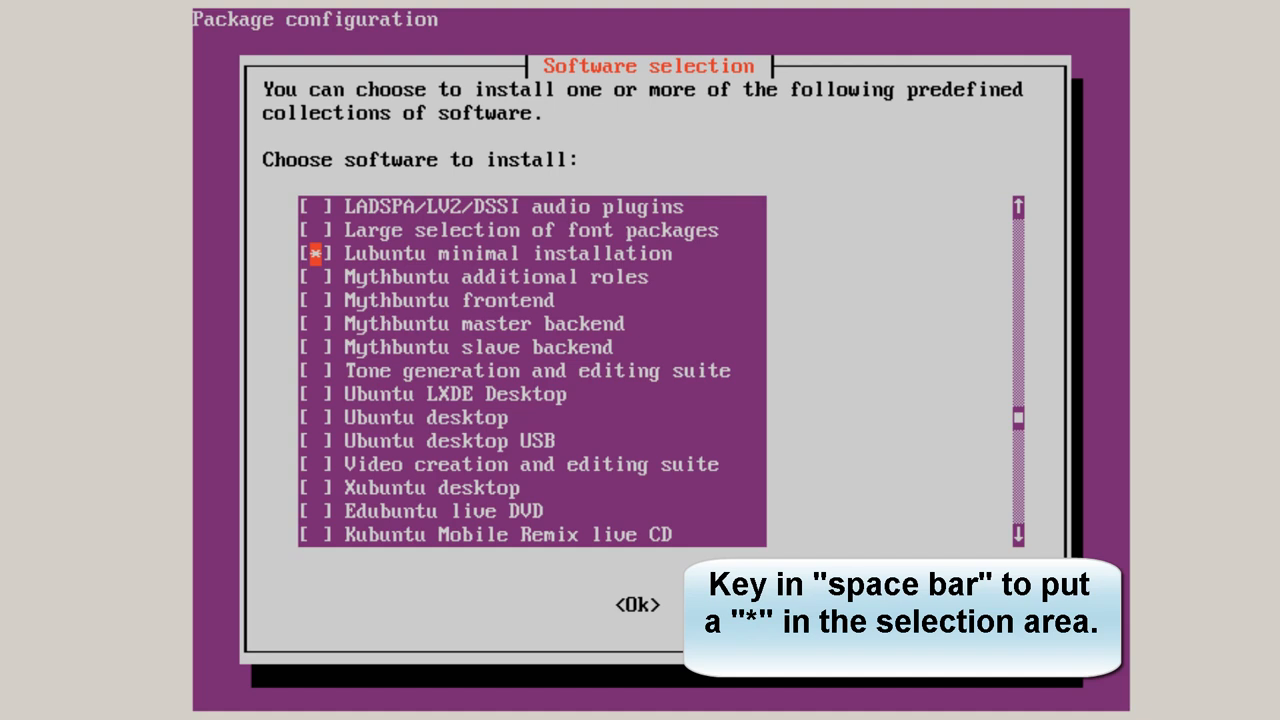
pyautogui.press('Return')
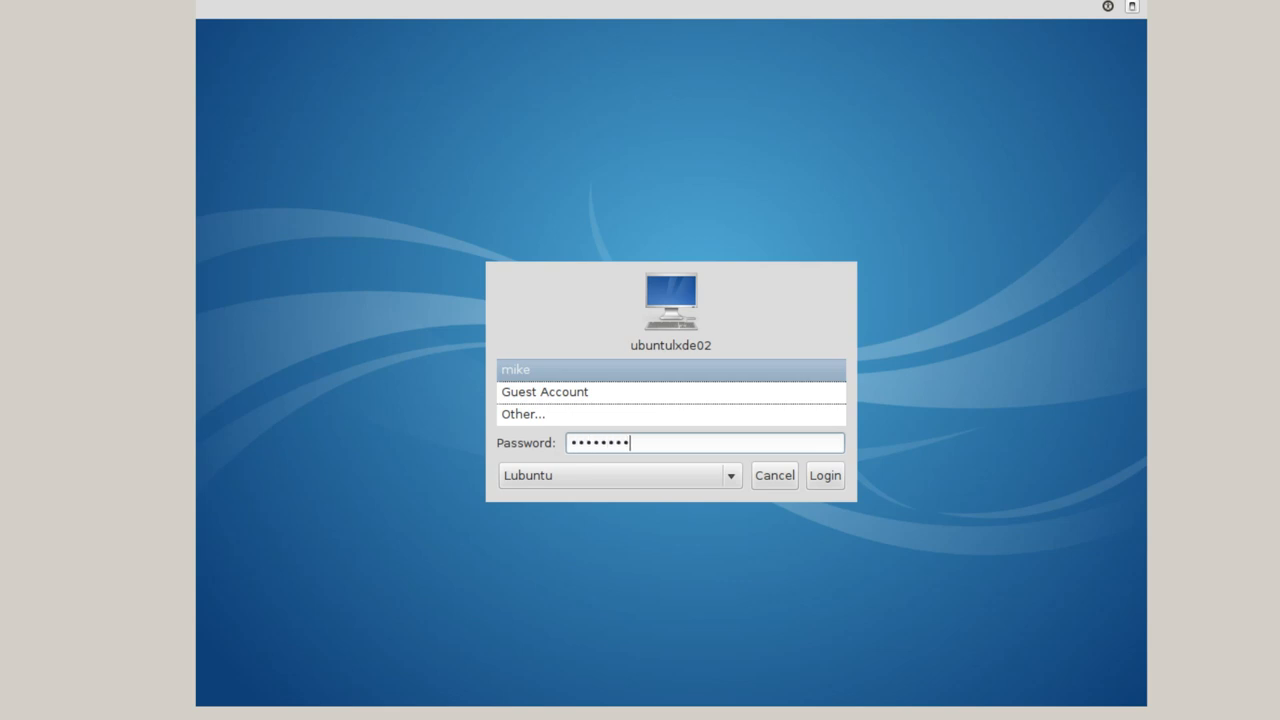
# Log in to the Lubuntu desktop from the login screen.
pyautogui.click(824, 475)
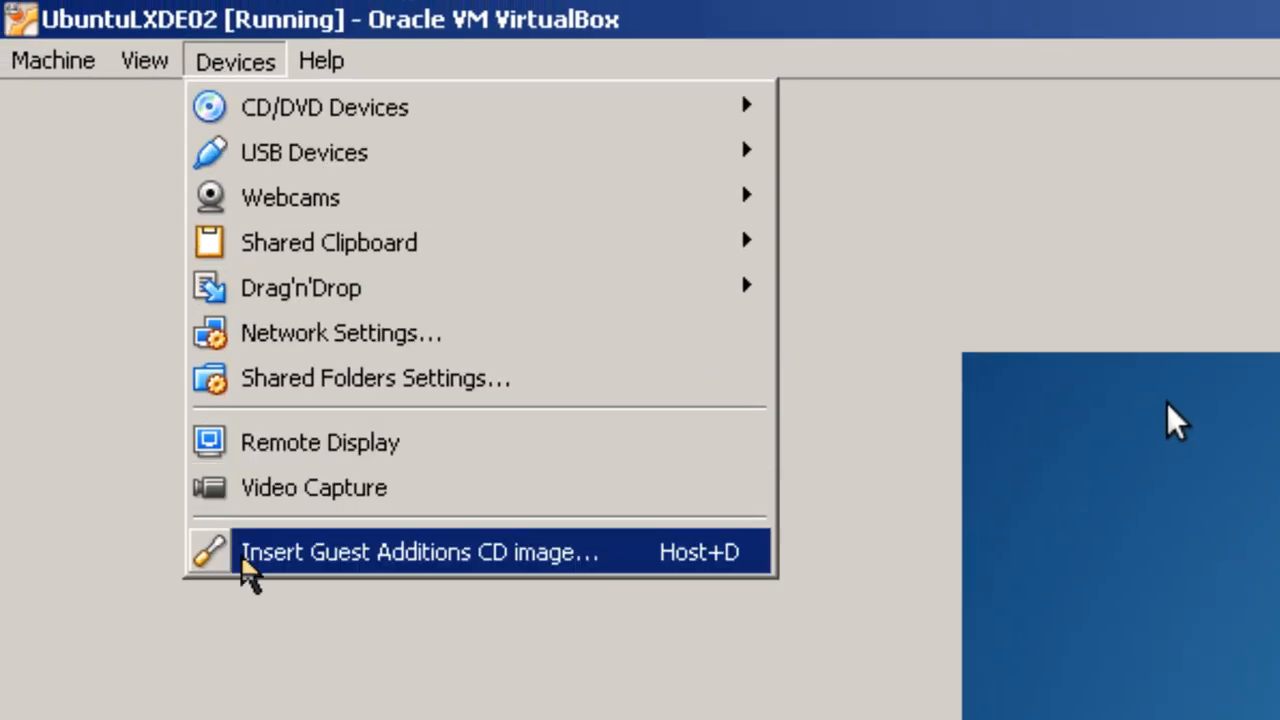
# Insert the Guest Additions CD image and open it in the file manager.
pyautogui.click(420, 551)
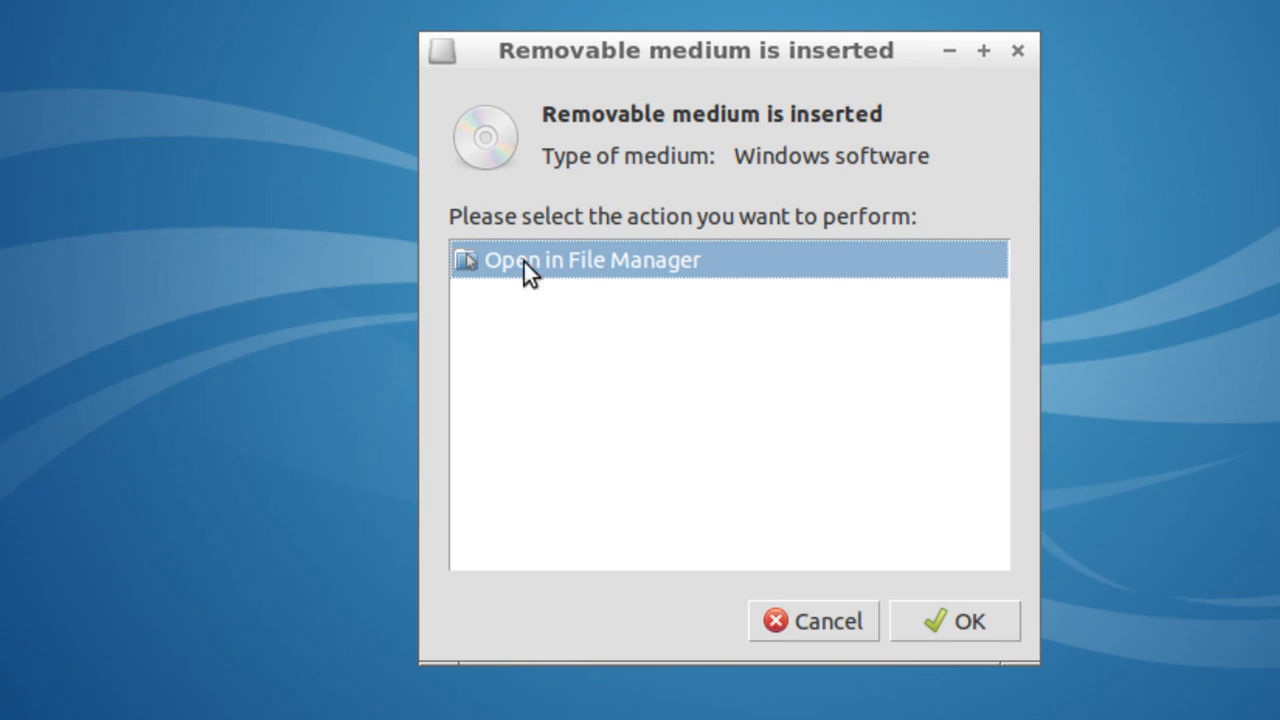
pyautogui.moveTo(884, 390)
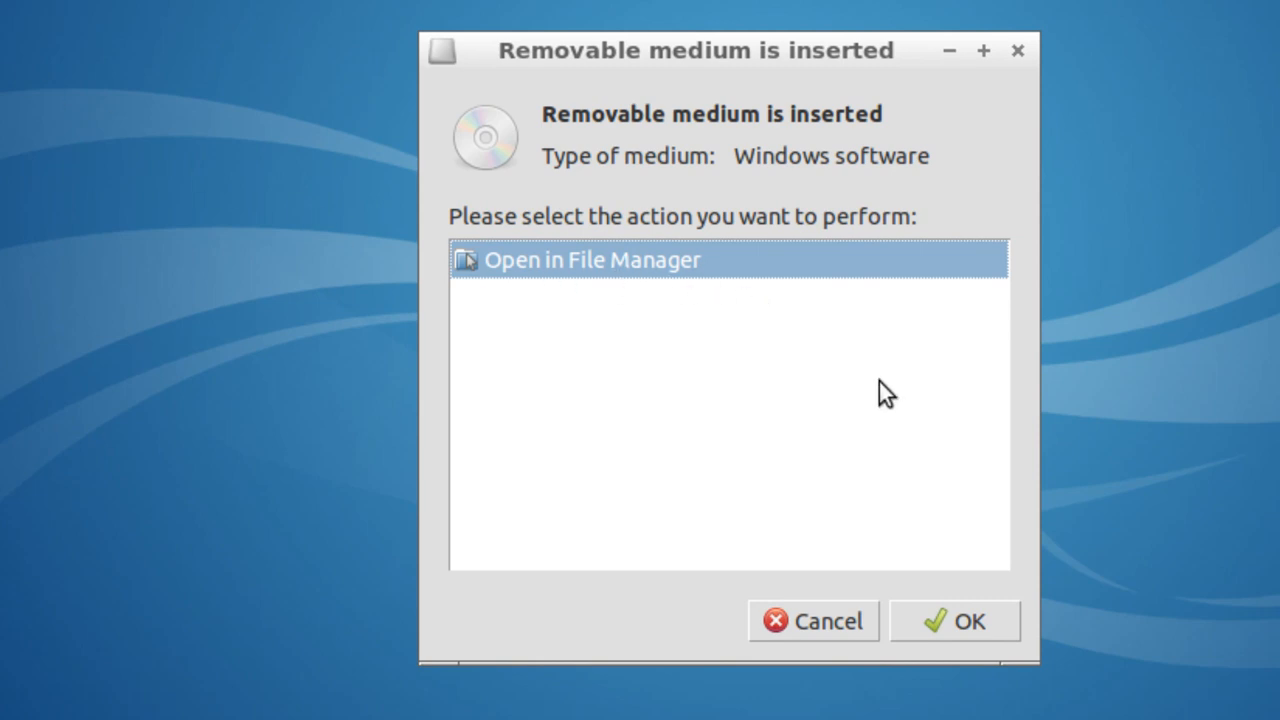
pyautogui.click(954, 620)
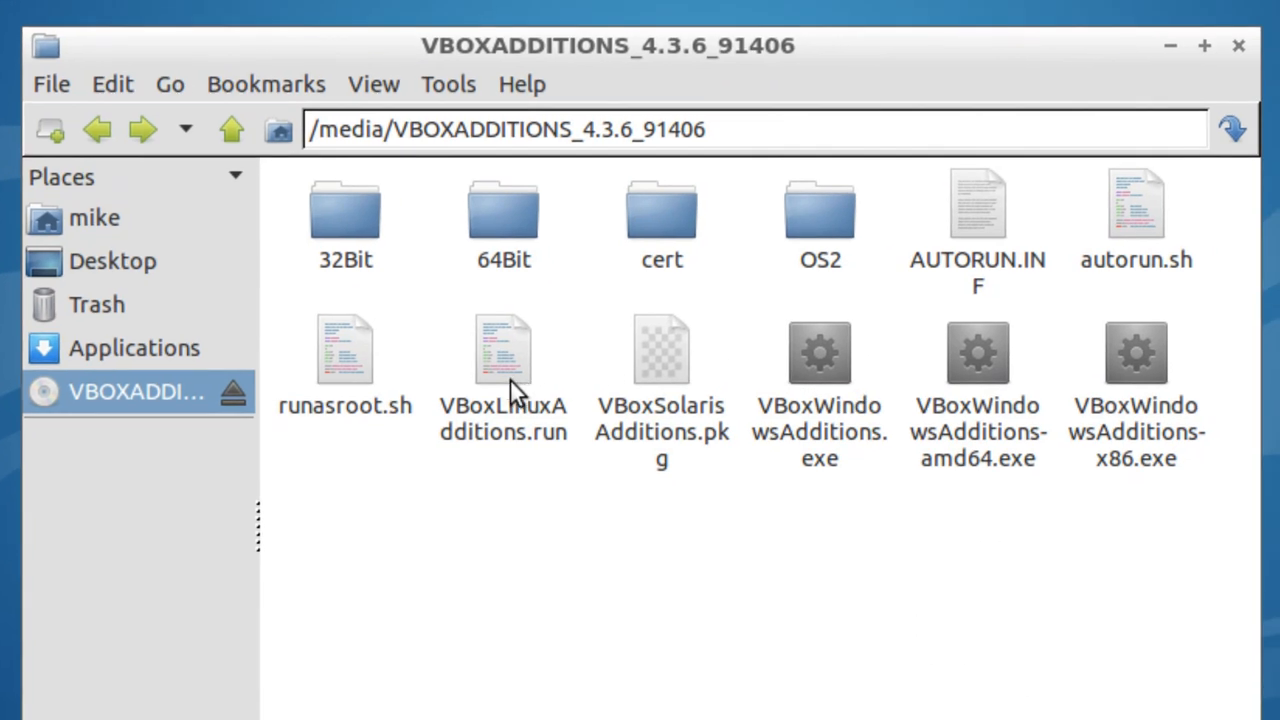
# Open a terminal in the Guest Additions disc folder.
pyautogui.click(503, 349)
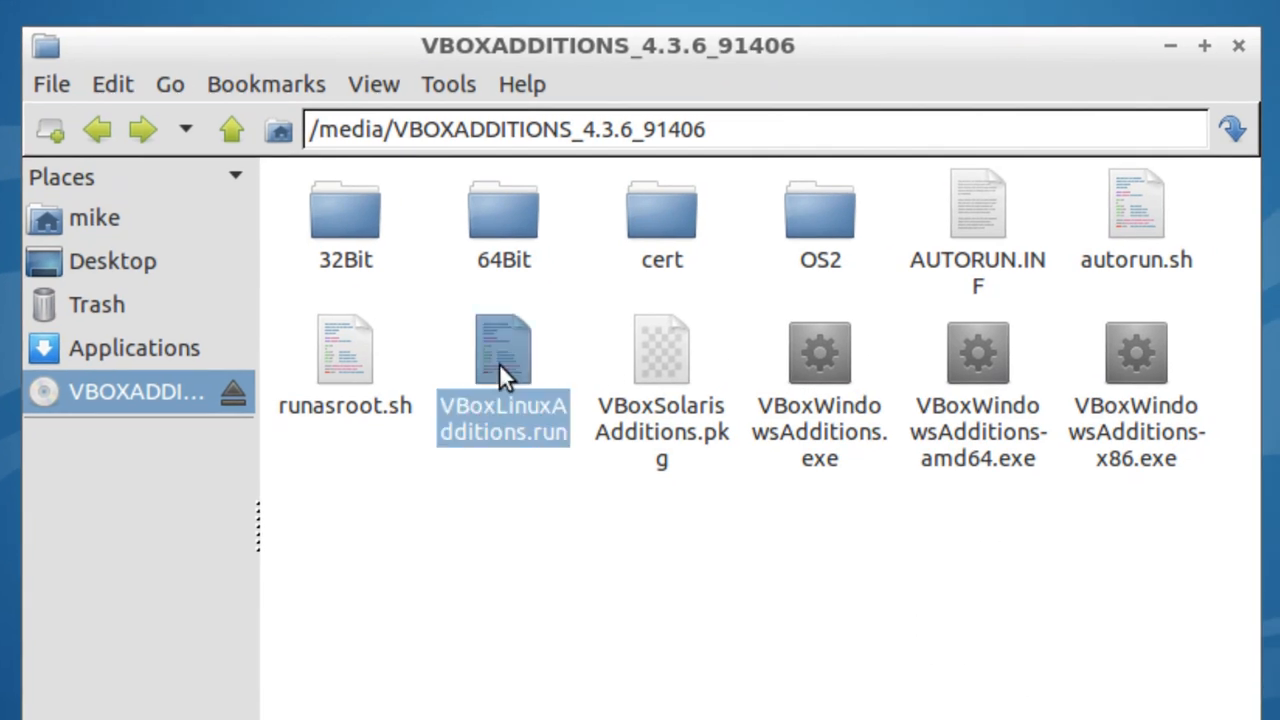
pyautogui.click(448, 84)
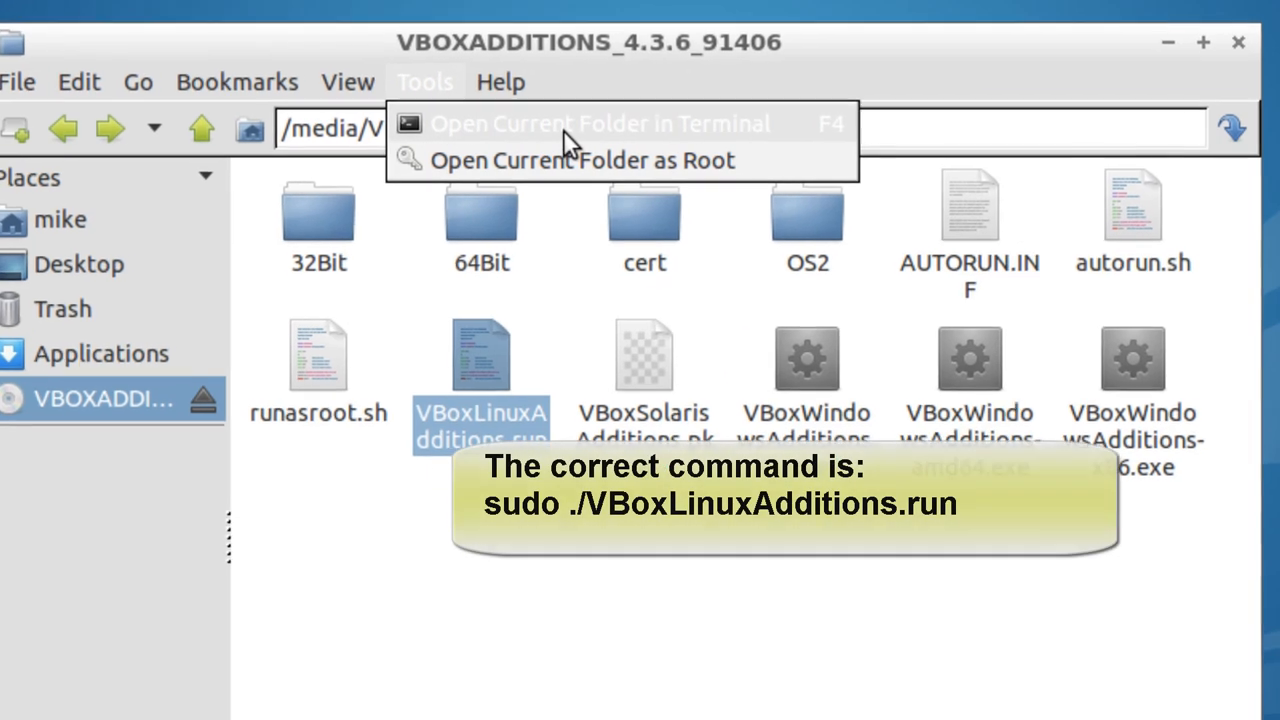
pyautogui.click(598, 123)
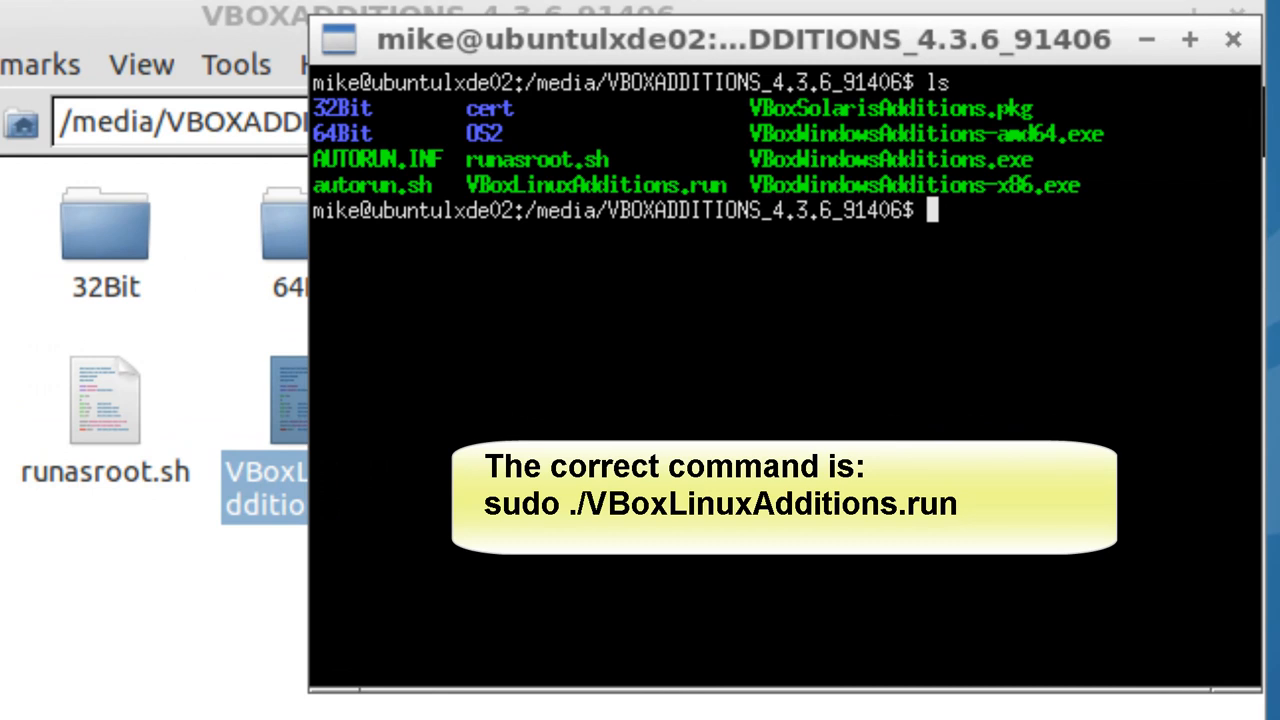
# Try sudo VBoxLinuxAdditions.run, then retype it as sudo ./VBoxLinuxAdditions.run after 'command not found'.
pyautogui.write('sudo')
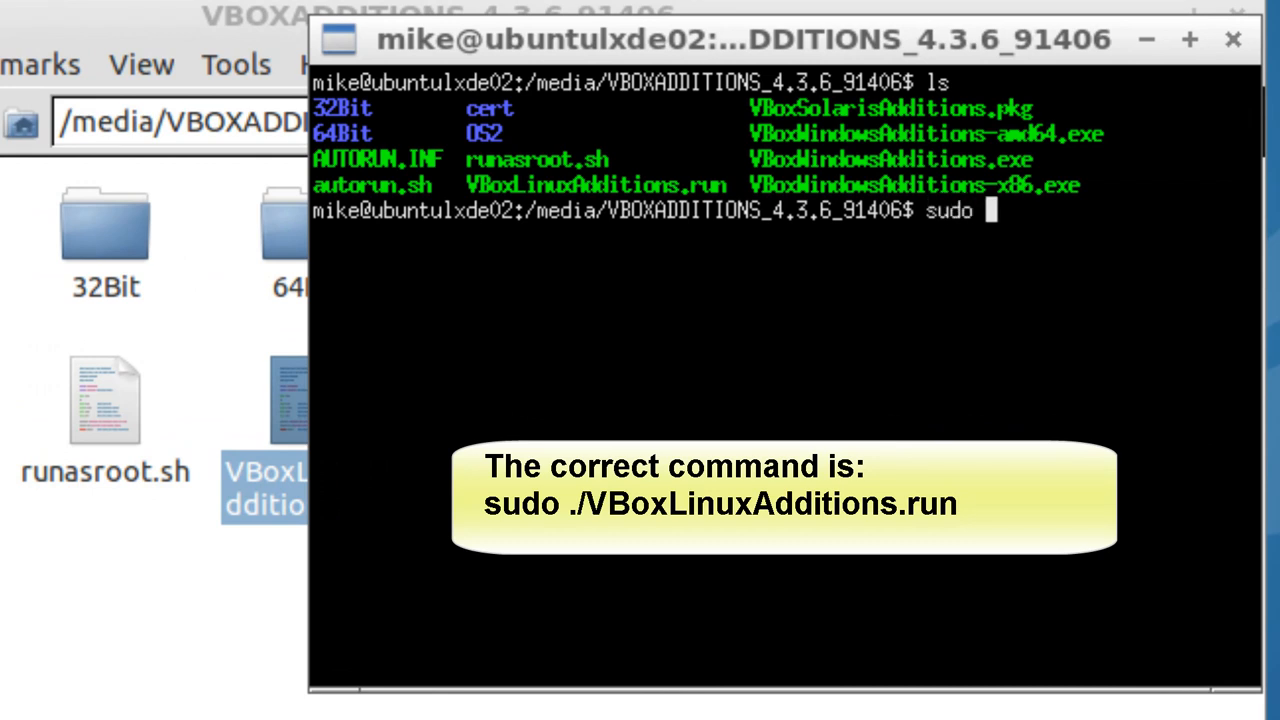
pyautogui.write('VBox')
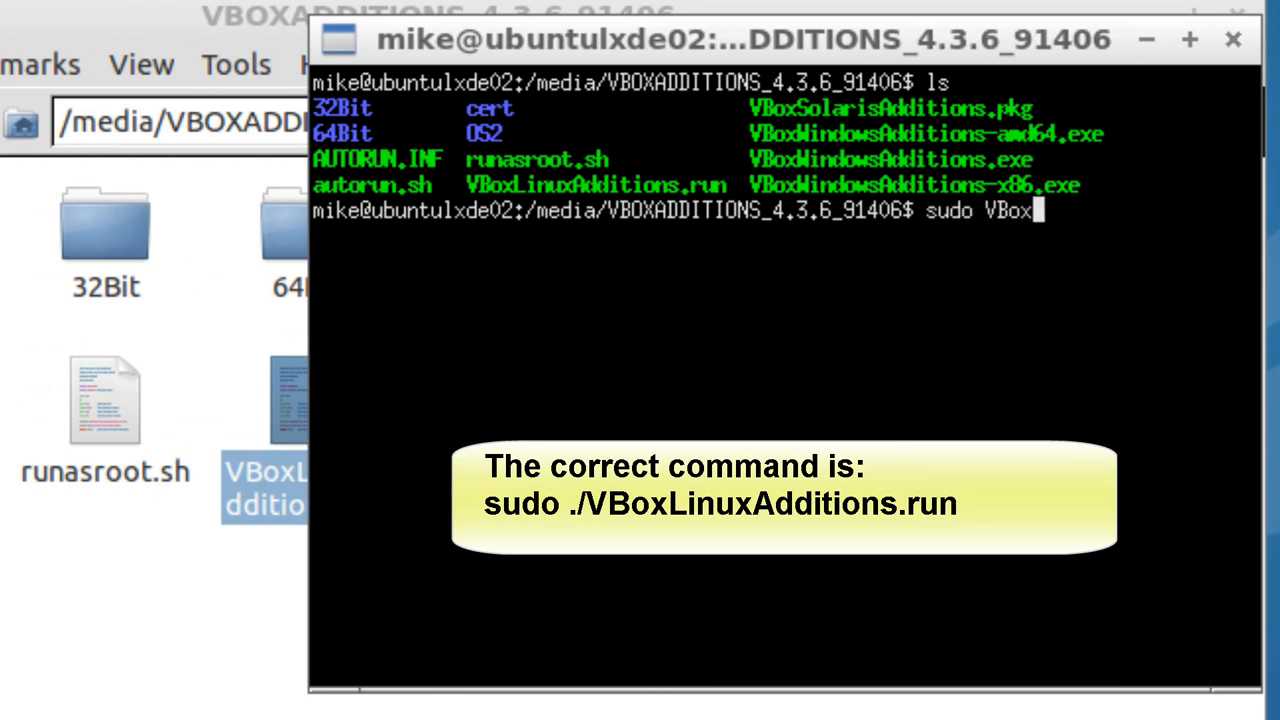
pyautogui.write('Linux')
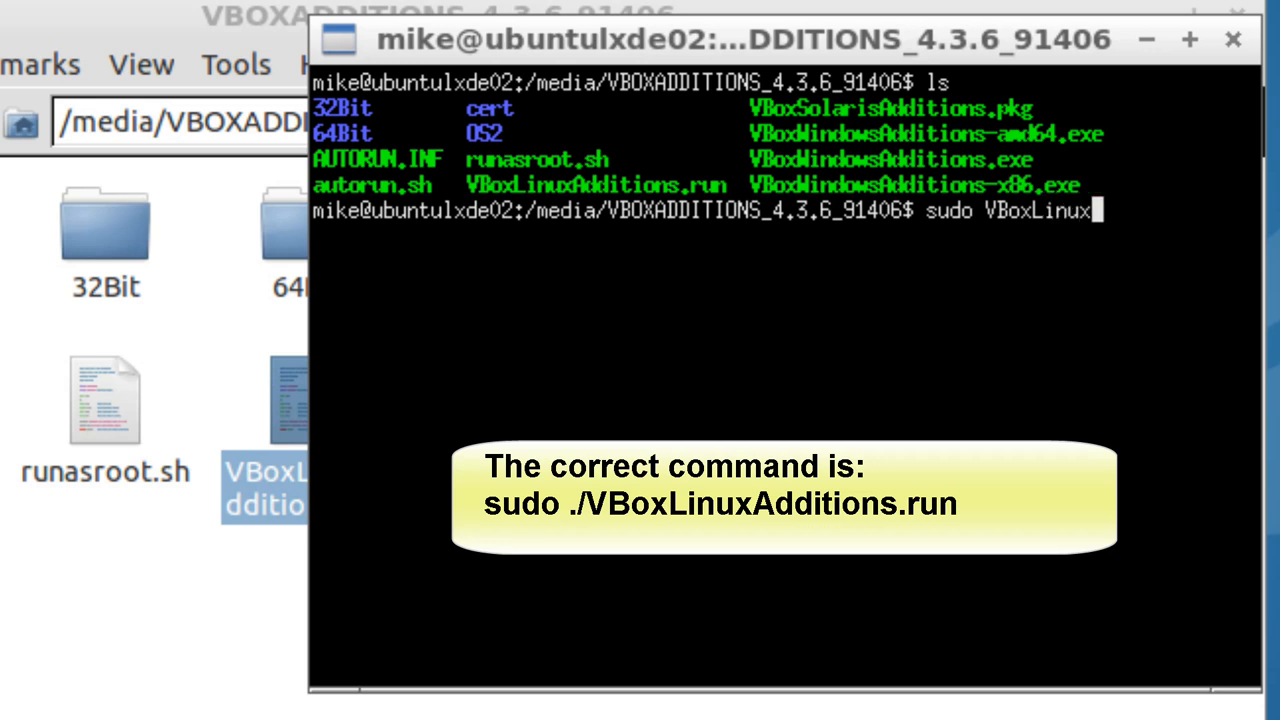
pyautogui.write('Additions.run')
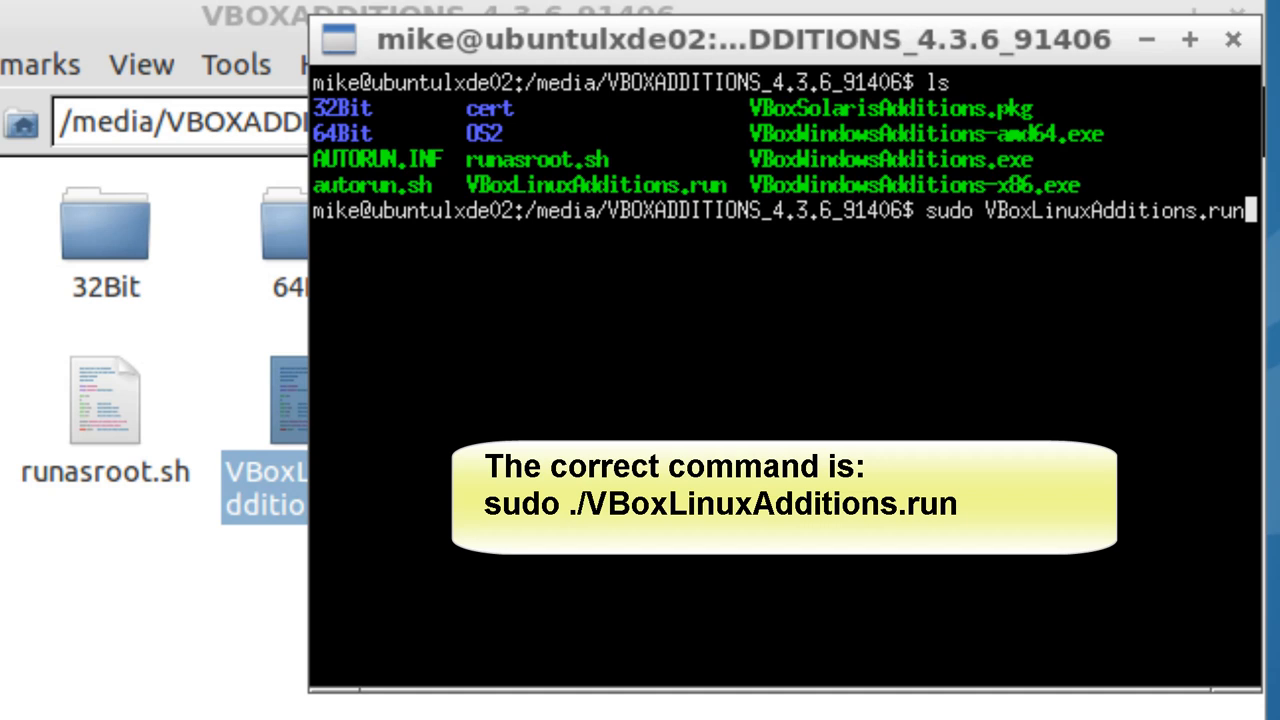
pyautogui.press('Return')
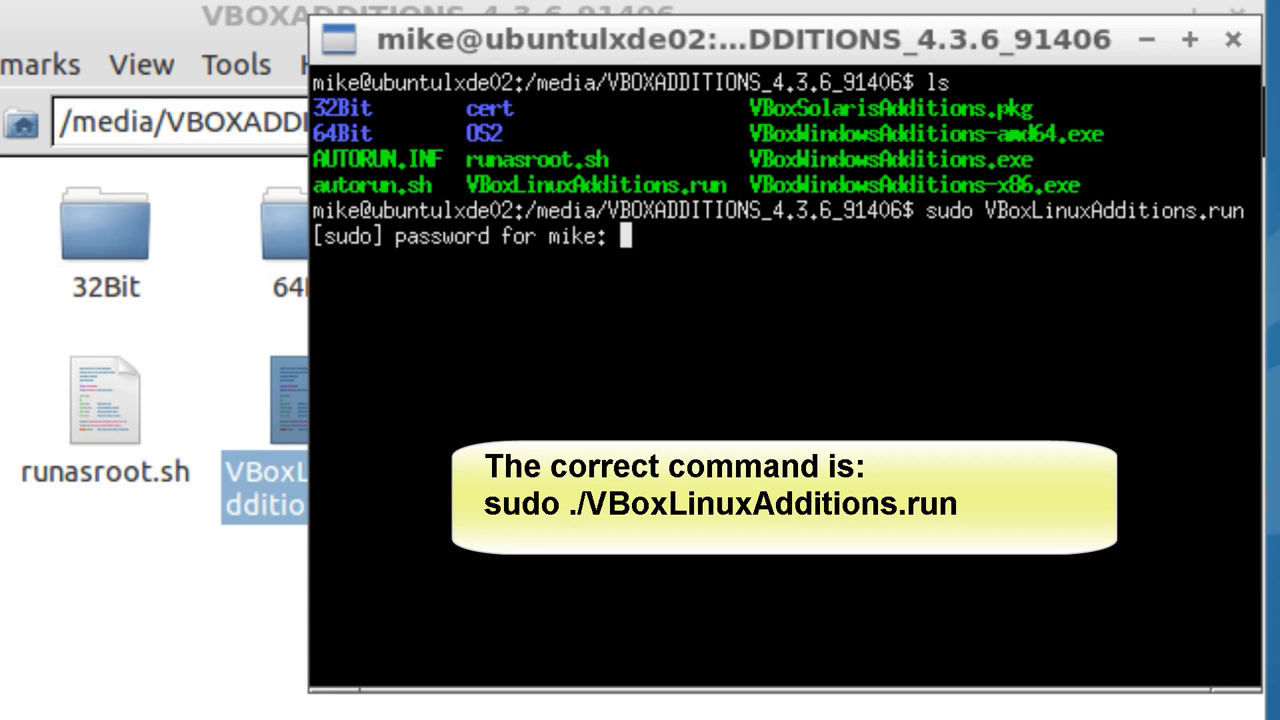
pyautogui.press('Return')
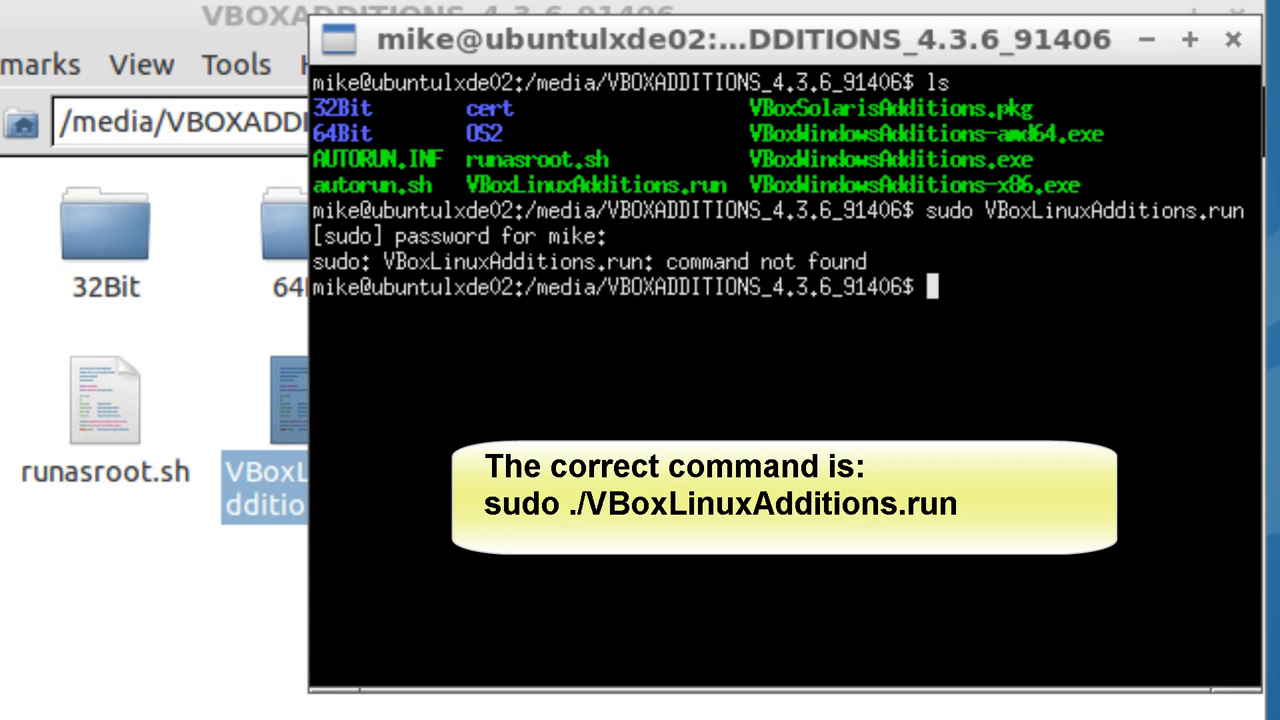
pyautogui.write('sudo VBoxLinuxAdditions.run')
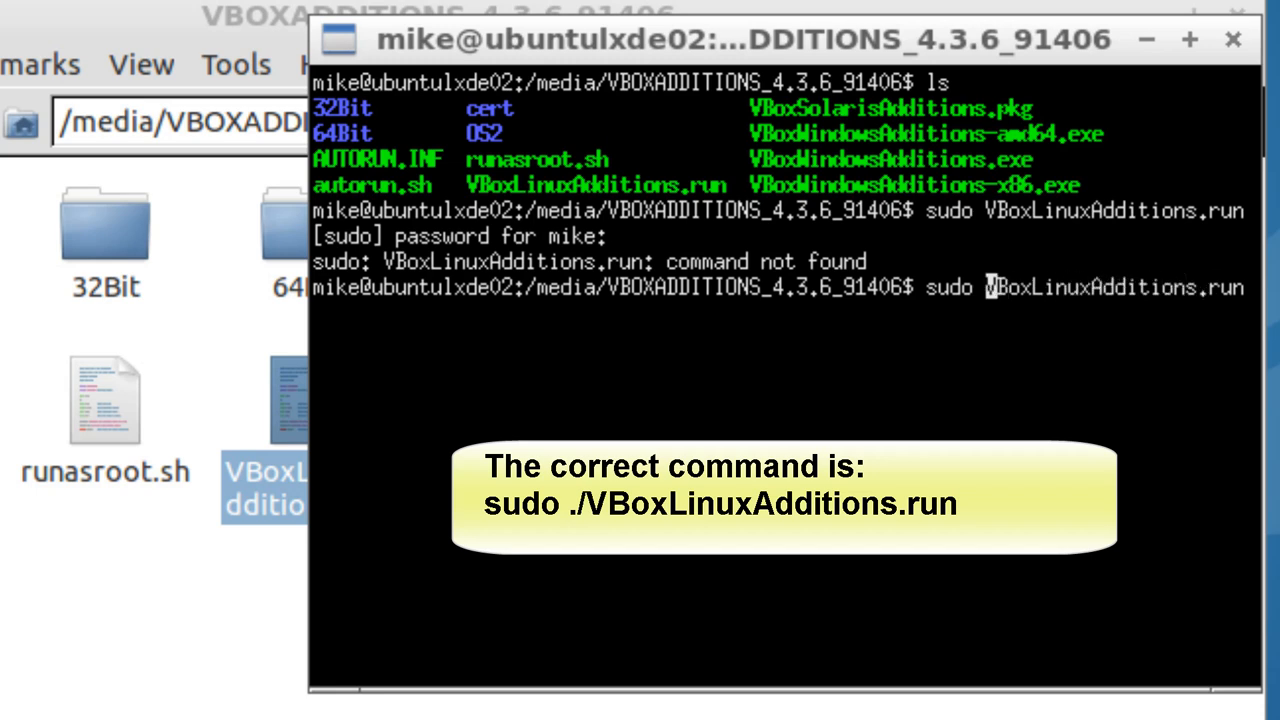
pyautogui.write('./')
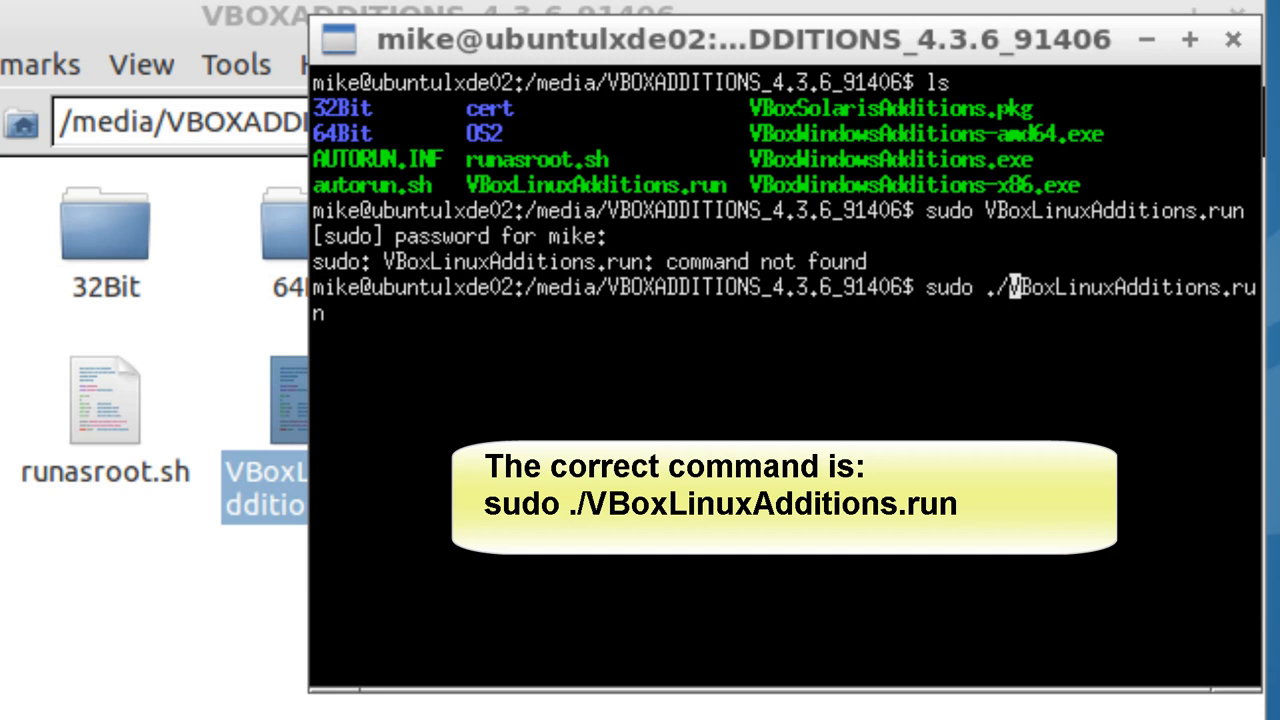
# Run sudo ./VBoxLinuxAdditions.run to completion, then restart the guest with sudo reboot.
pyautogui.press('Return')
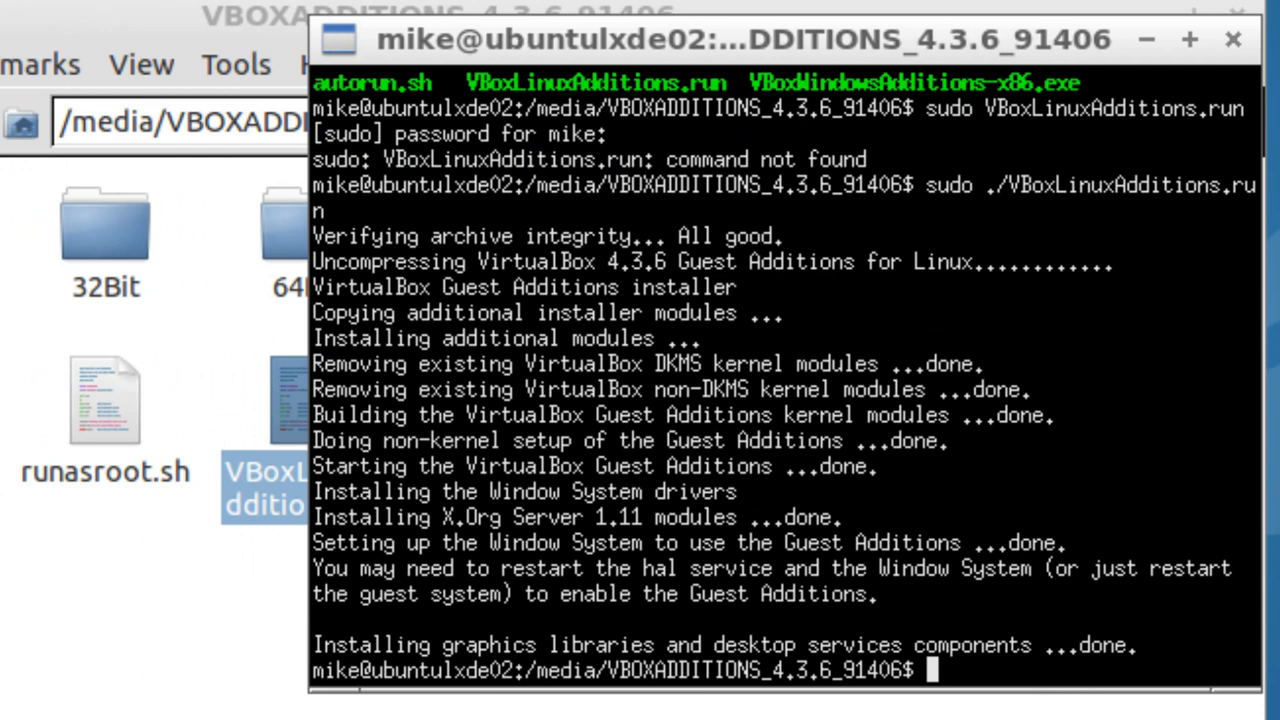
pyautogui.write('sudo')
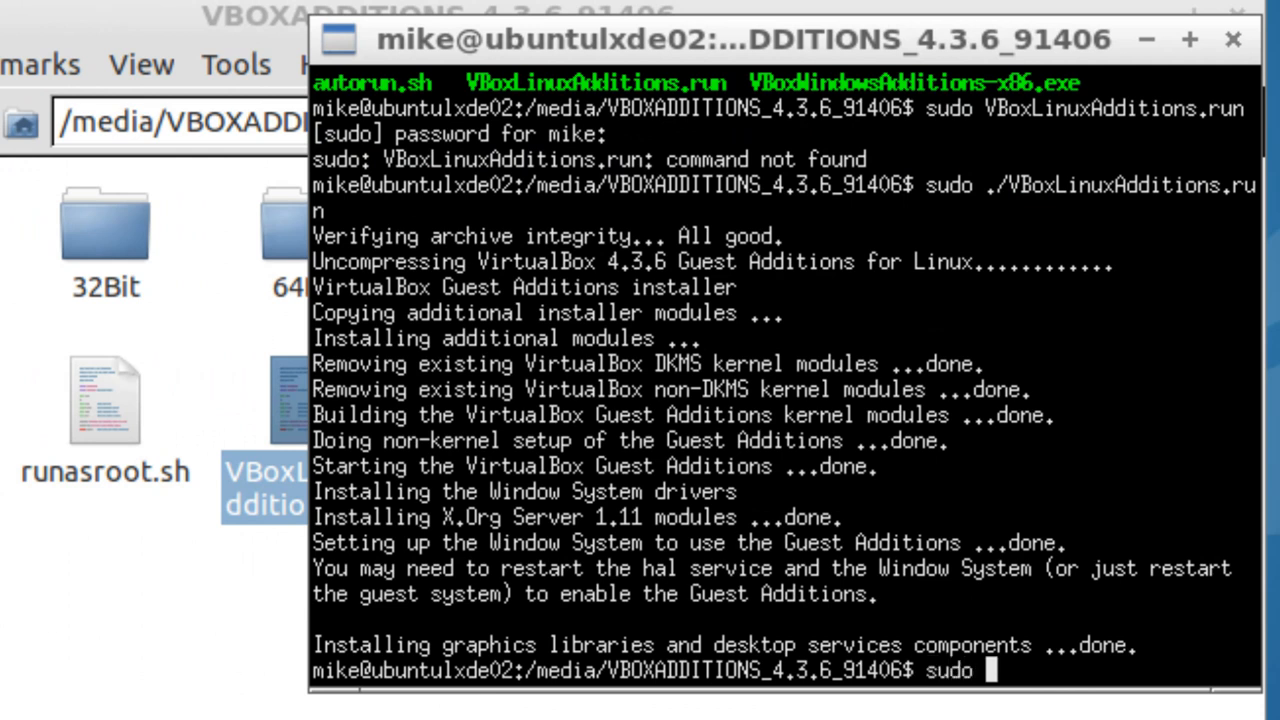
pyautogui.write('reboot')
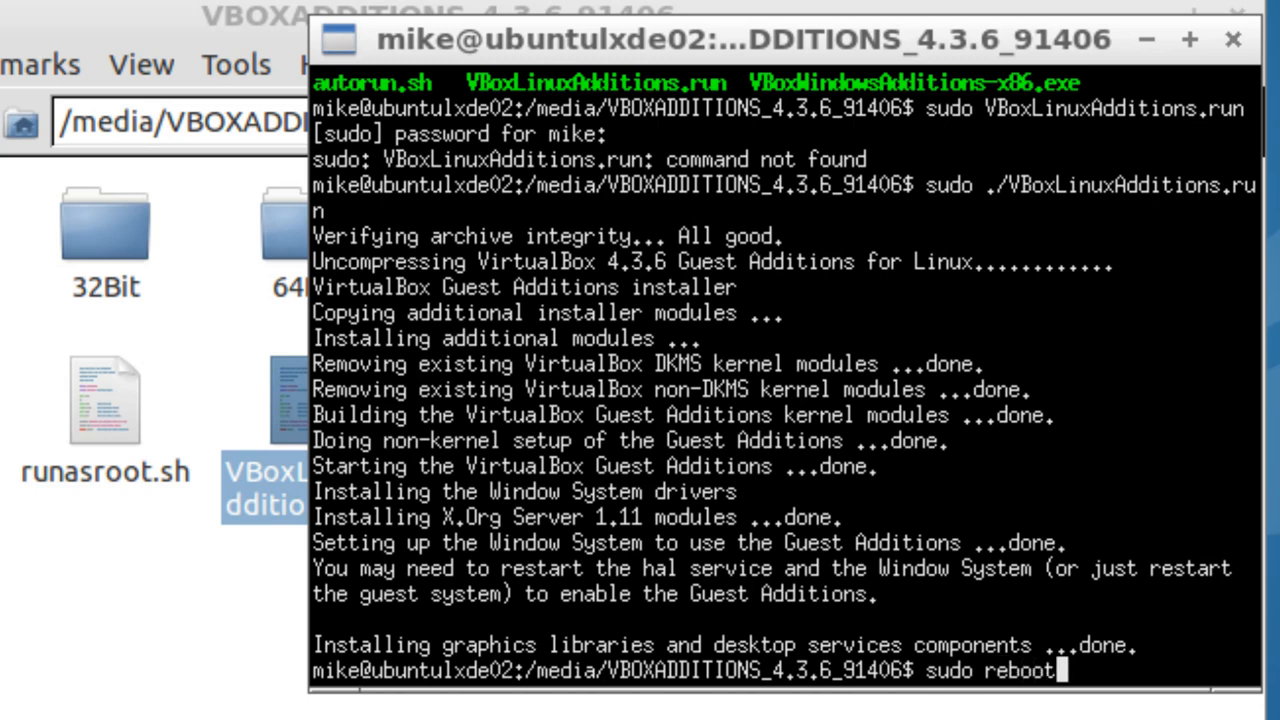
pyautogui.press('Return')
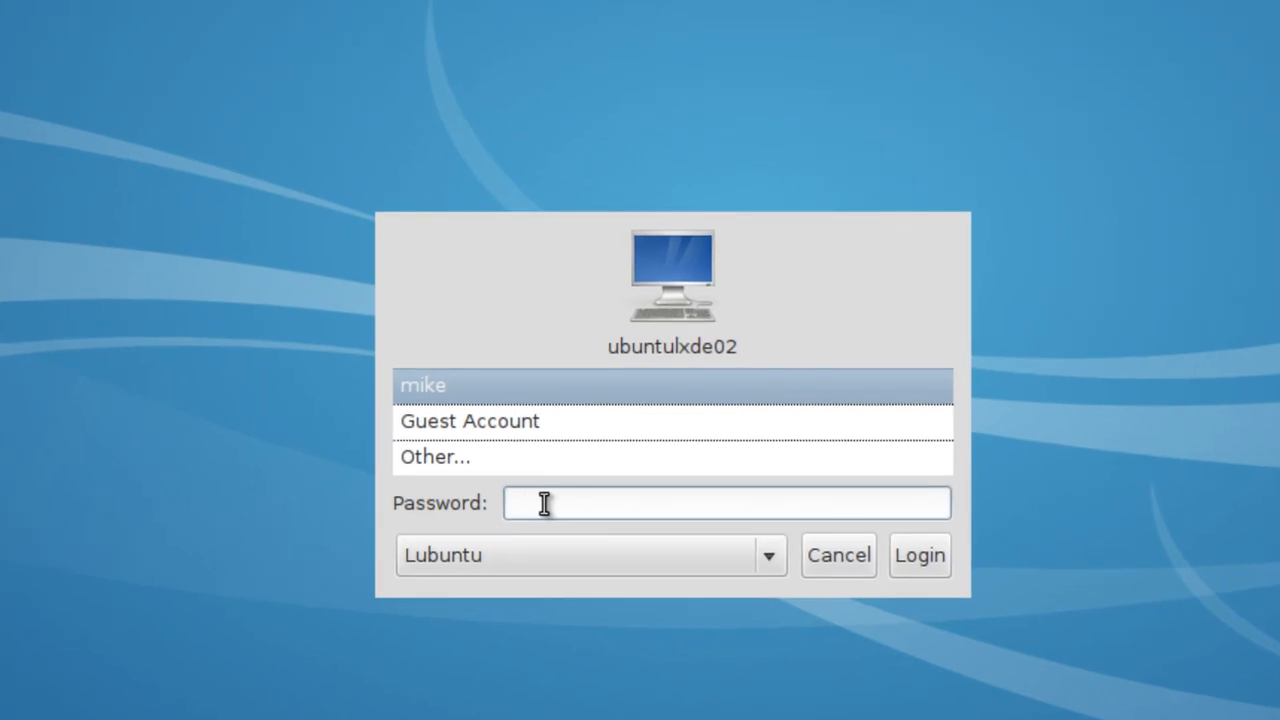
# Enter the password and sign back in to Lubuntu.
pyautogui.write('password')
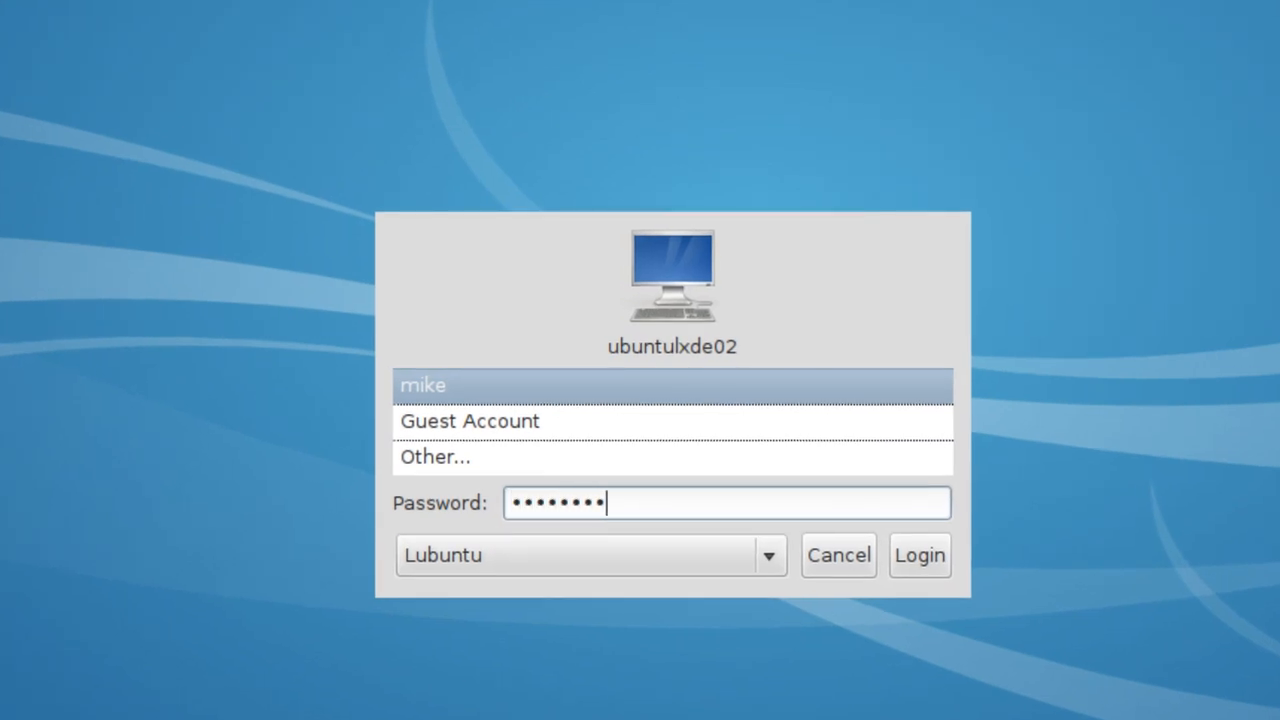
pyautogui.click(918, 555)
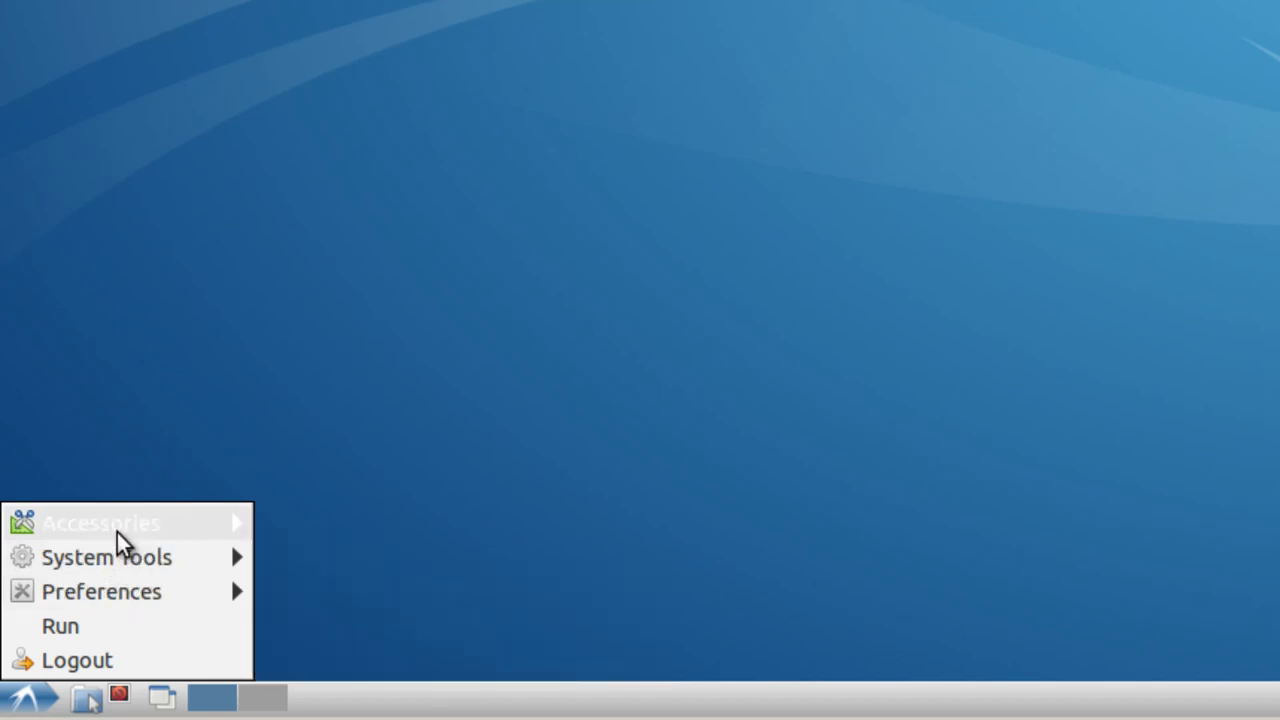
pyautogui.moveTo(98, 591)
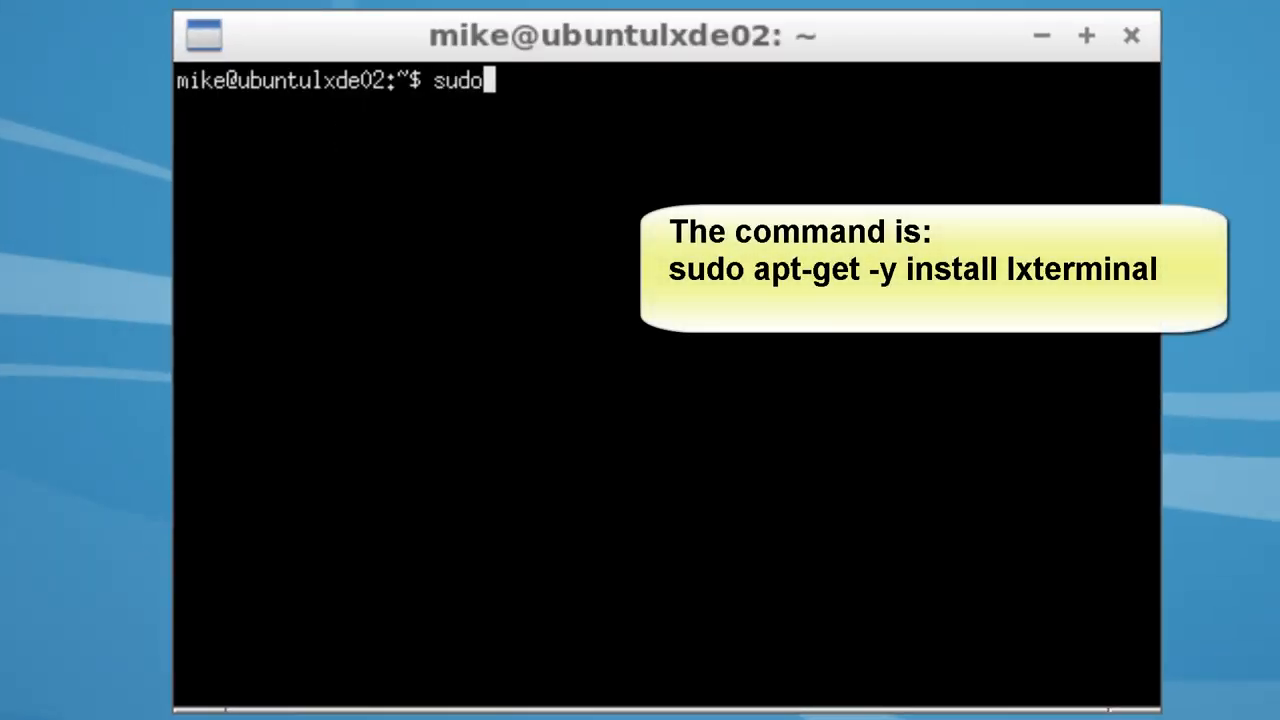
# Install lxterminal with sudo apt-get -y install lxterminal, authenticate, and type exit.
pyautogui.write('ap')
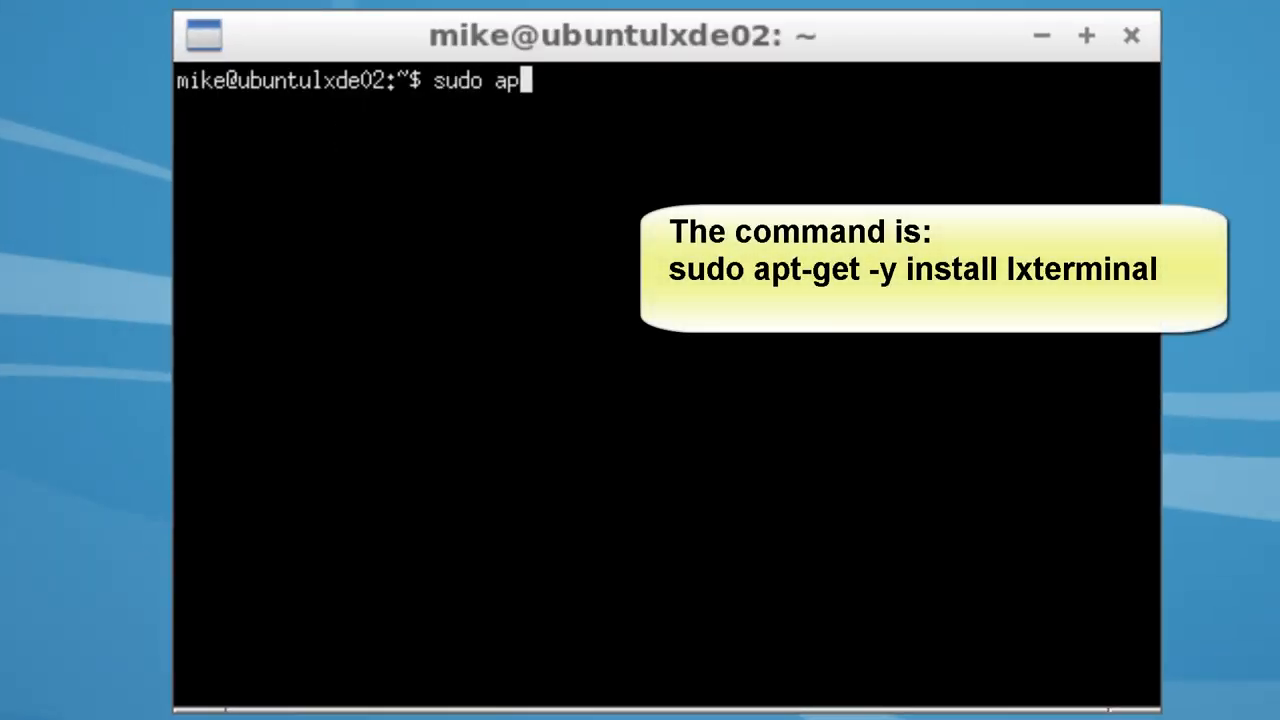
pyautogui.write('t-g')
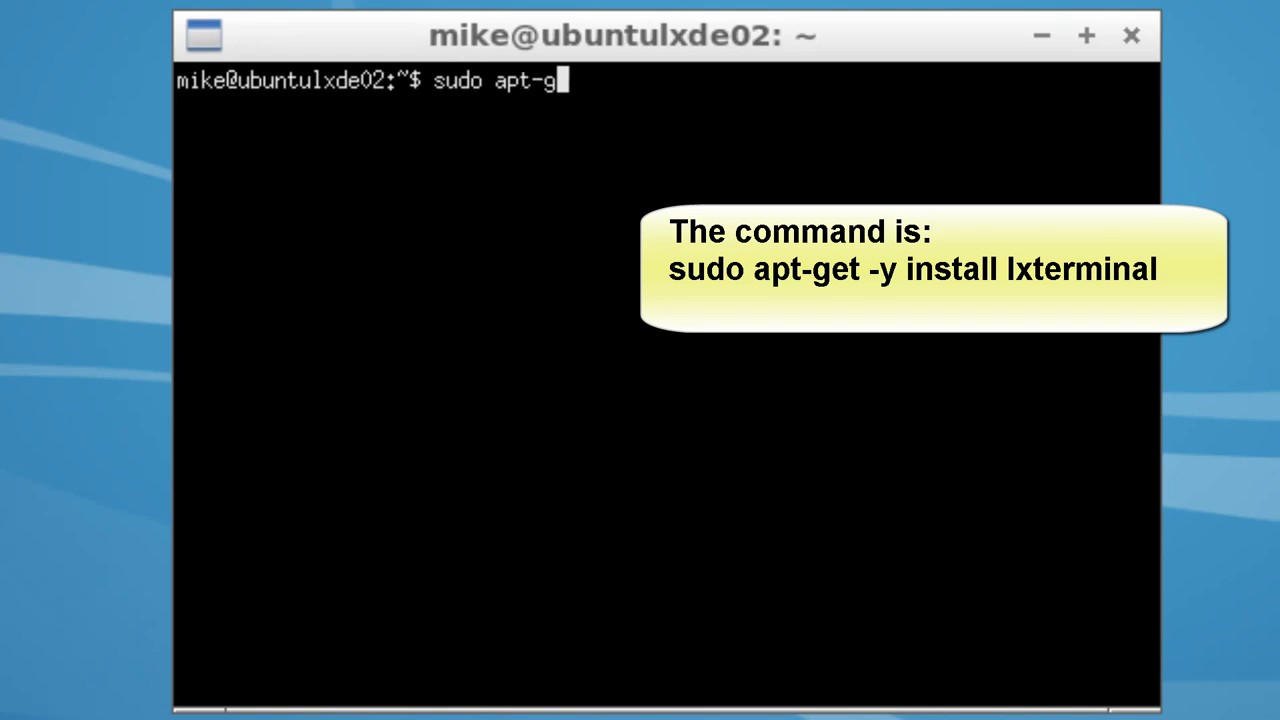
pyautogui.write('et')
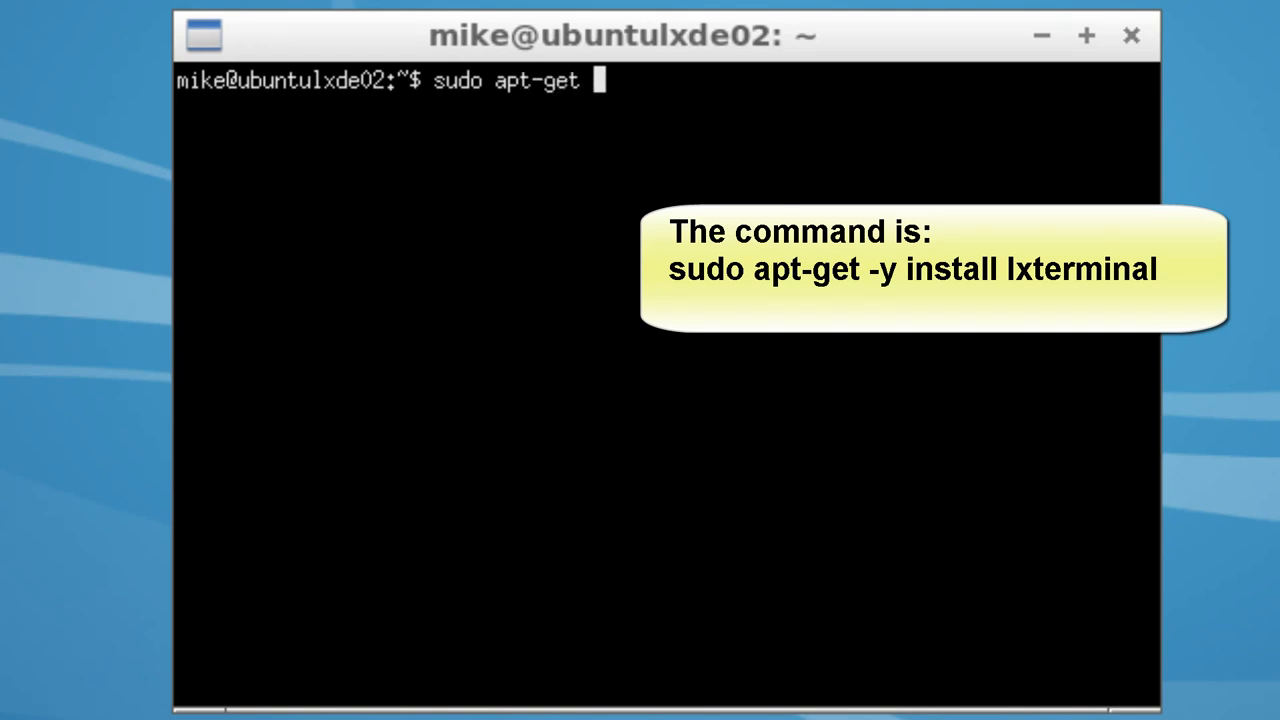
pyautogui.moveTo(343, 140)
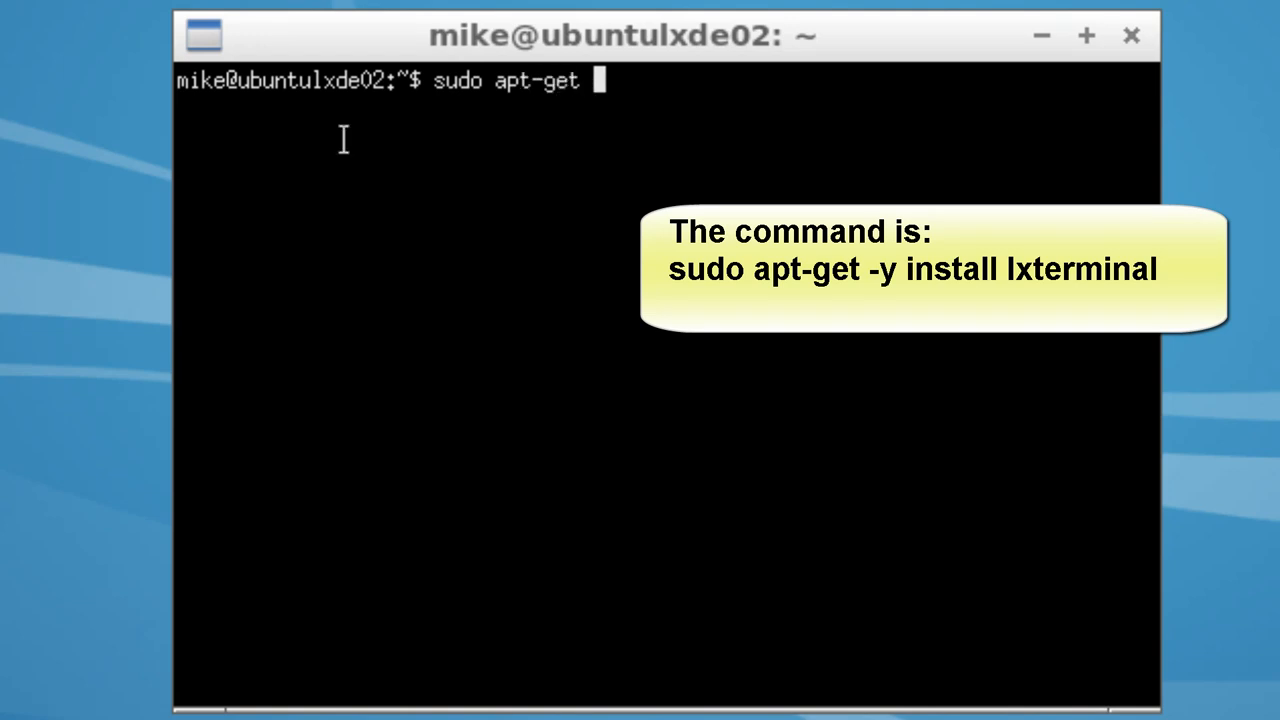
pyautogui.write('-y install')
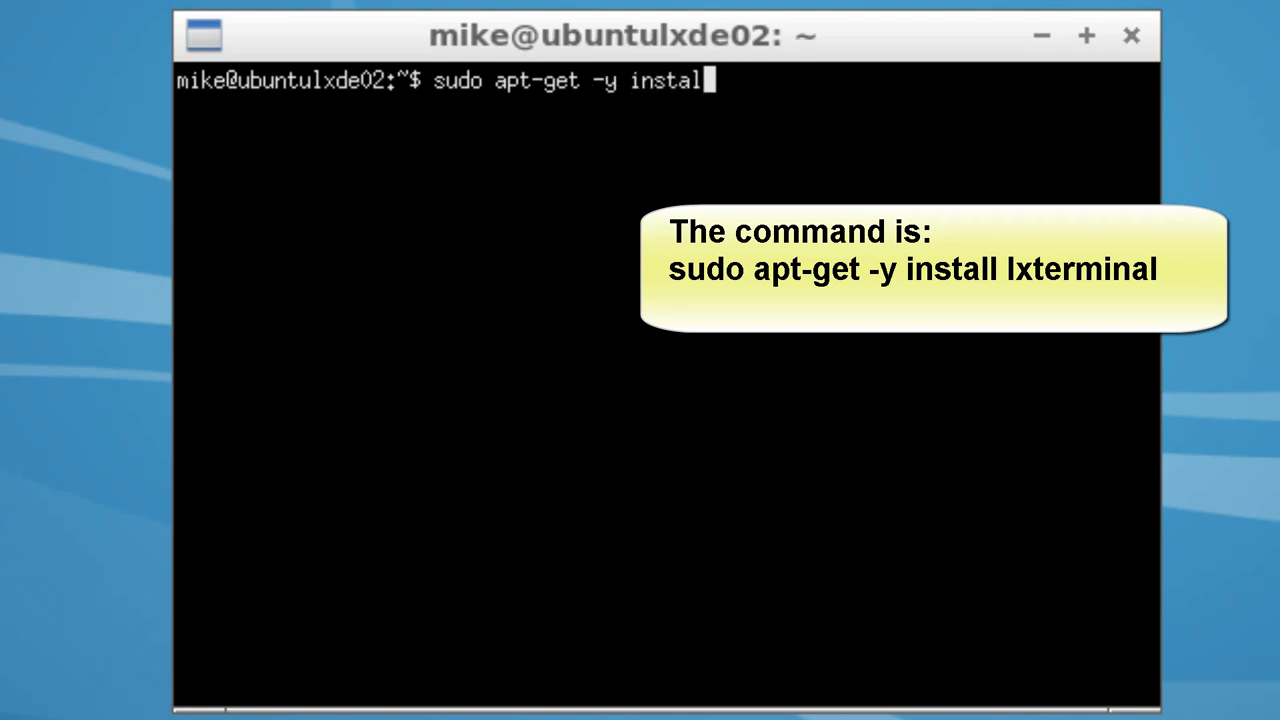
pyautogui.write('ls')
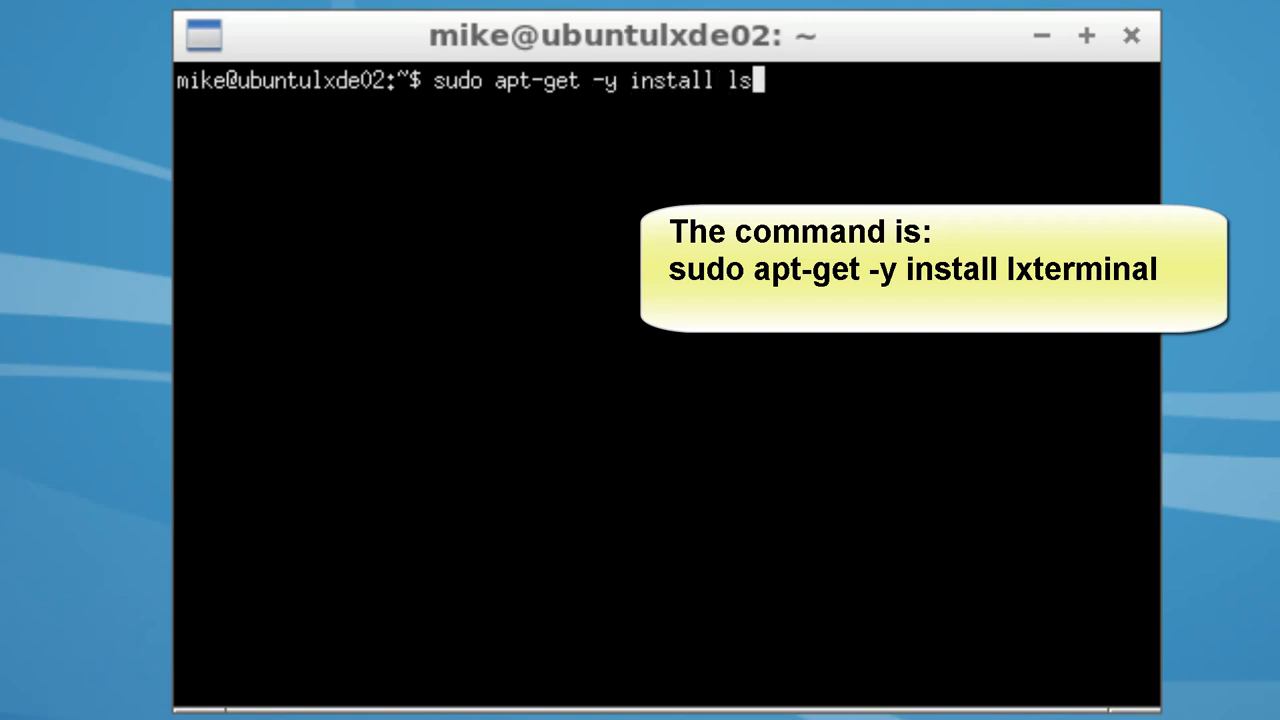
pyautogui.write('xterminal')
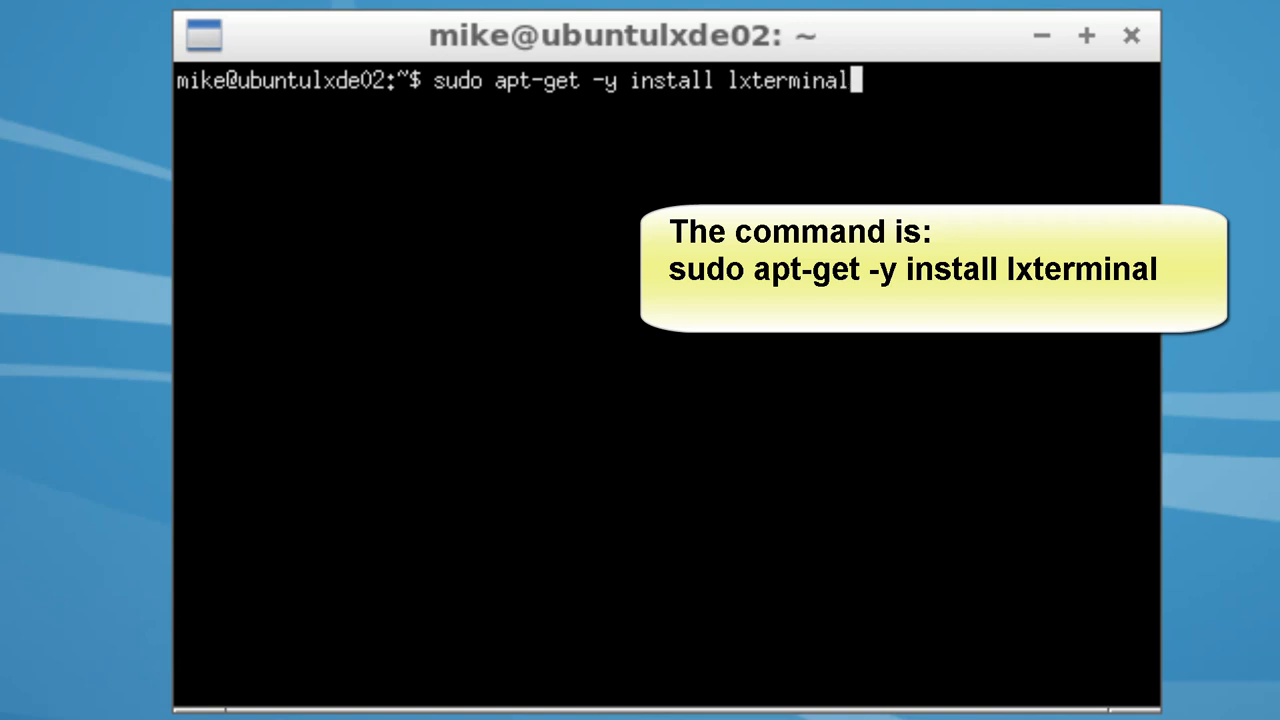
pyautogui.press('Return')
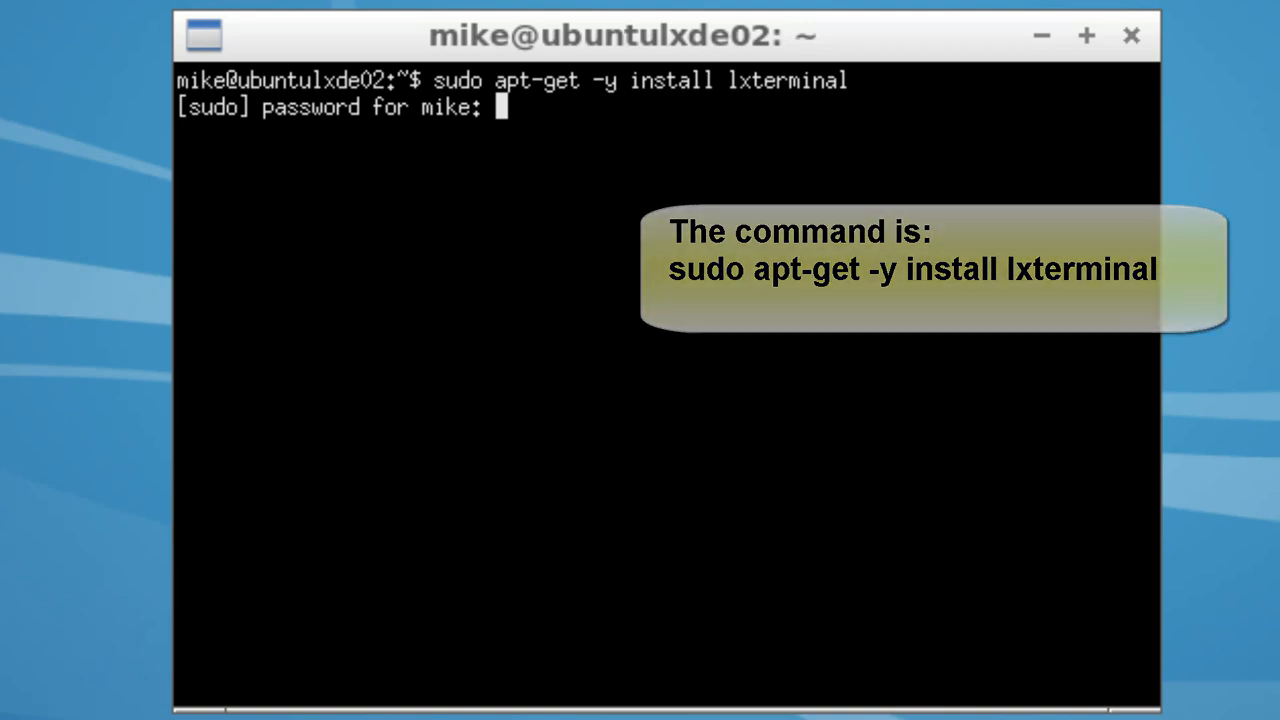
pyautogui.press('Return')
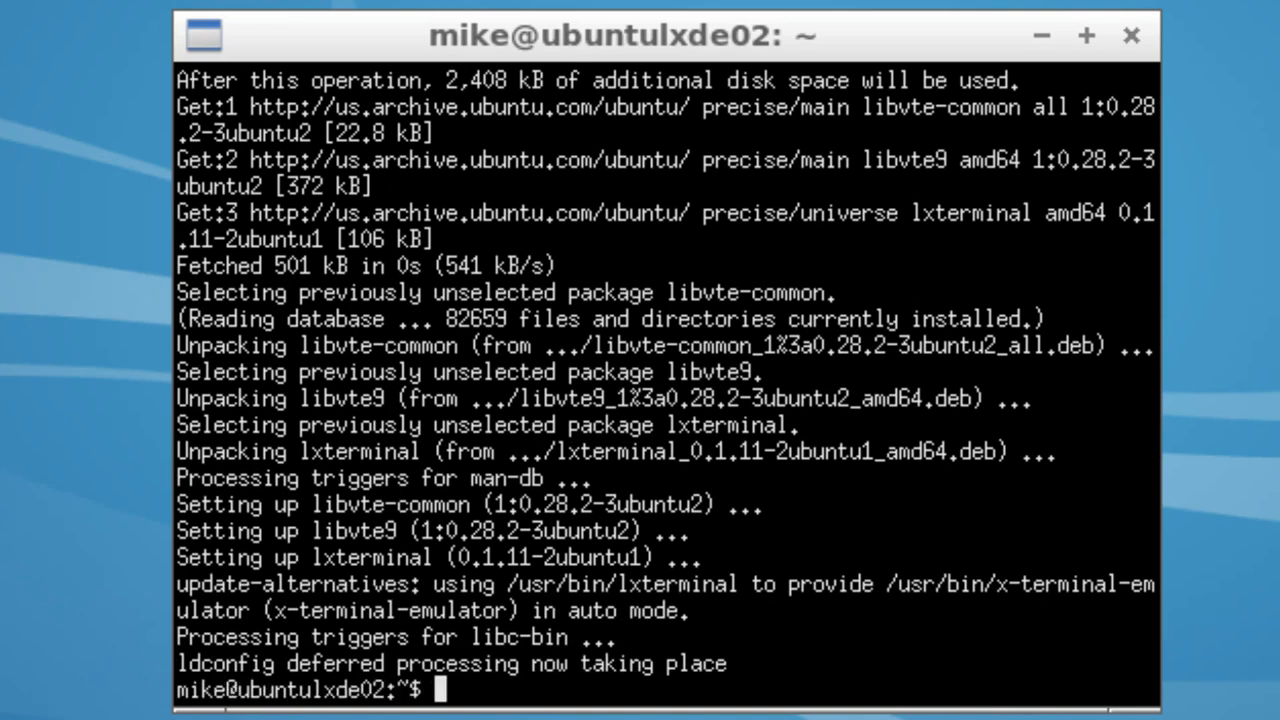
pyautogui.write('exit')
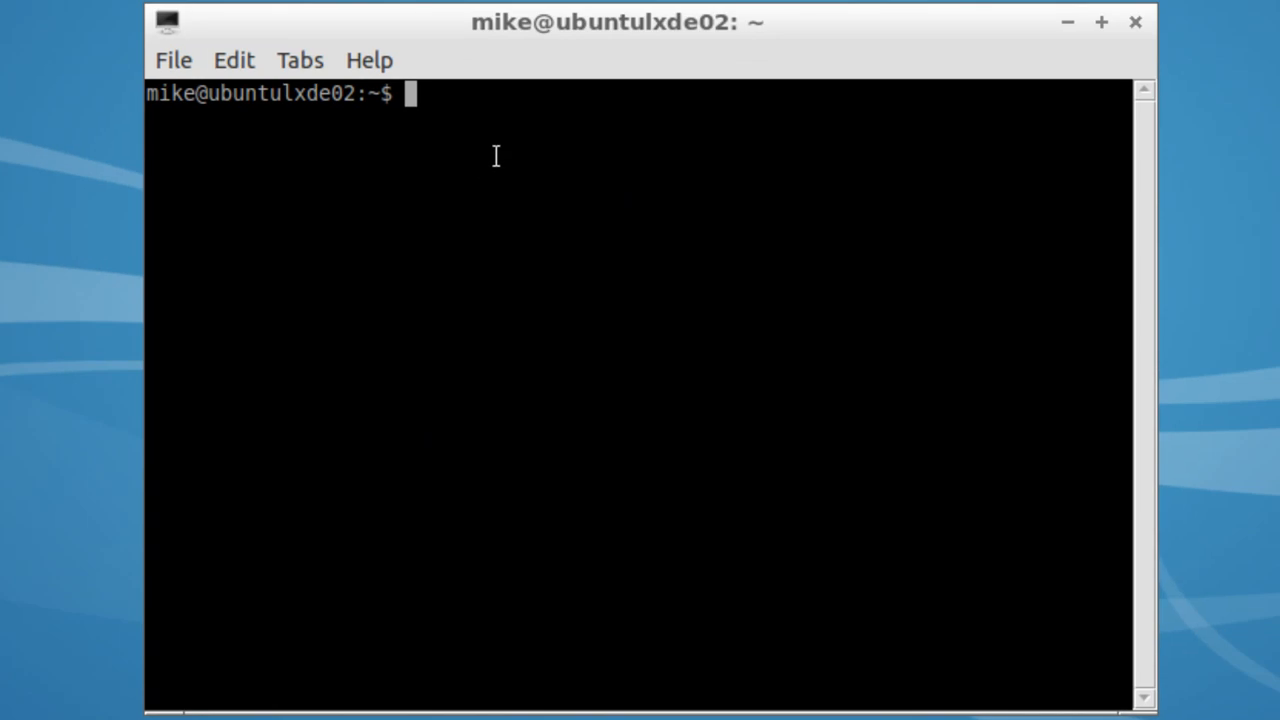
# Install xrdp with sudo apt-get -y install xrdp, fixing the misspelling and rerunning.
pyautogui.write('sudo apt')
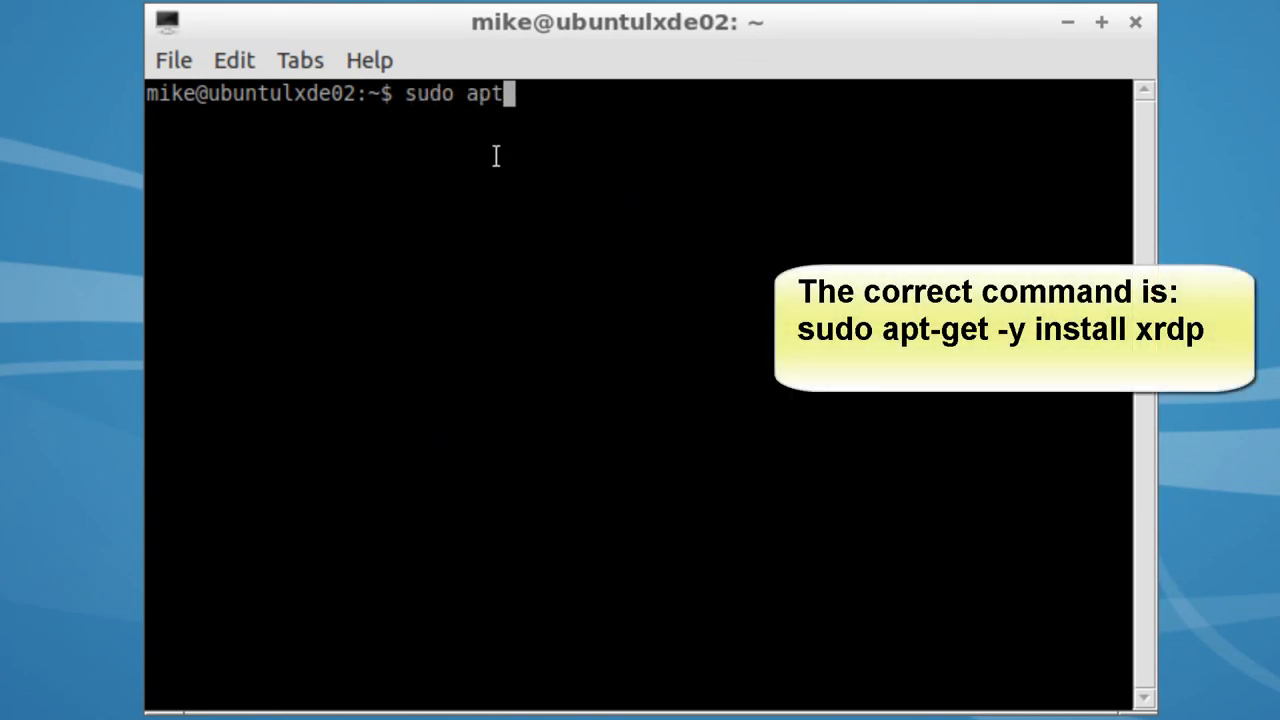
pyautogui.write('-get')
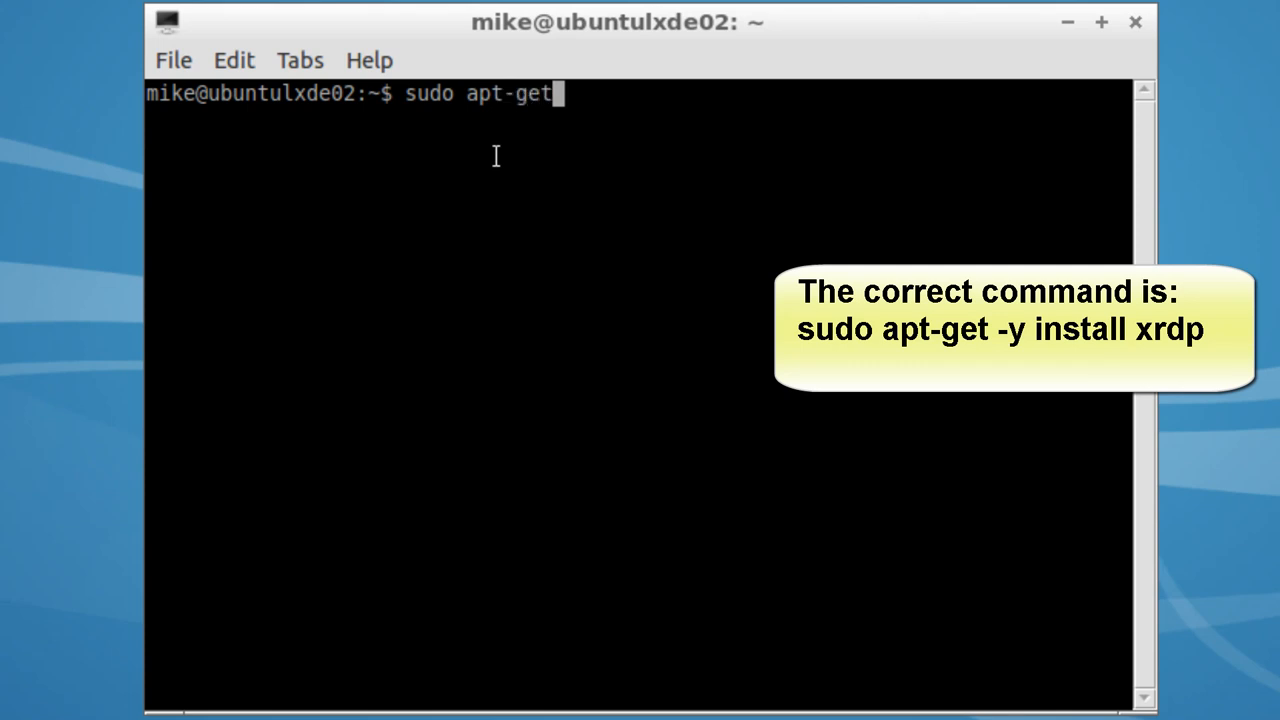
pyautogui.write('-y install')
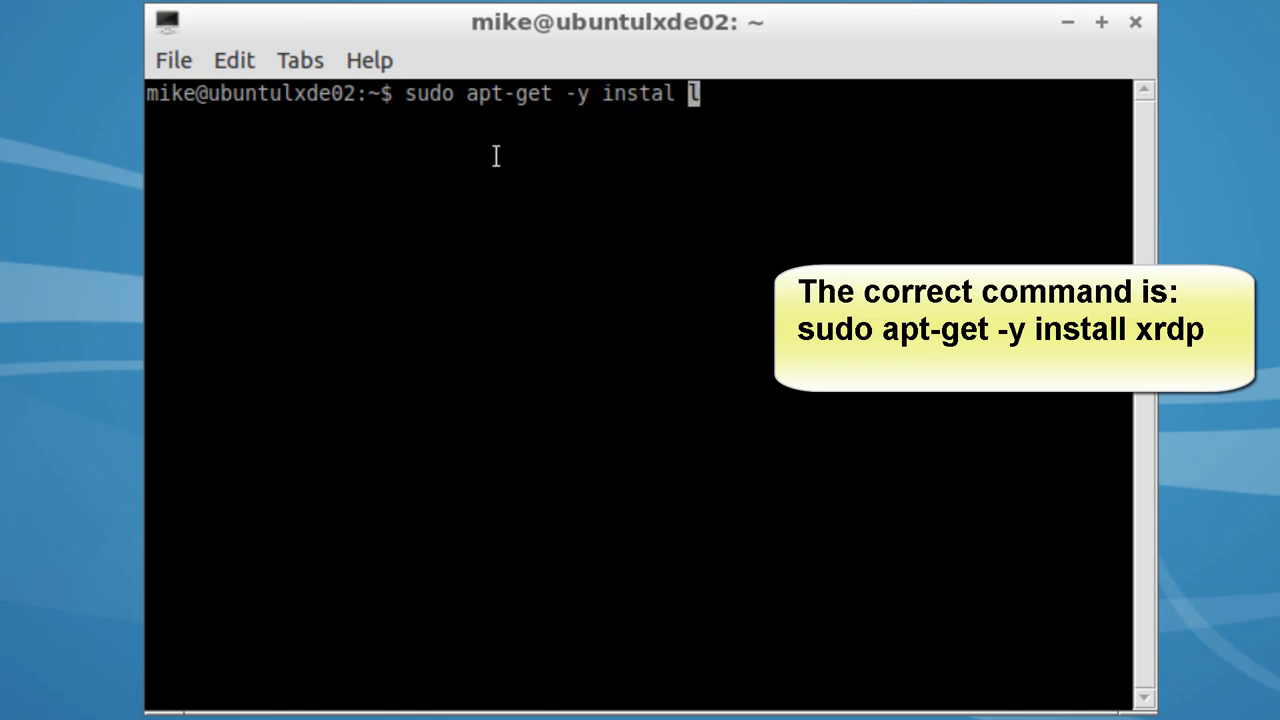
pyautogui.write('xrdp')
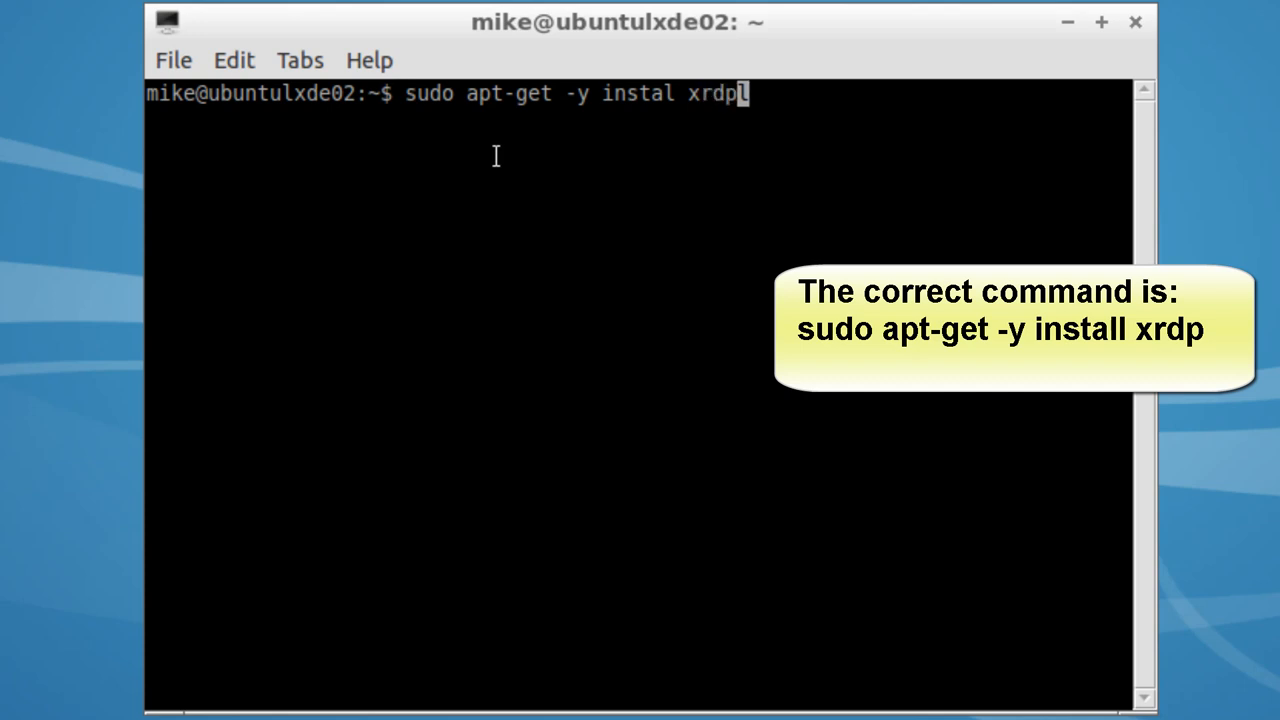
pyautogui.press('Return')
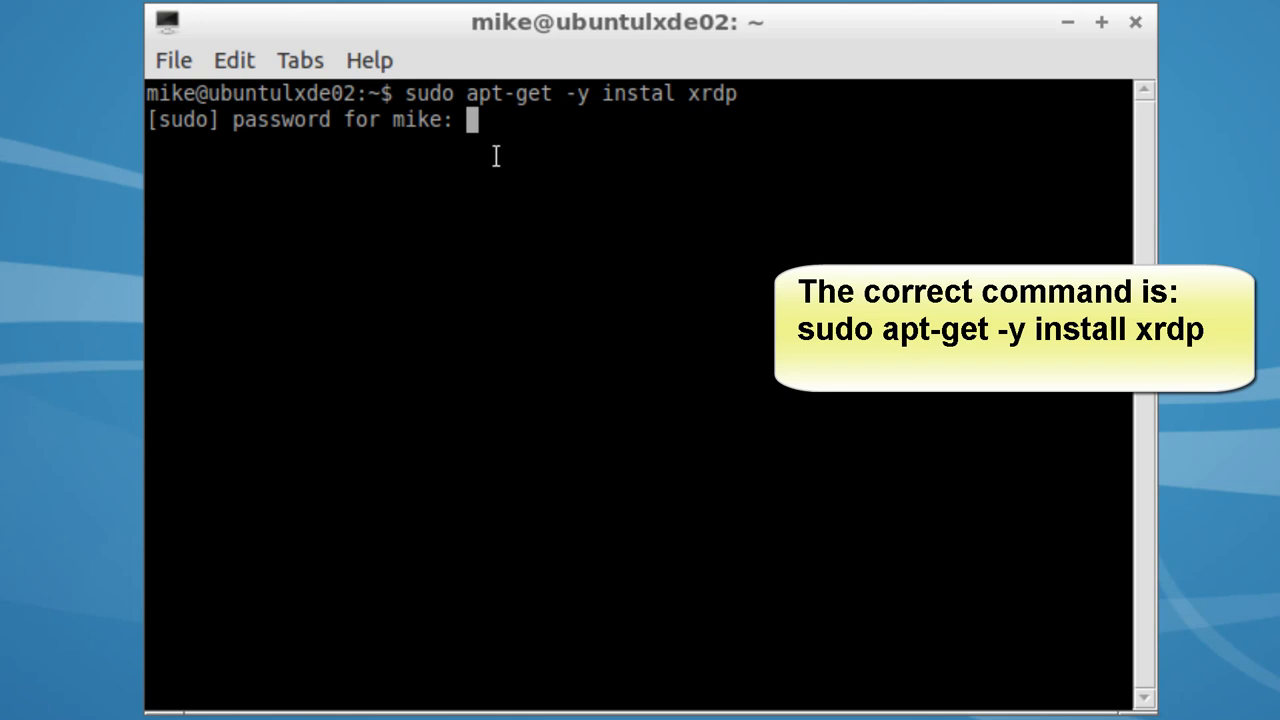
pyautogui.press('Return')
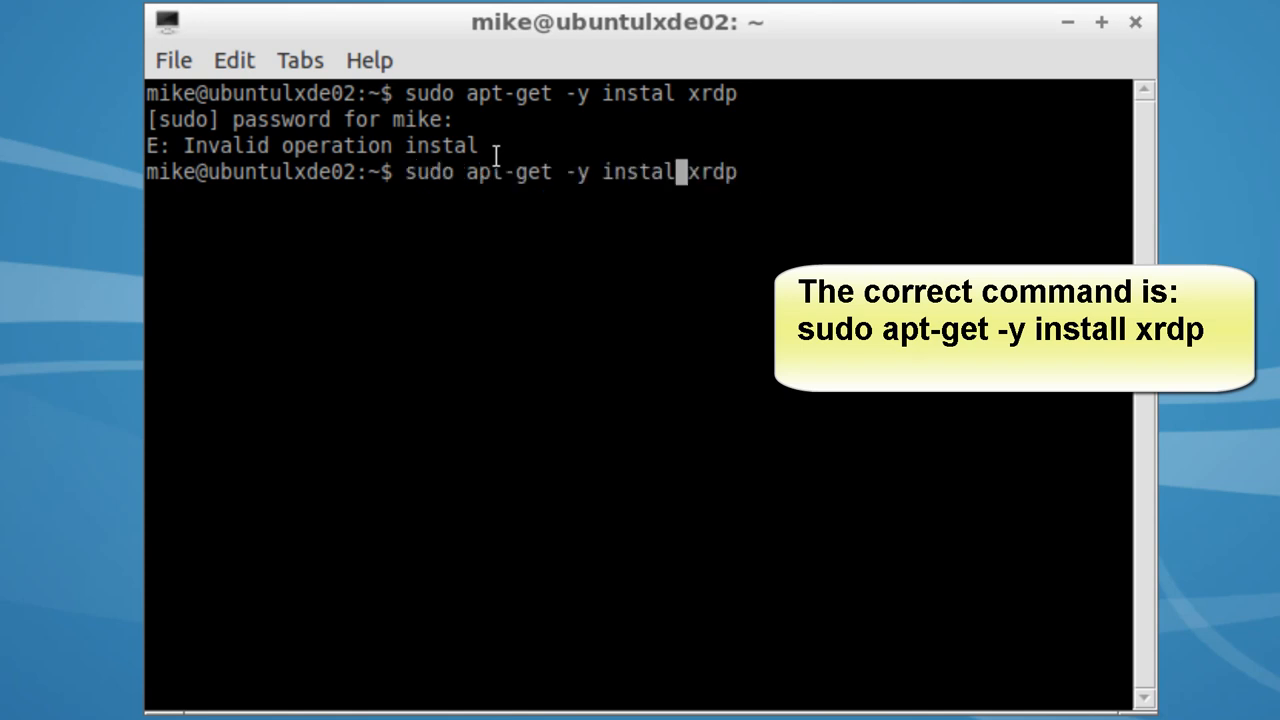
pyautogui.write('l')
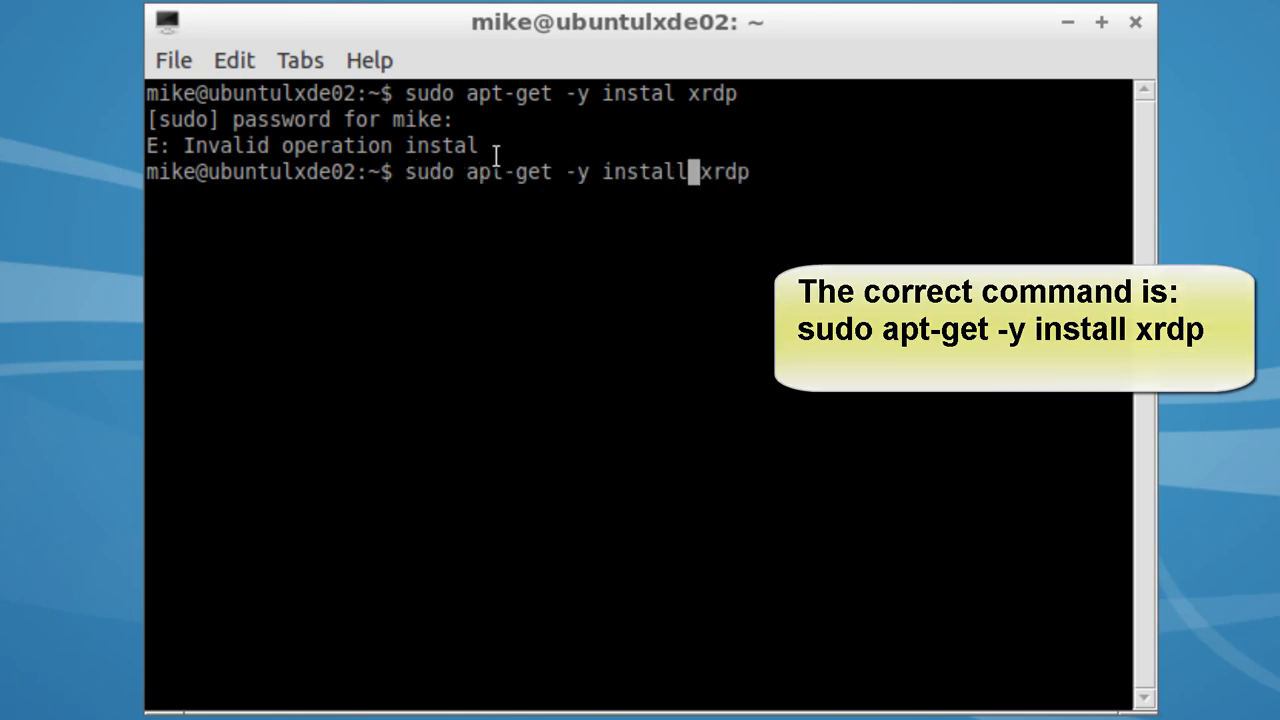
pyautogui.press('Return')
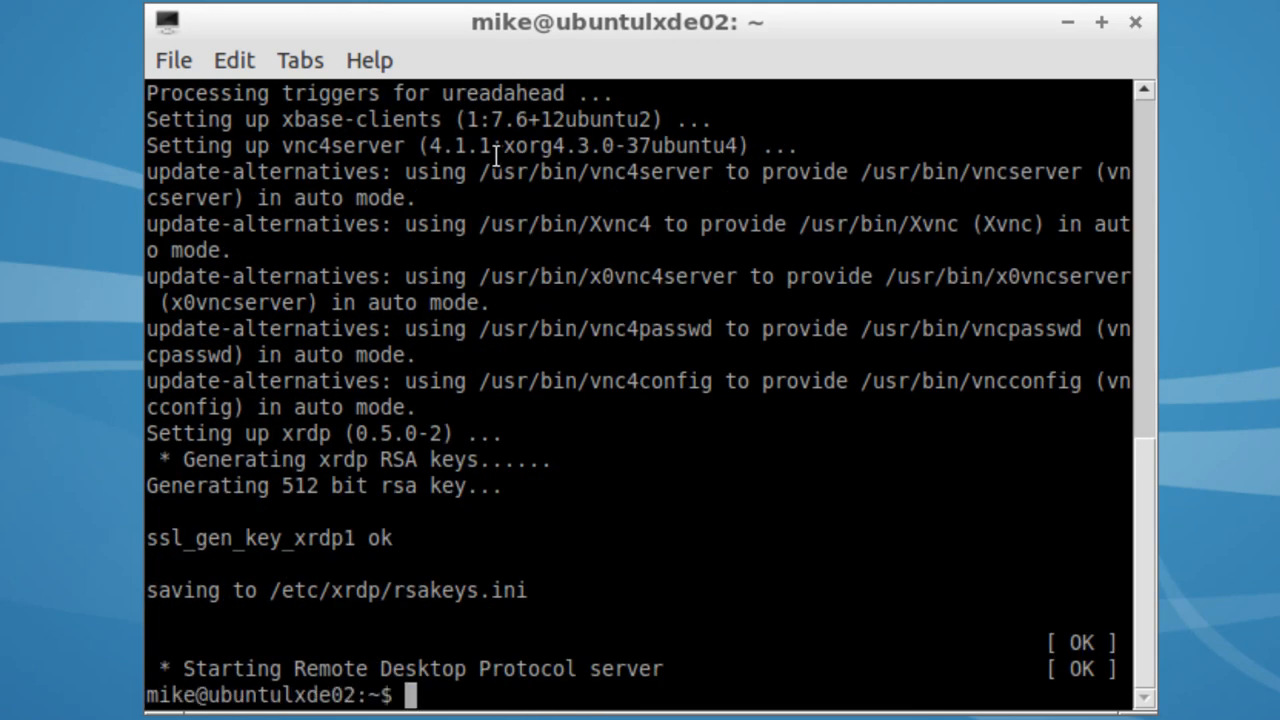
# Echo 'lxsession -s Lubuntu -e LXDE' into ~/.xsession.
pyautogui.write('ec')
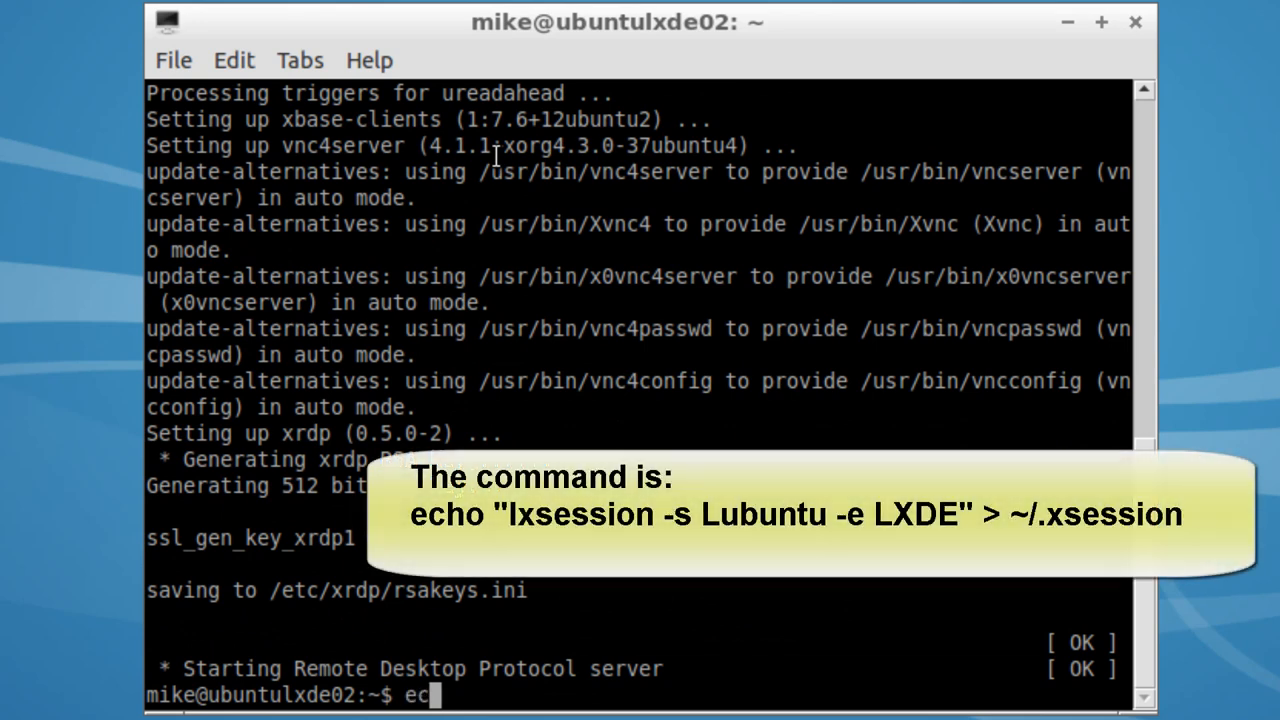
pyautogui.write('ho')
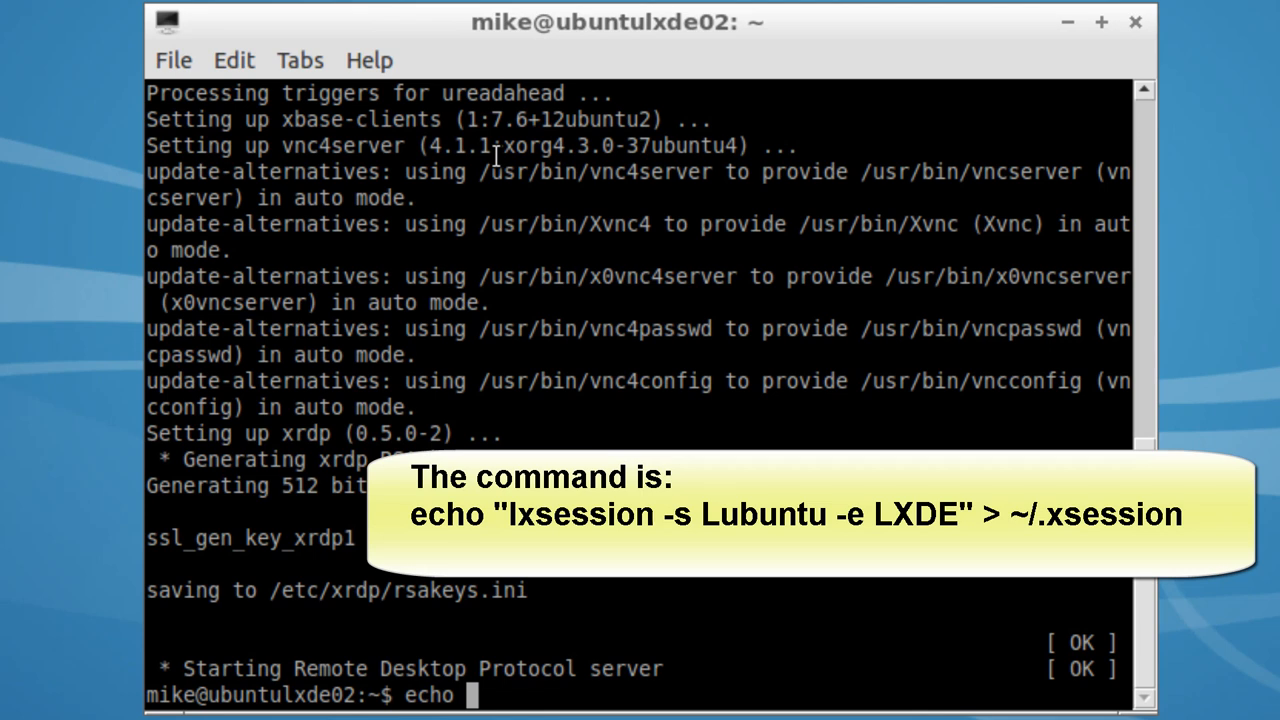
pyautogui.write('"l')
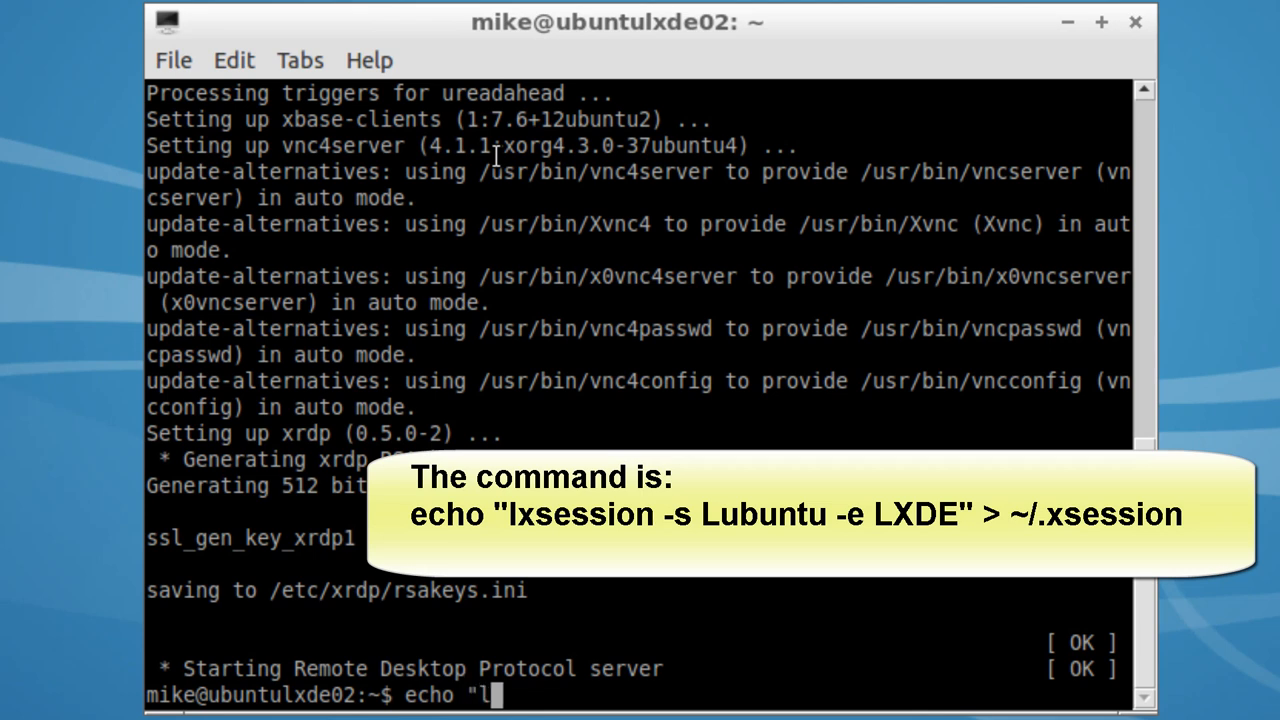
pyautogui.write('xsession -s')
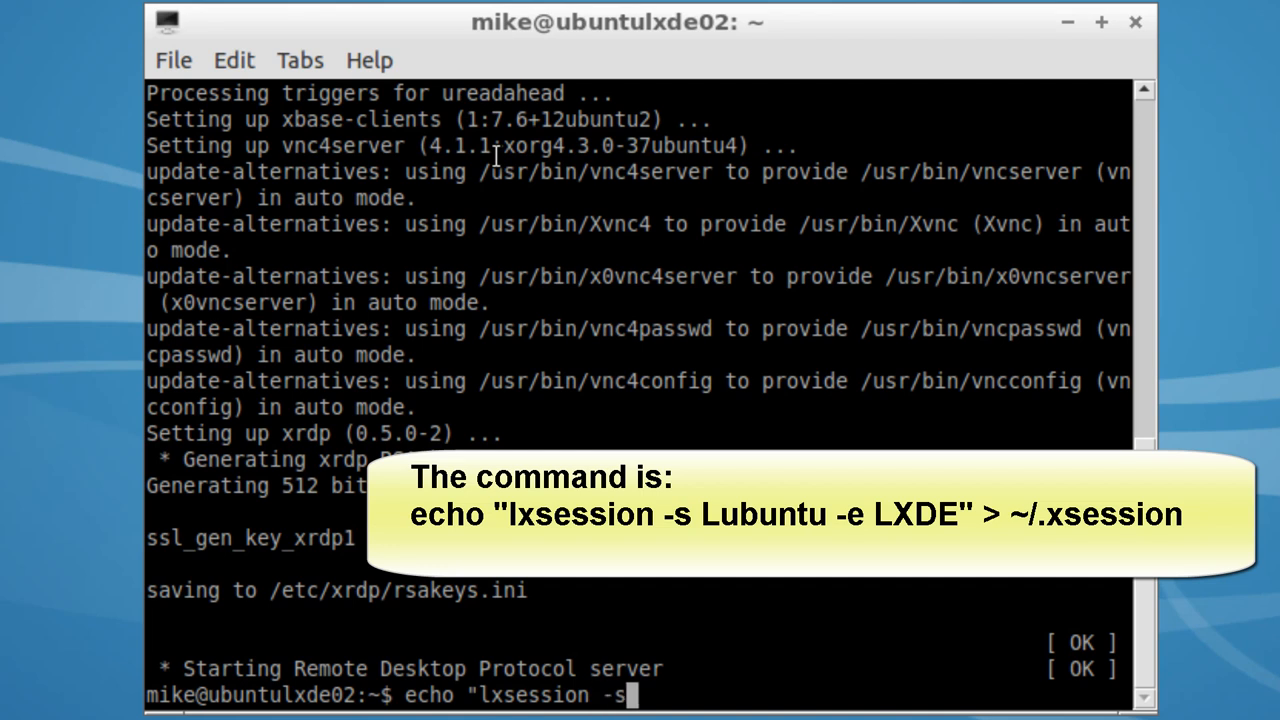
pyautogui.write('Lubuntu -')
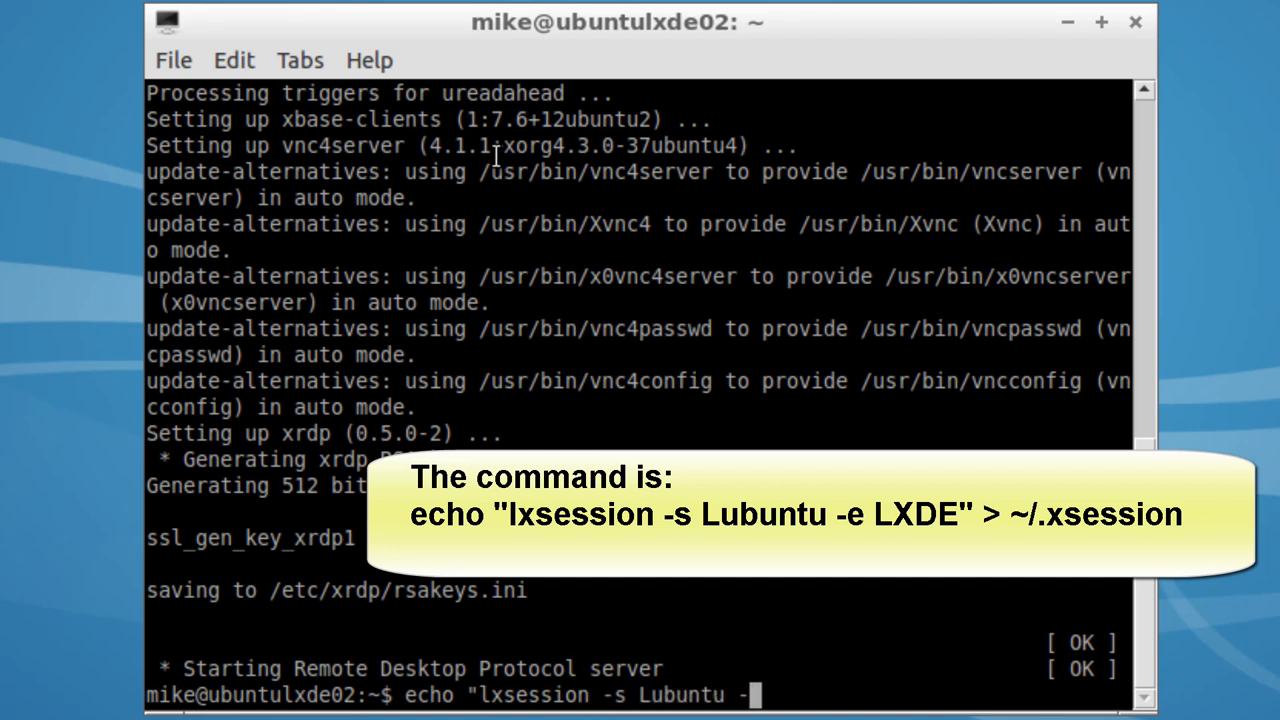
pyautogui.write('e L')
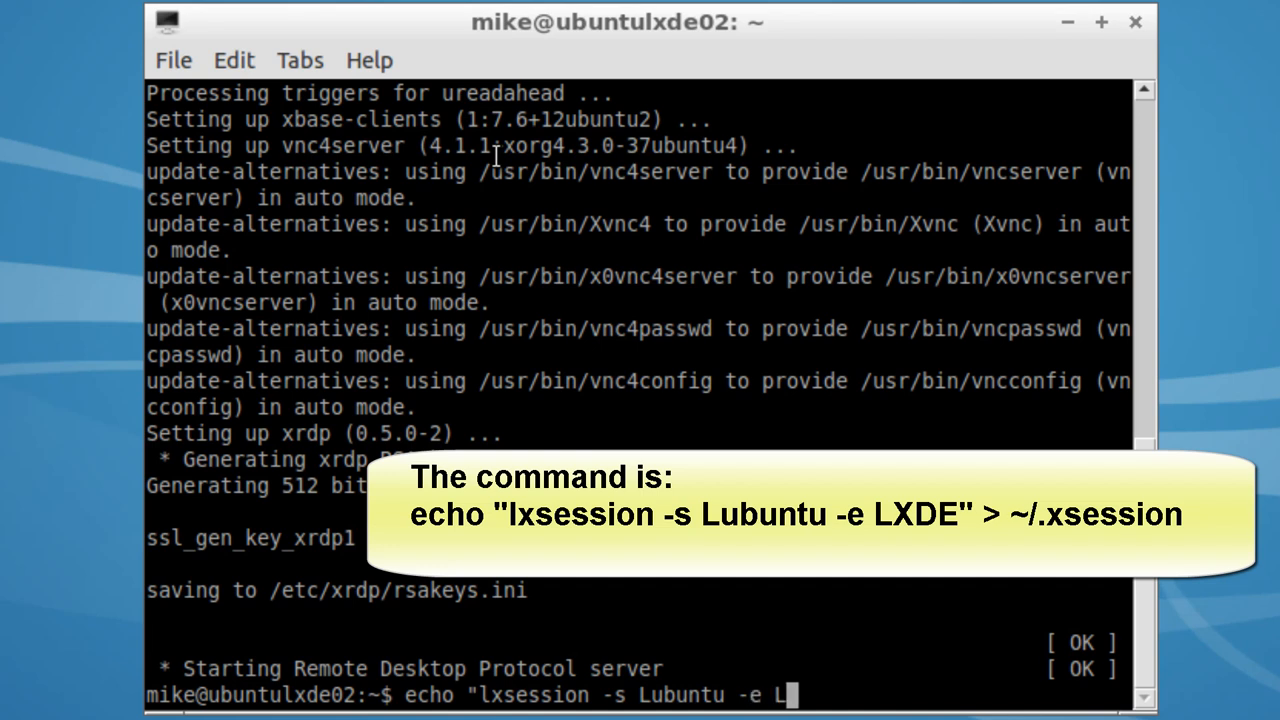
pyautogui.write('XDE"')
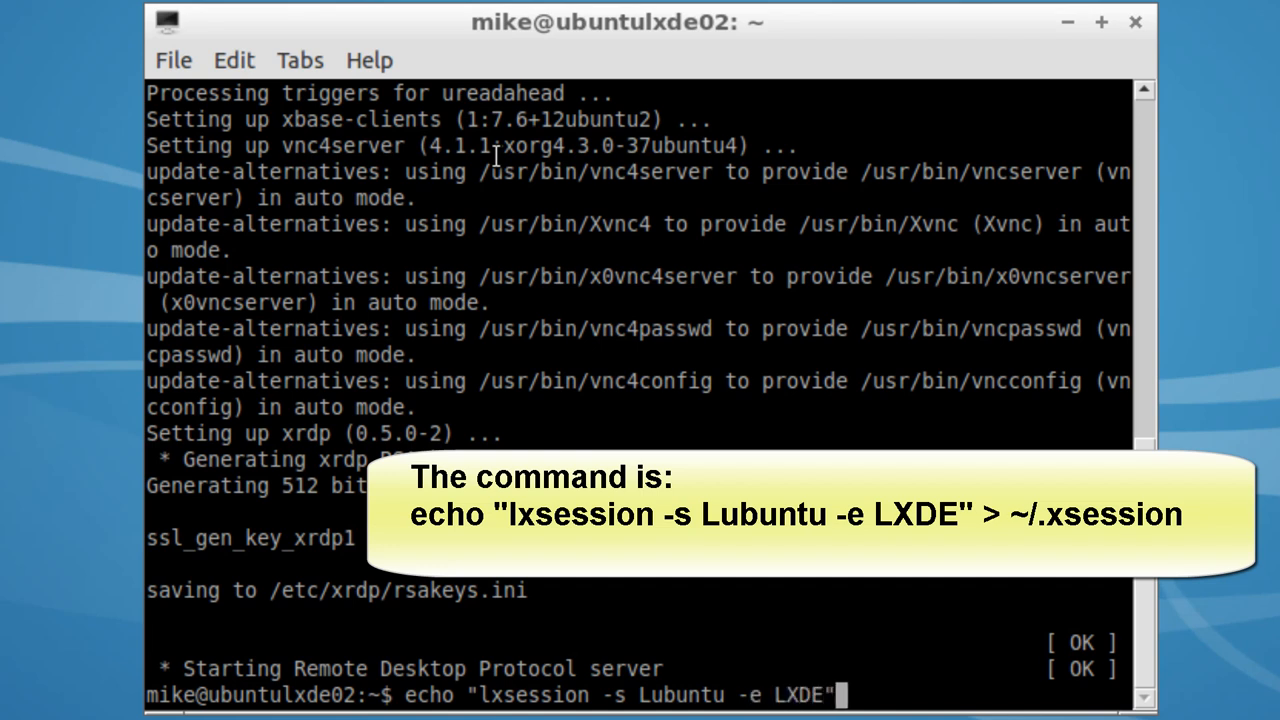
pyautogui.write('>')
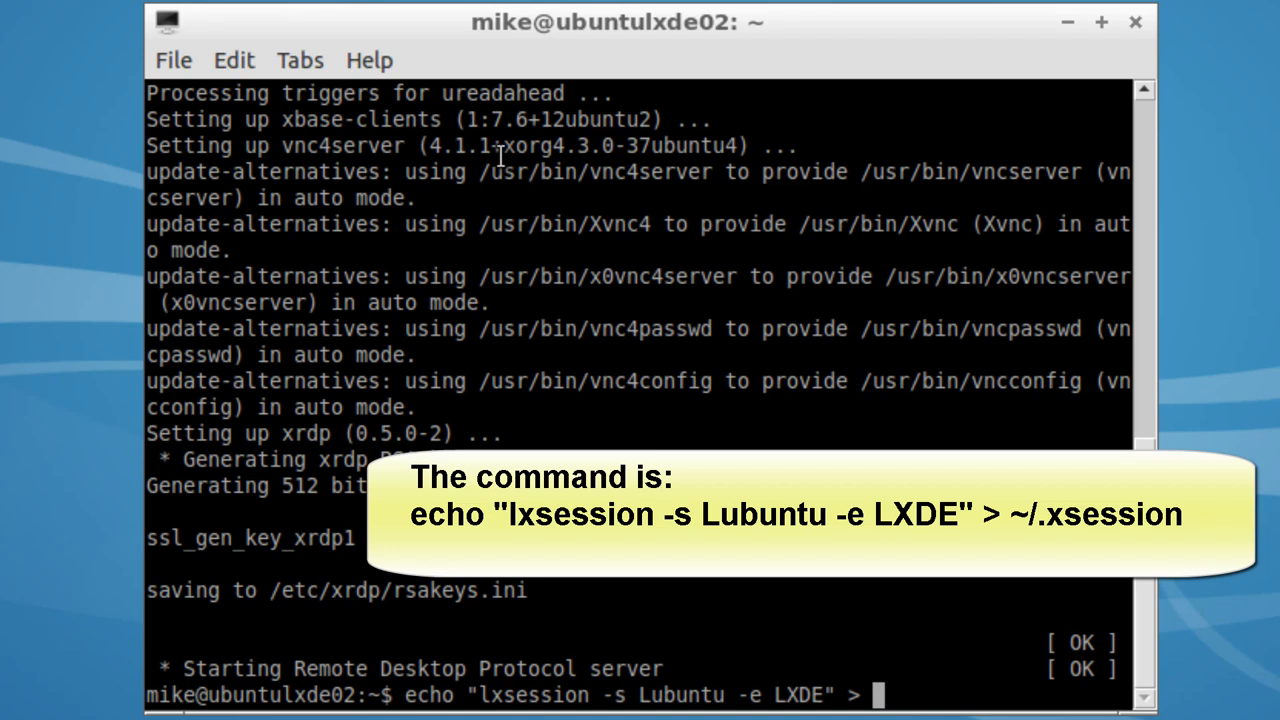
pyautogui.write('~/.')
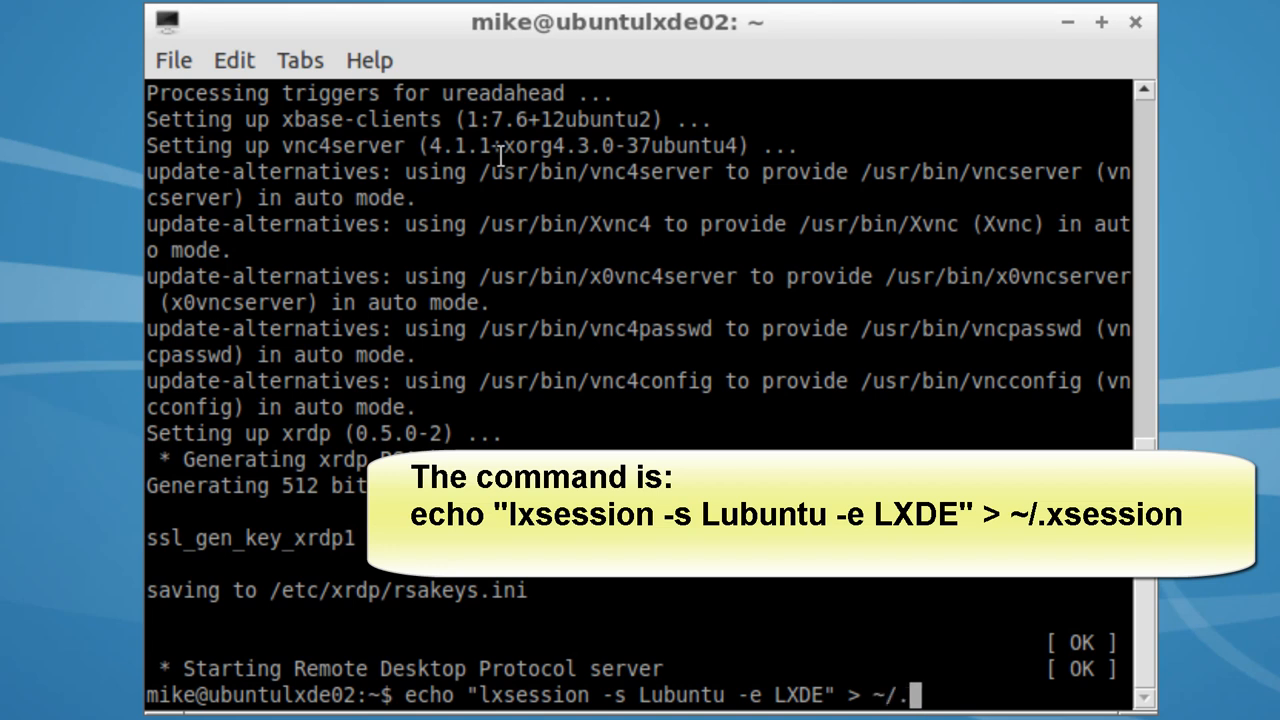
pyautogui.write('xs')
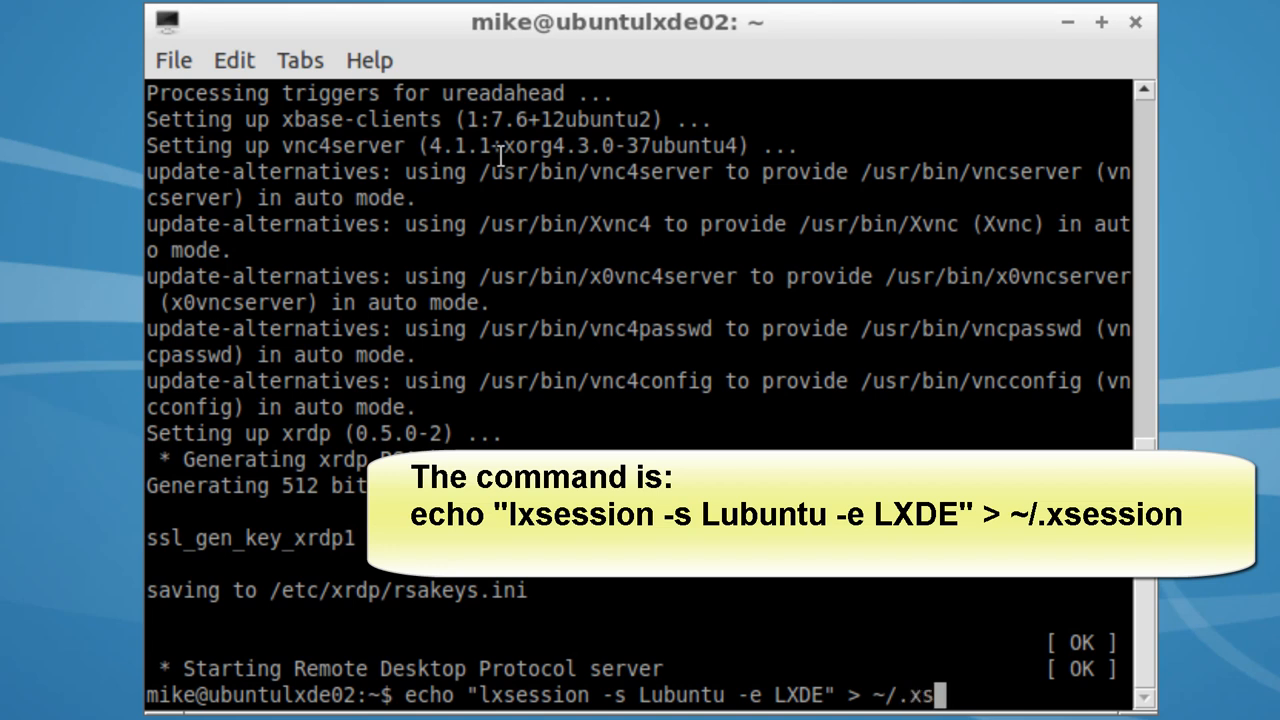
pyautogui.write('ession')
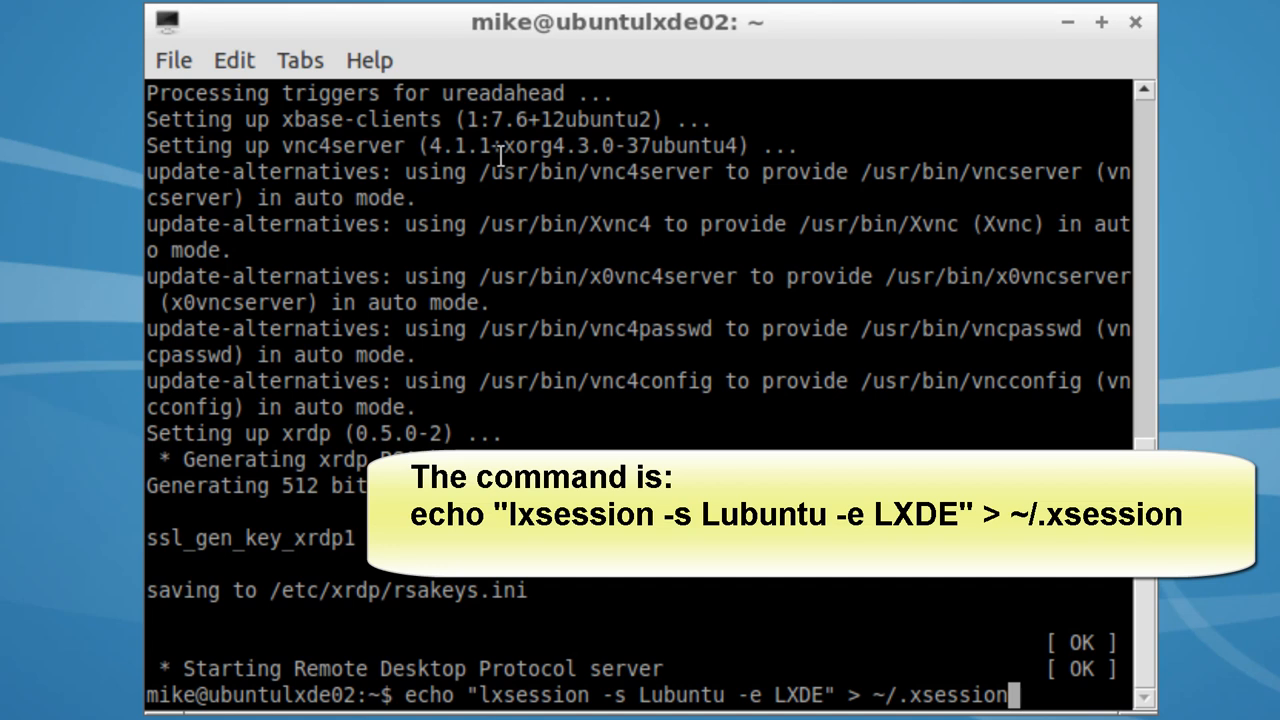
pyautogui.press('Return')
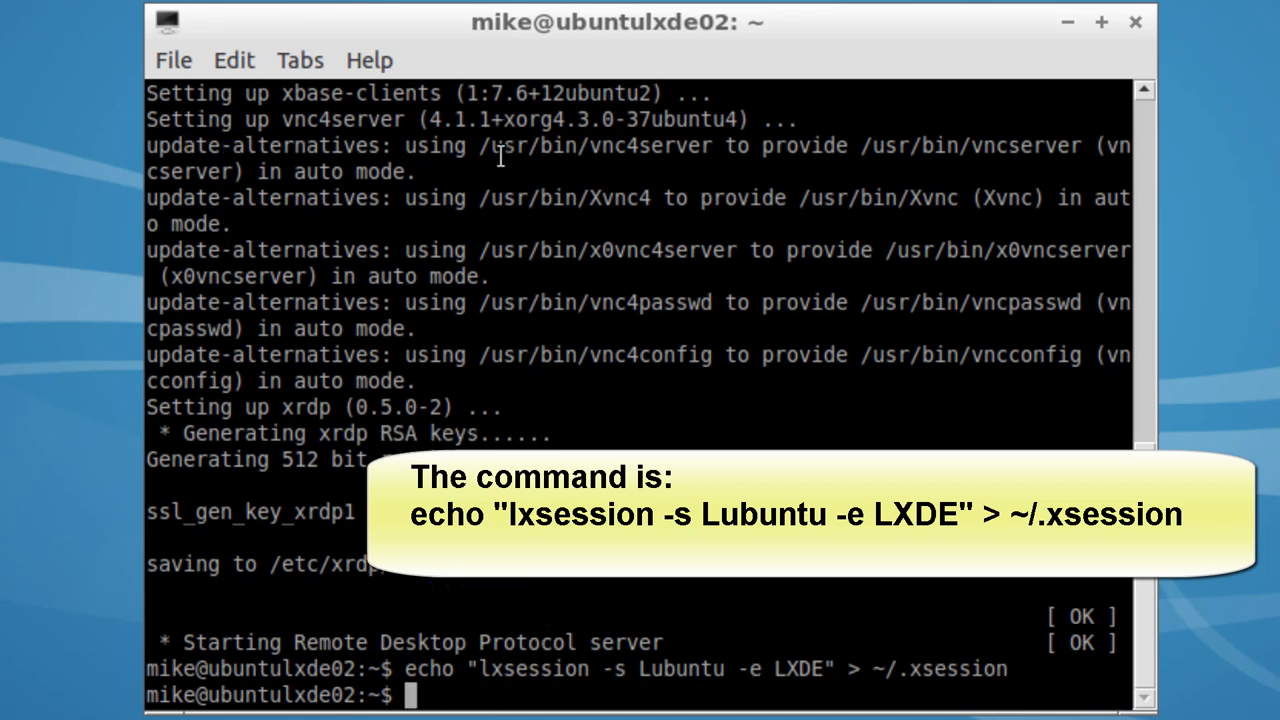
pyautogui.write('sudo')
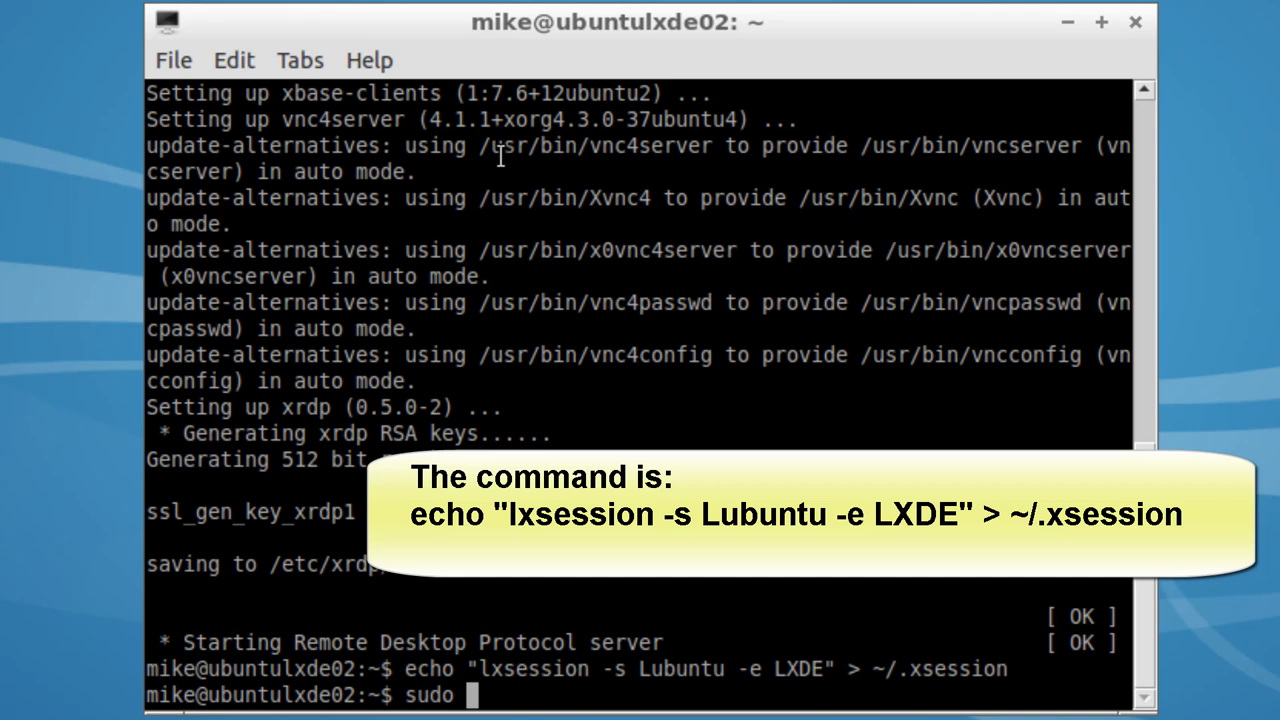
pyautogui.write('vim')
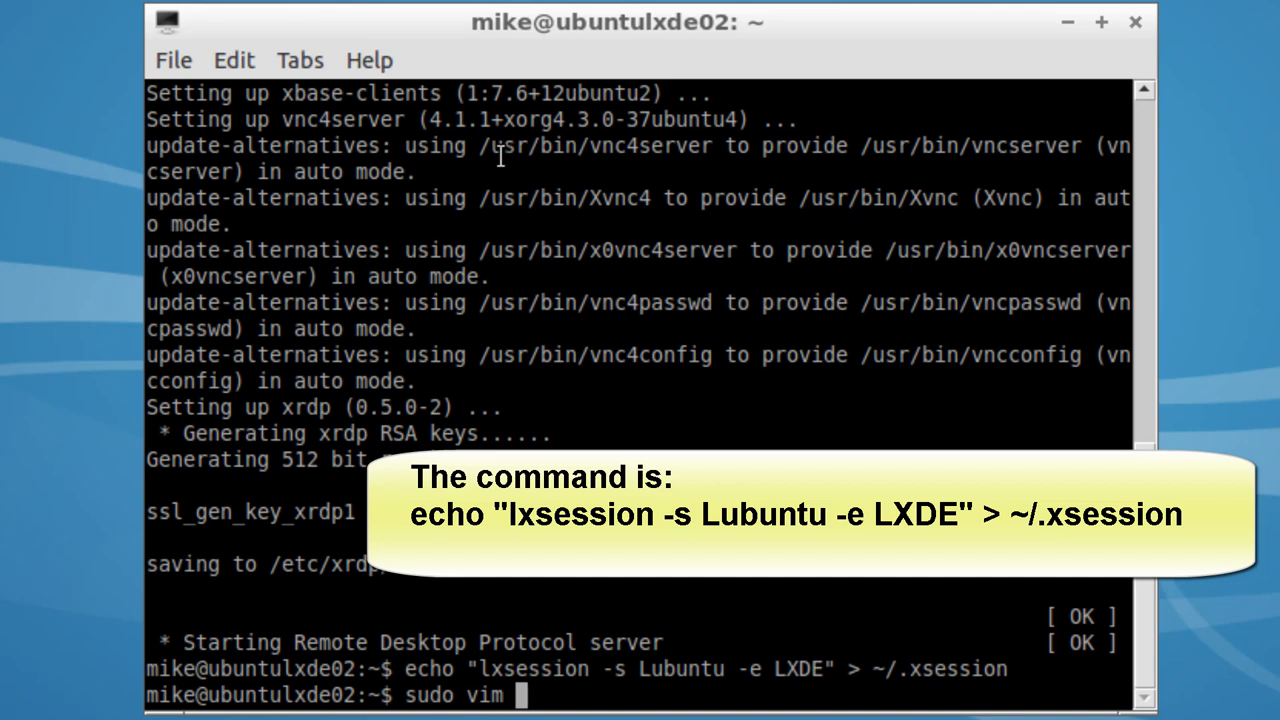
pyautogui.write('.')
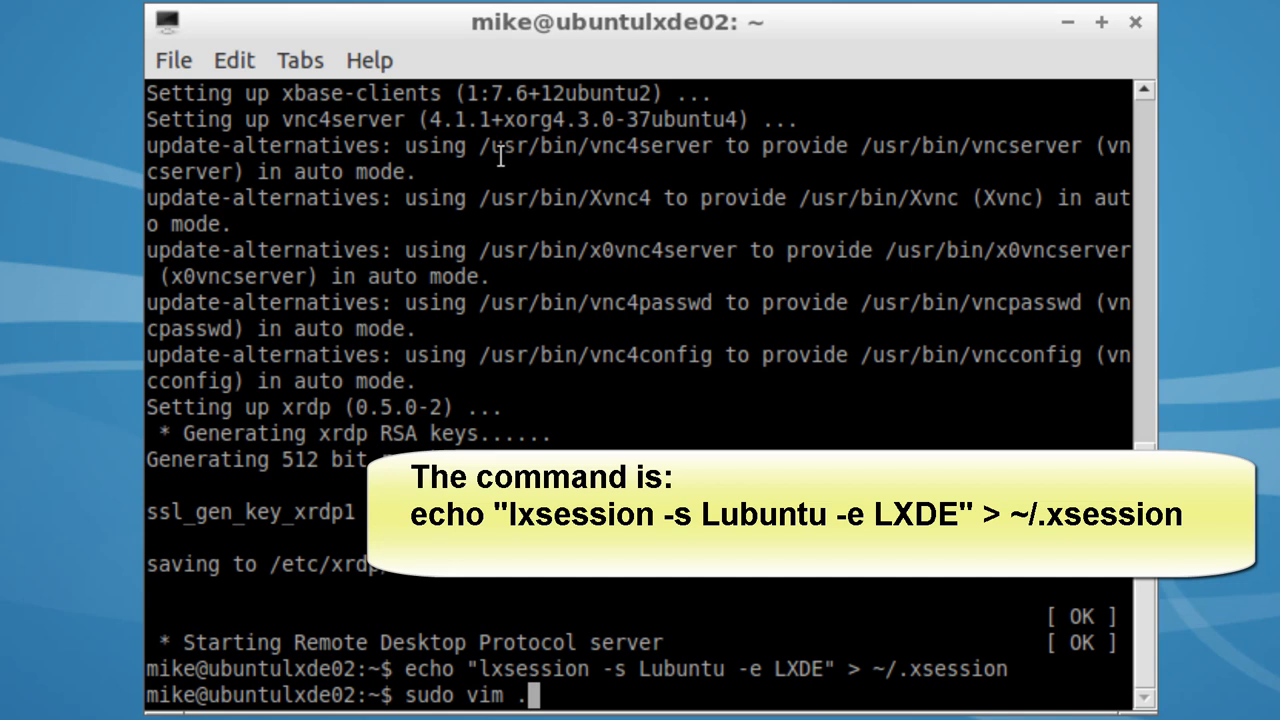
pyautogui.write('xsez')
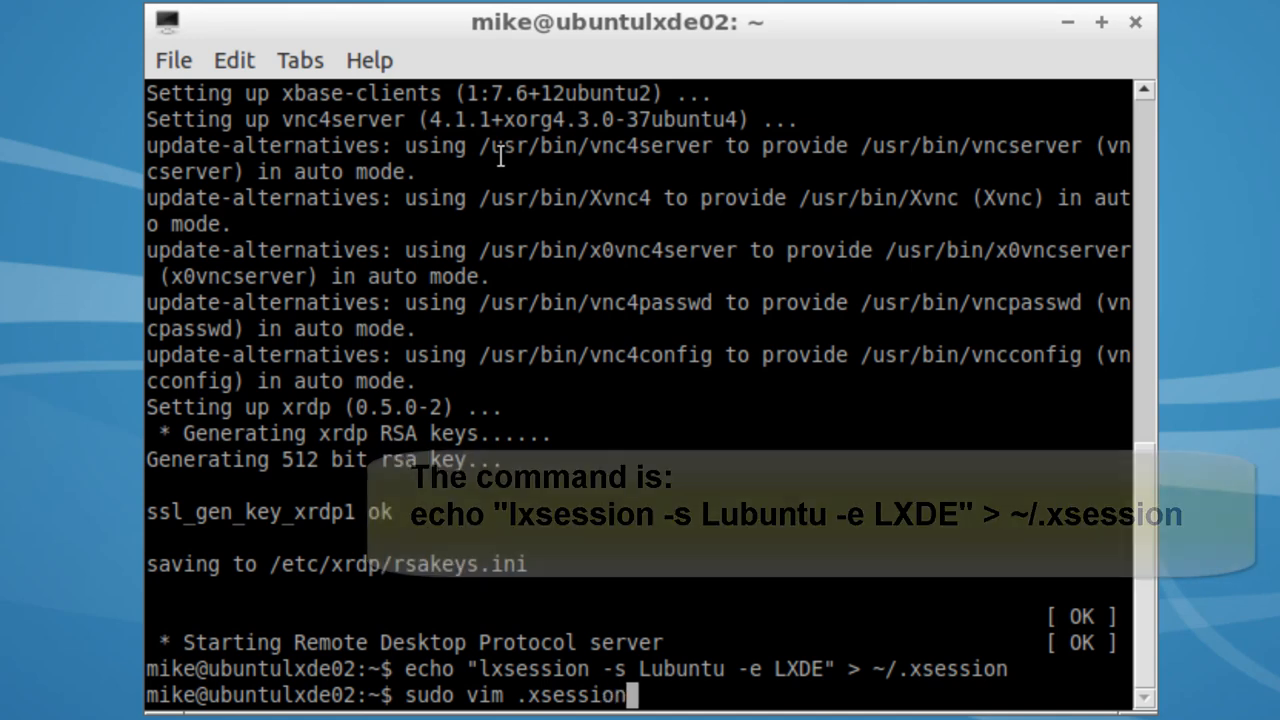
pyautogui.press('Return')
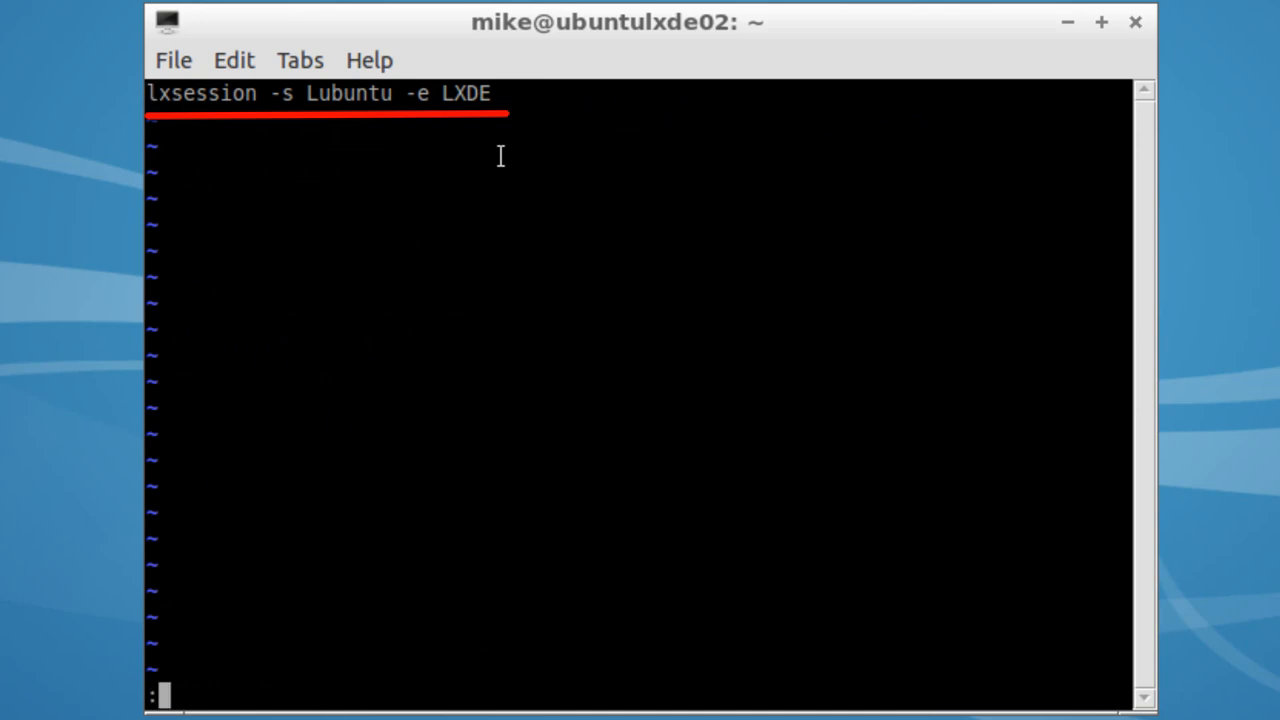
pyautogui.write(':q')
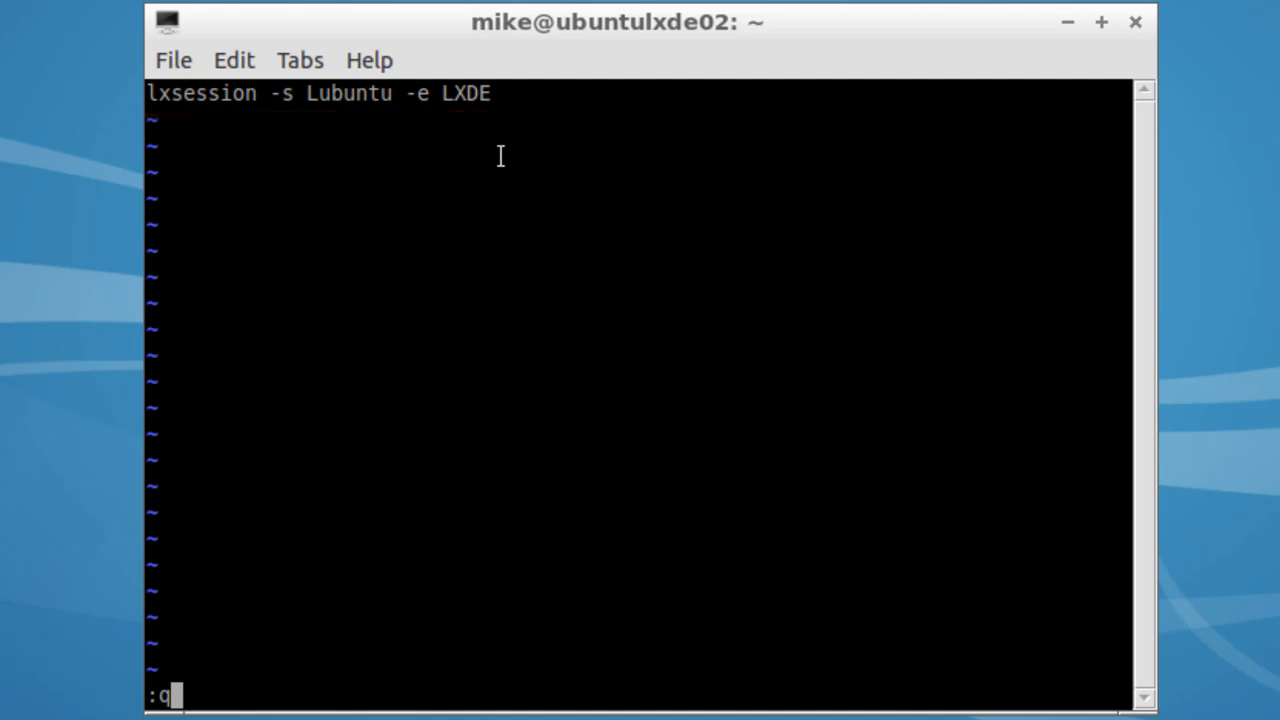
pyautogui.press('Return')
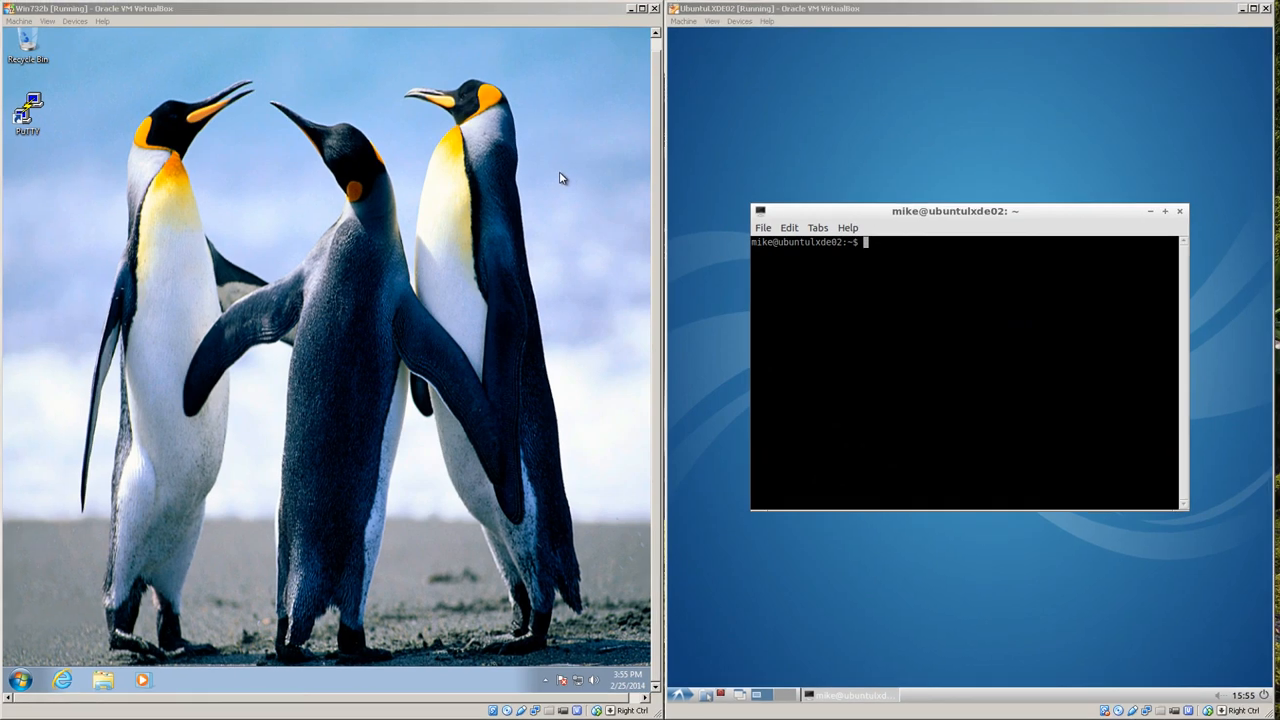
pyautogui.moveTo(331, 197)
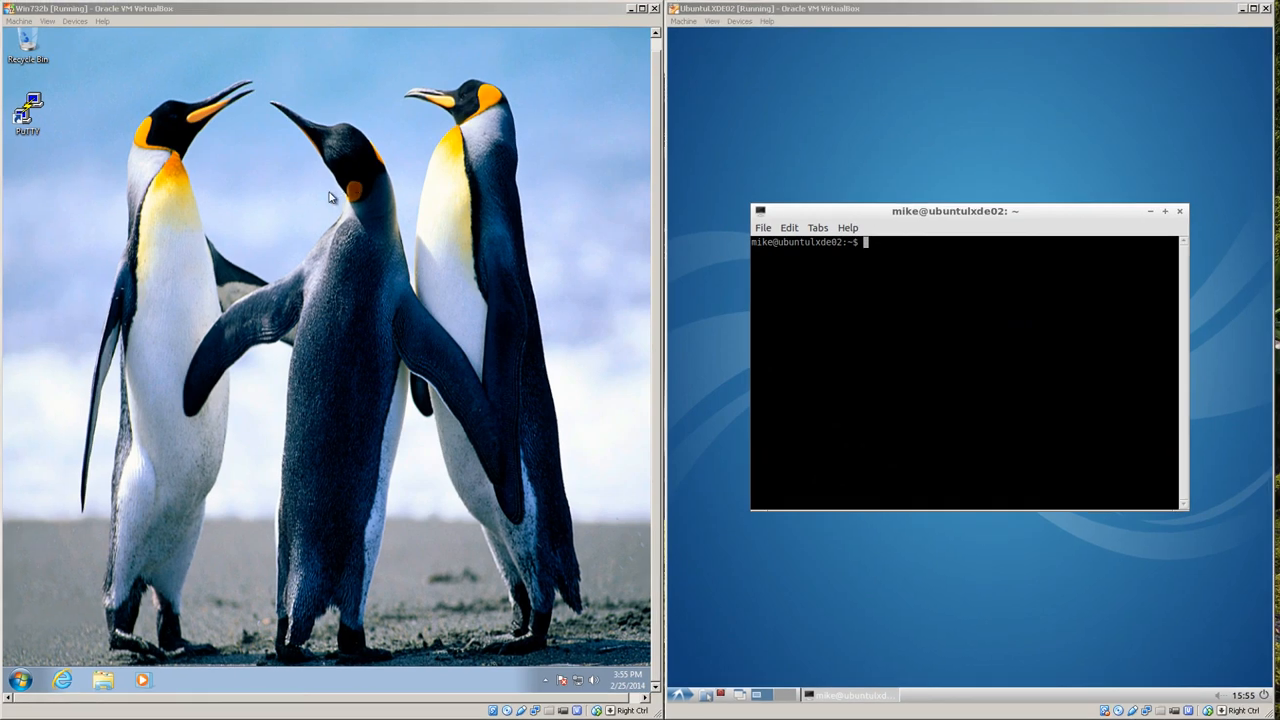
pyautogui.moveTo(356, 188)
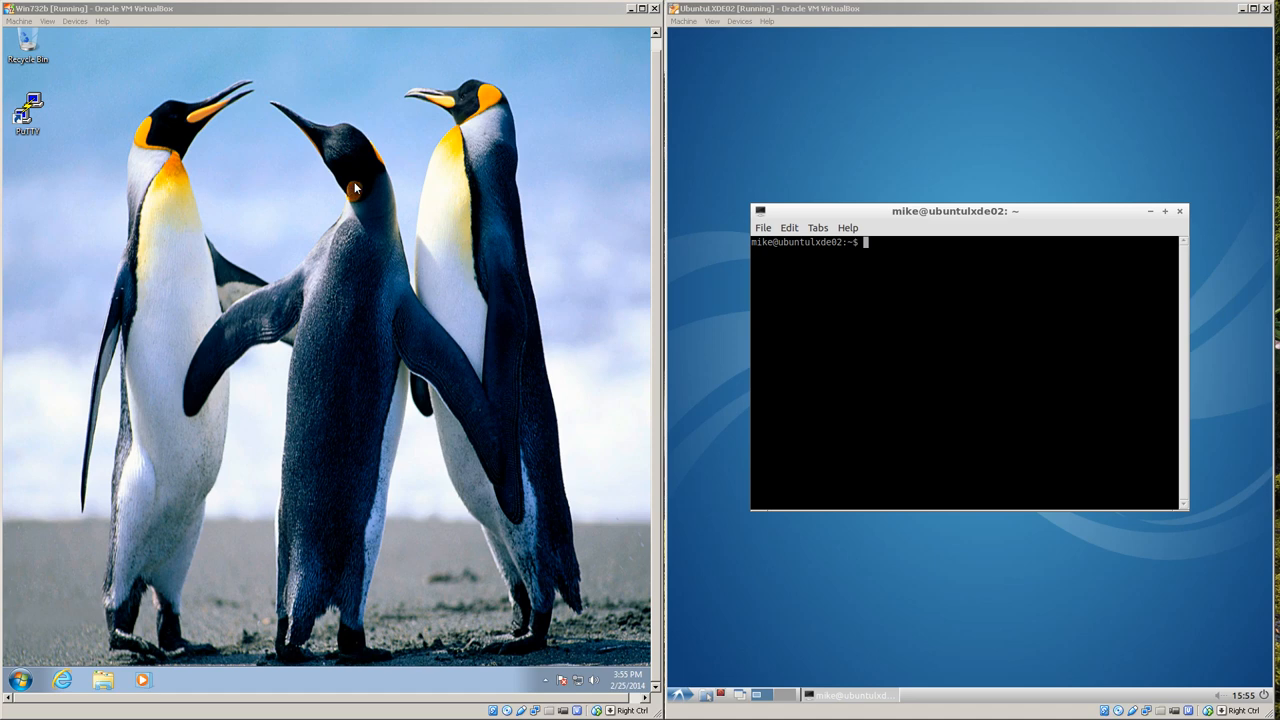
pyautogui.moveTo(910, 158)
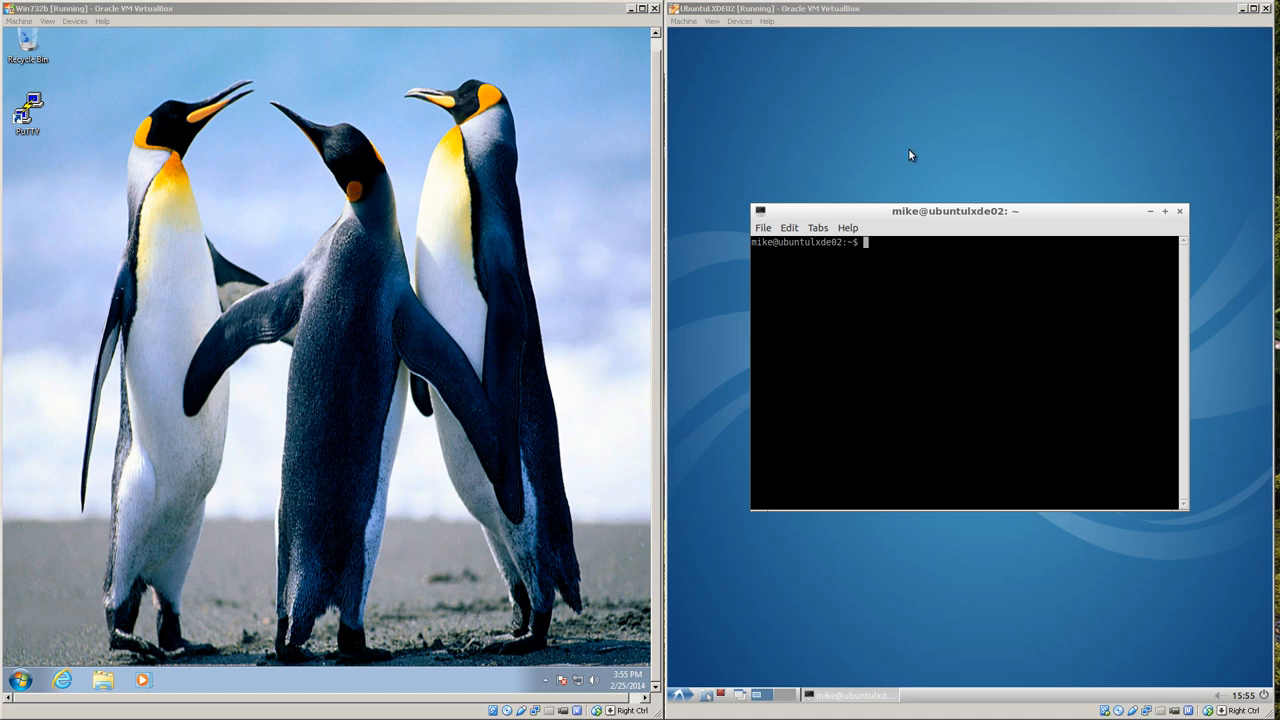
pyautogui.moveTo(848, 140)
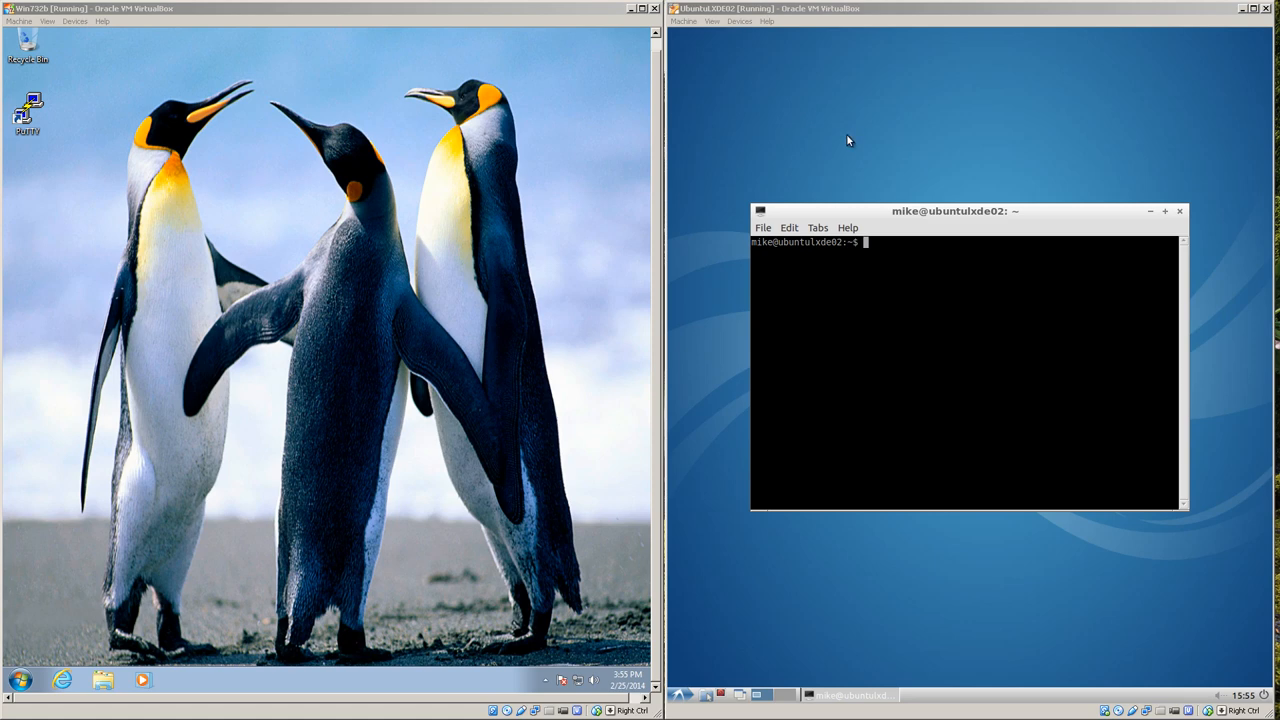
pyautogui.moveTo(815, 138)
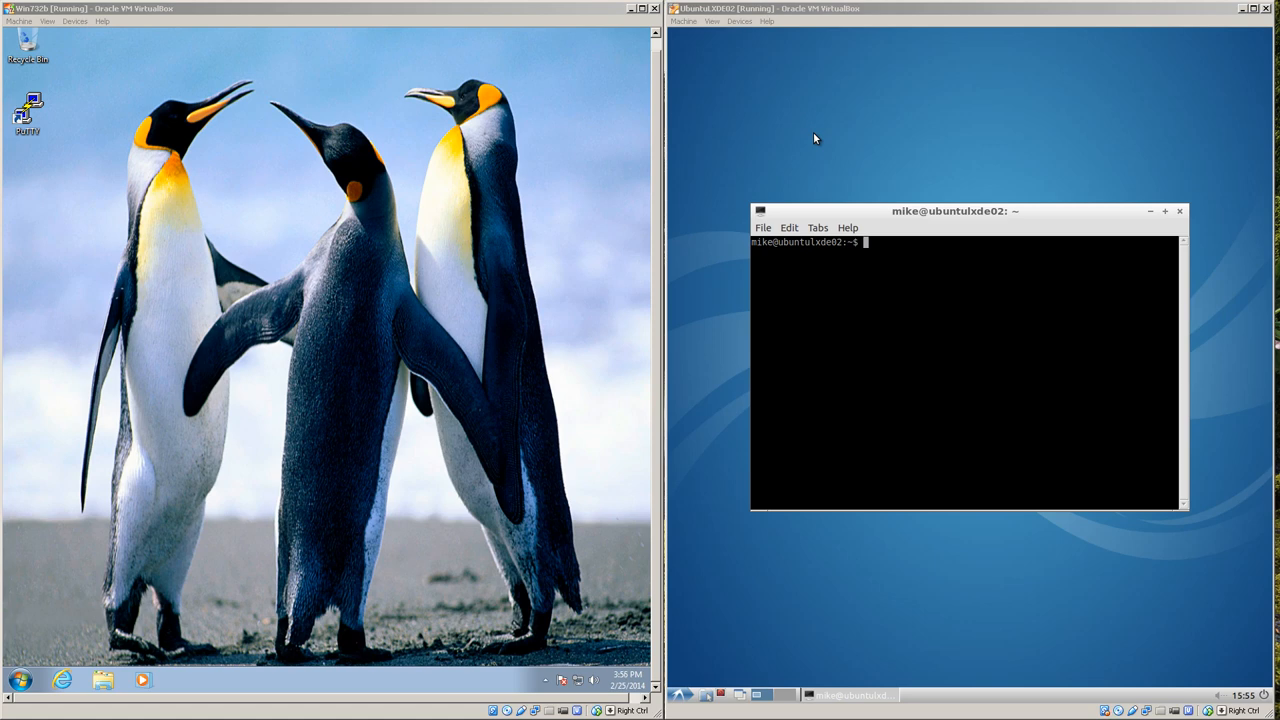
pyautogui.moveTo(690, 193)
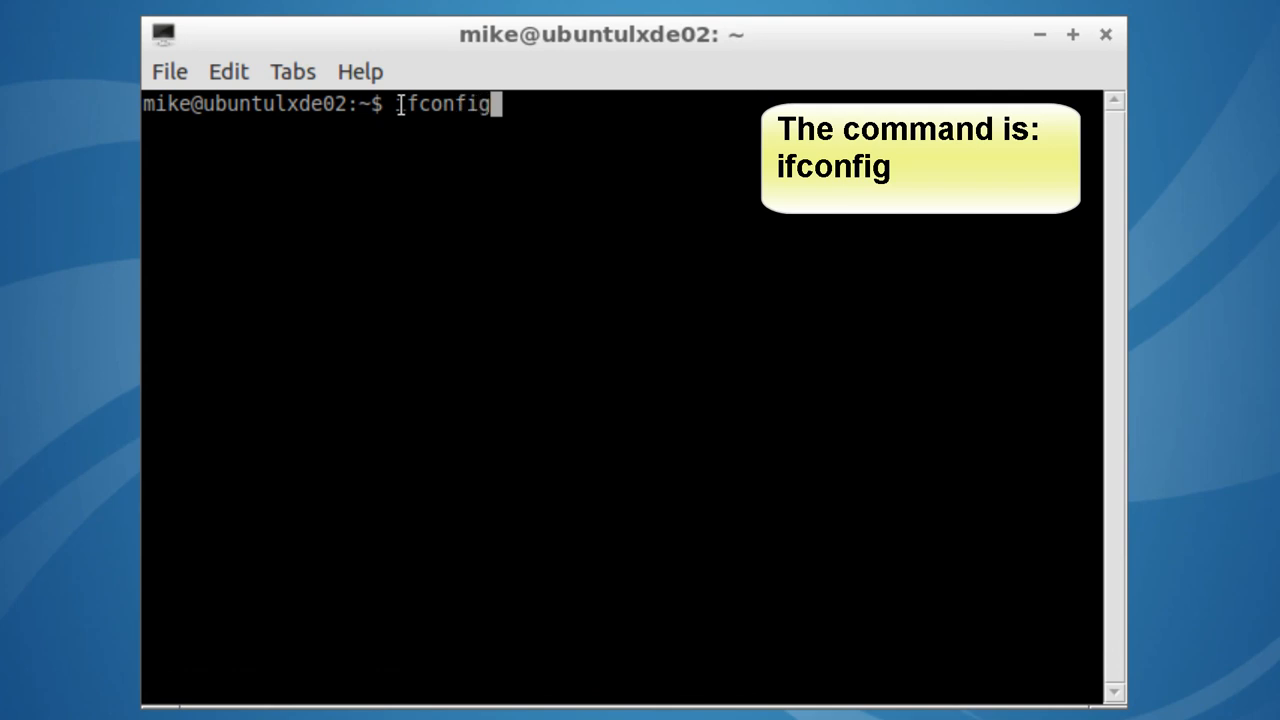
# Run ifconfig to display the machine's network interface addresses.
pyautogui.press('Return')
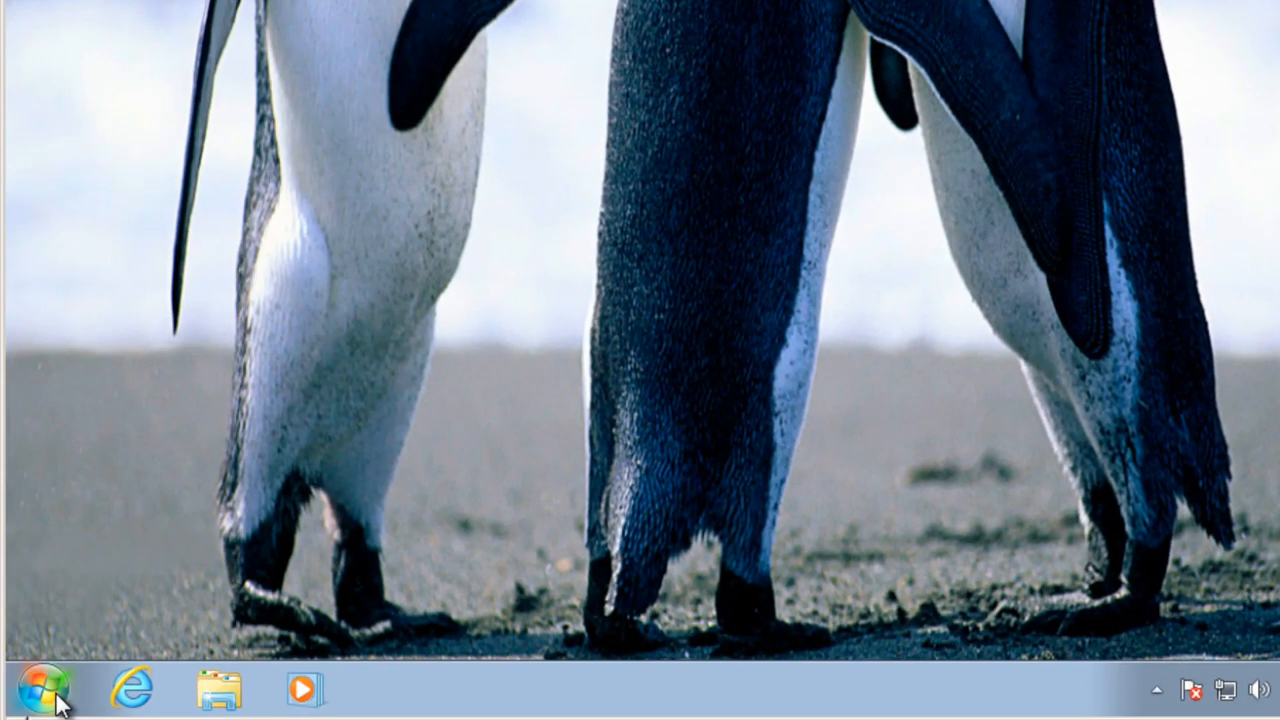
# Launch Remote Desktop Connection and connect to 192.168.1.17, getting past the identity warning.
pyautogui.click(40, 698)
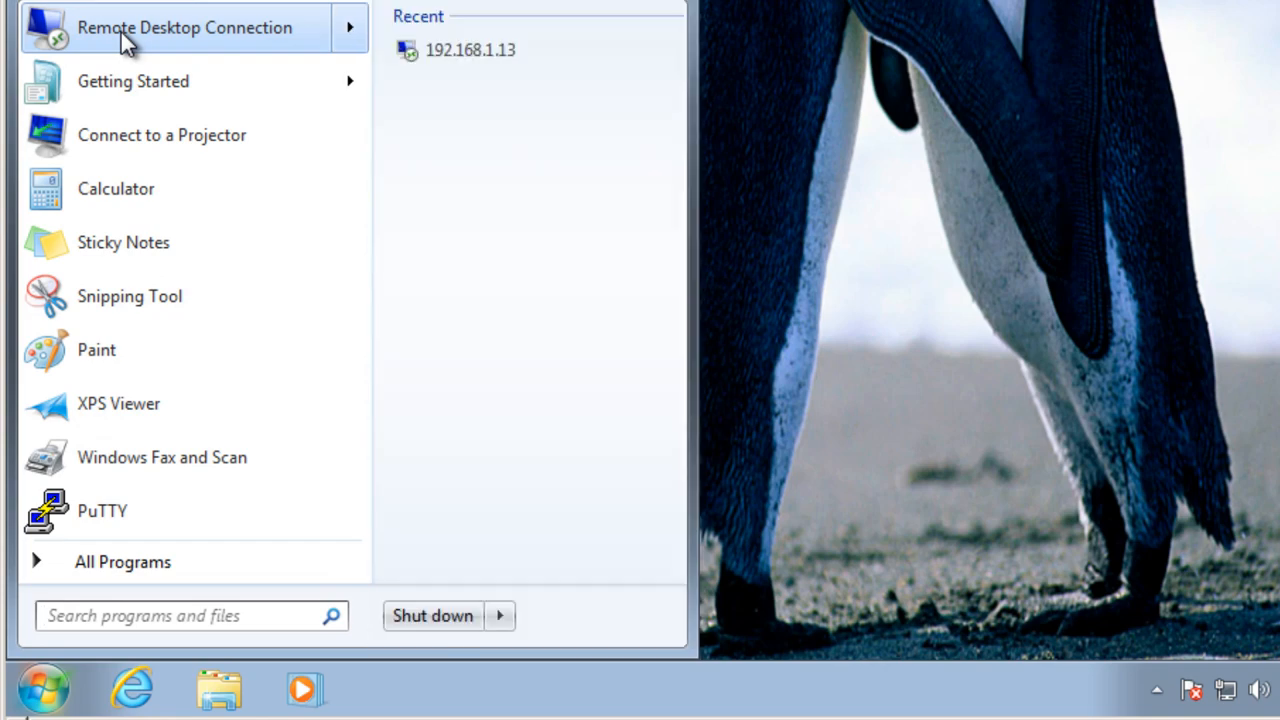
pyautogui.click(184, 27)
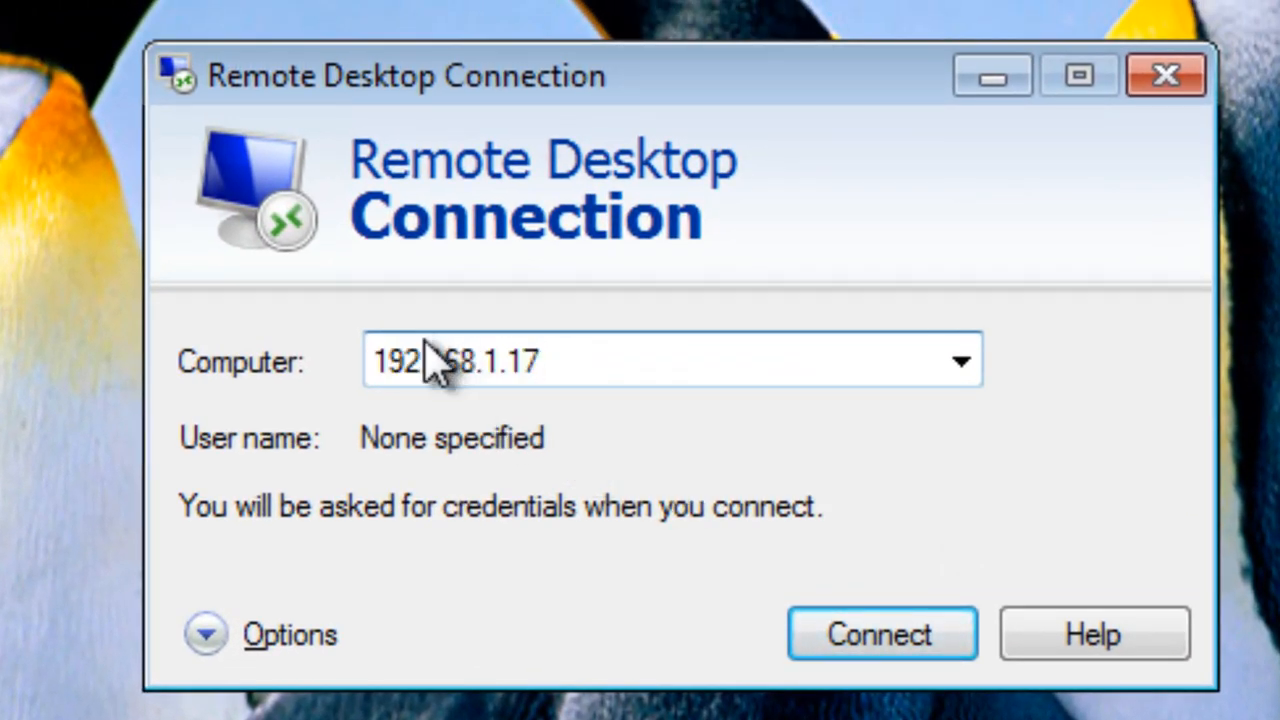
pyautogui.moveTo(805, 625)
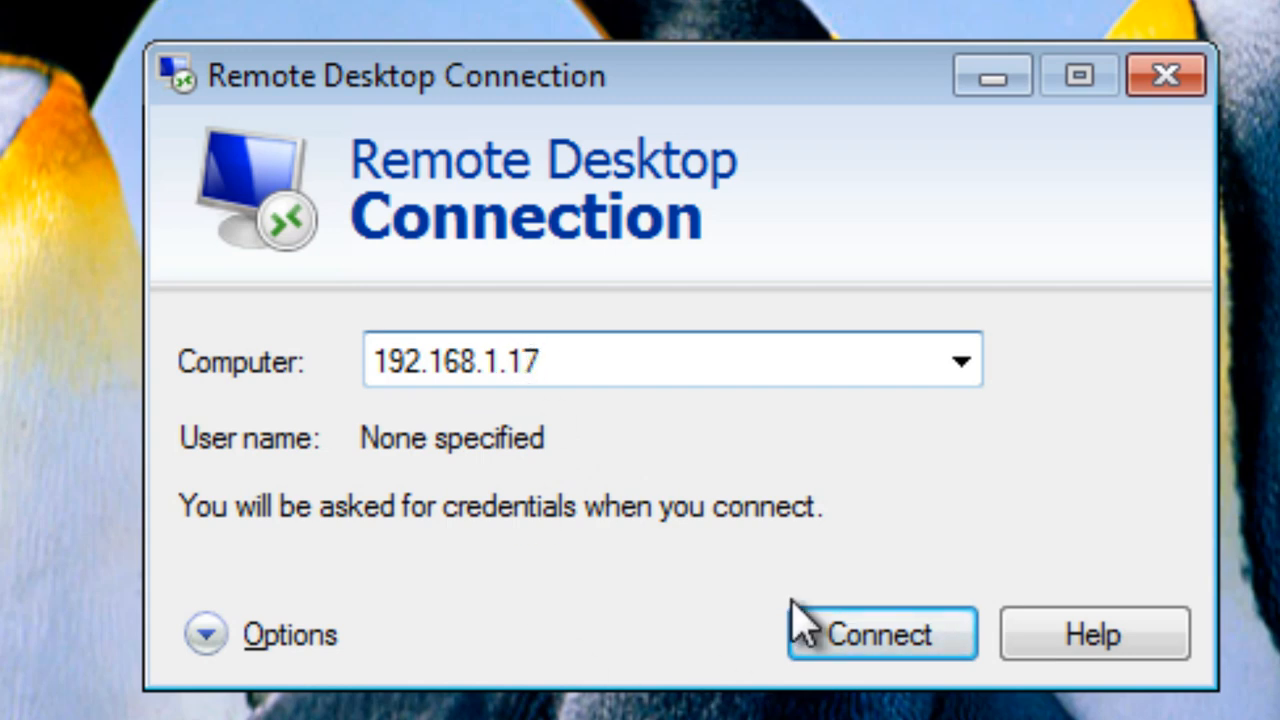
pyautogui.click(881, 633)
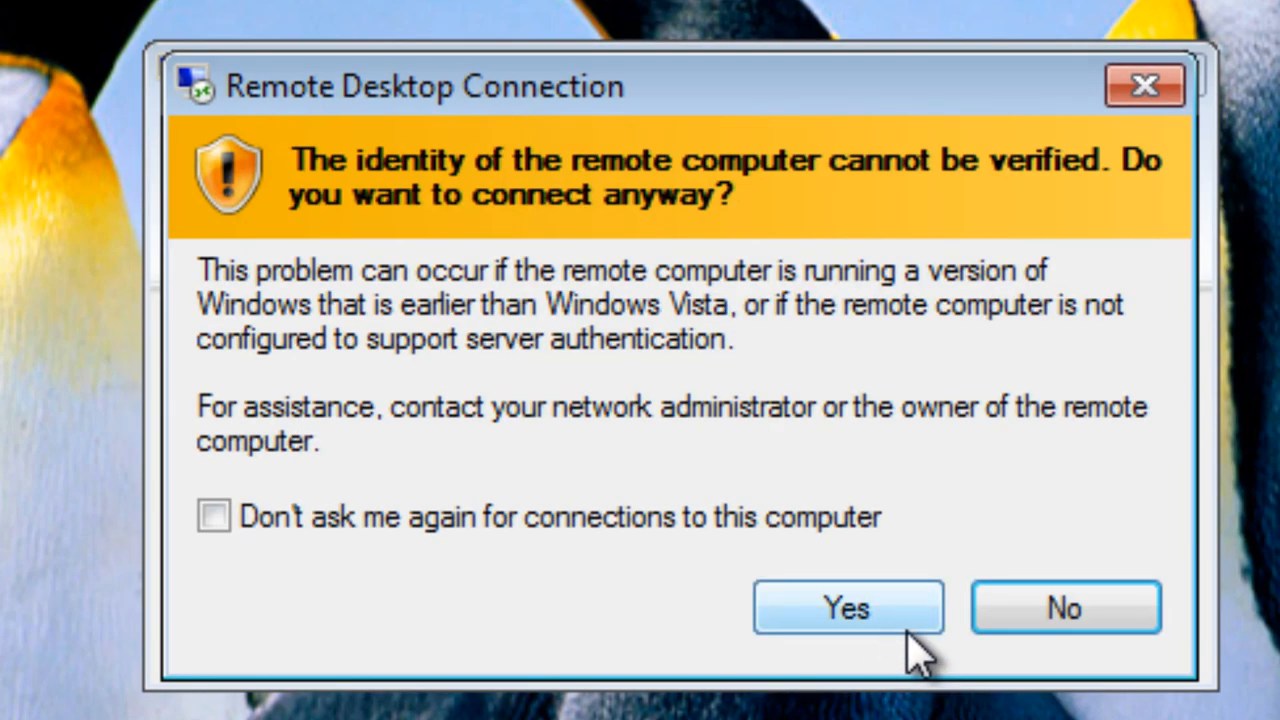
pyautogui.click(846, 607)
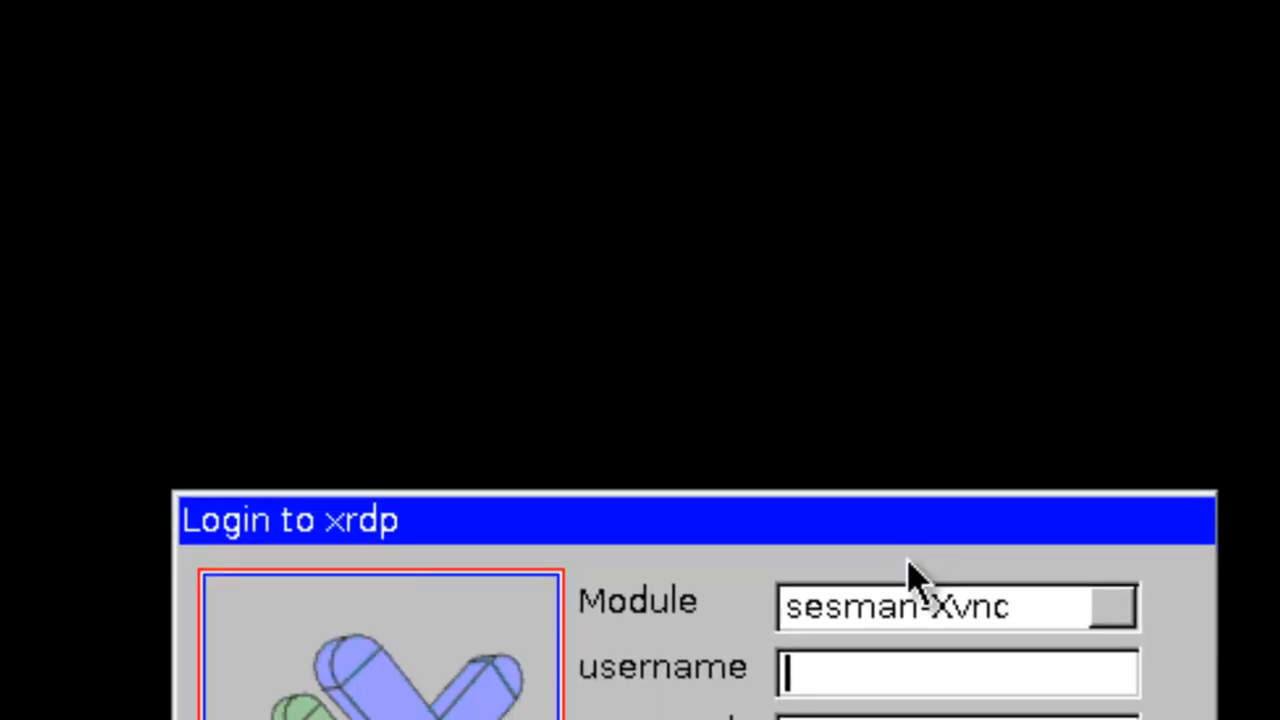
# Log in to xrdp as mike, retrying the password, and dismiss the connection log.
pyautogui.write('mik')
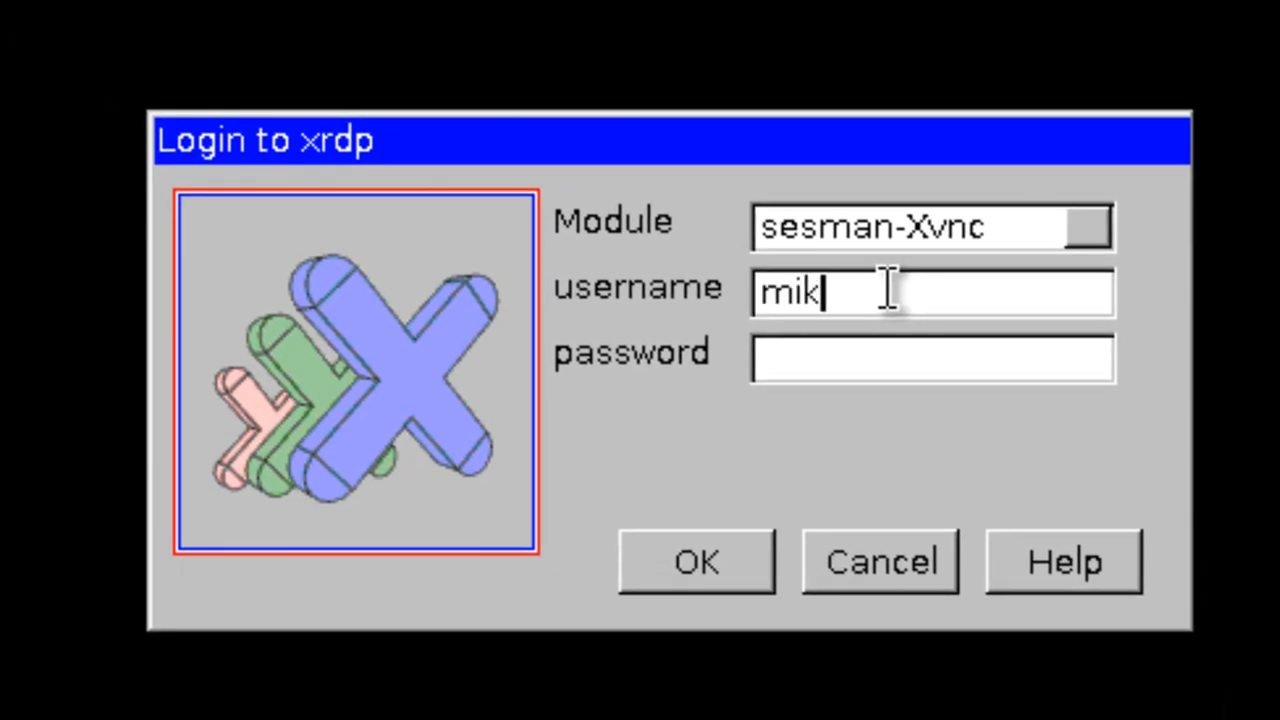
pyautogui.write('e')
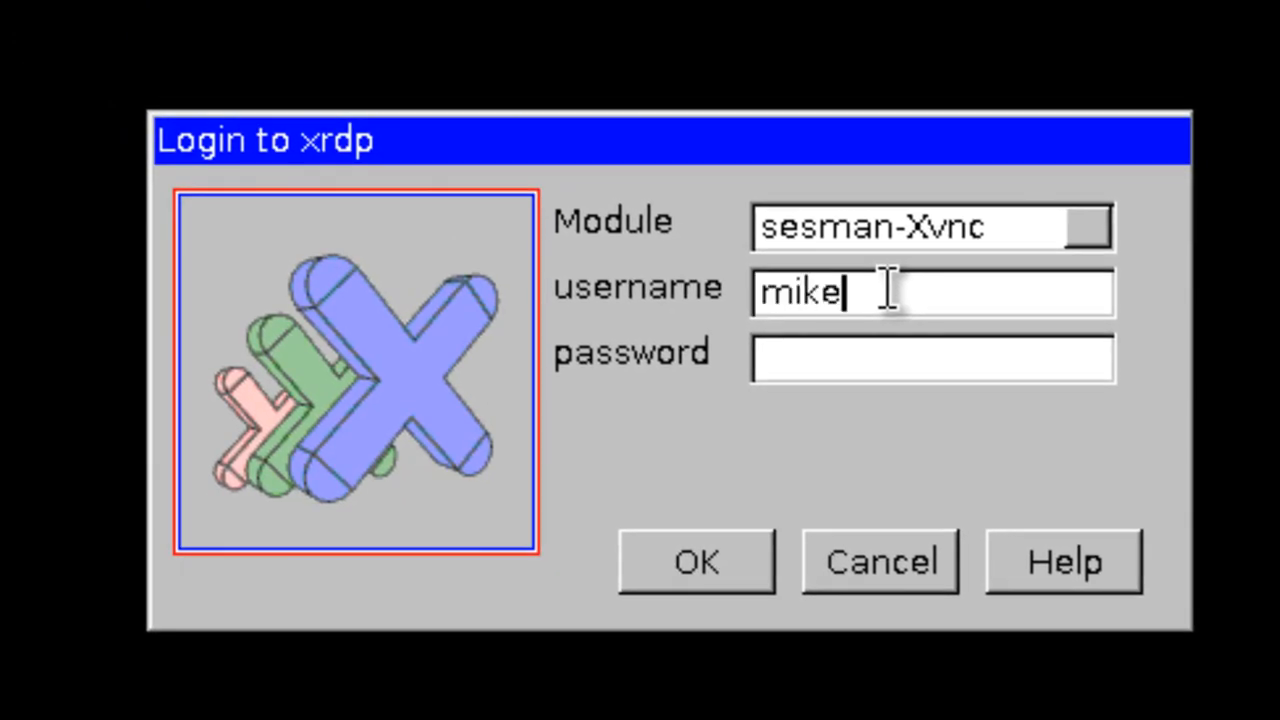
pyautogui.write('****')
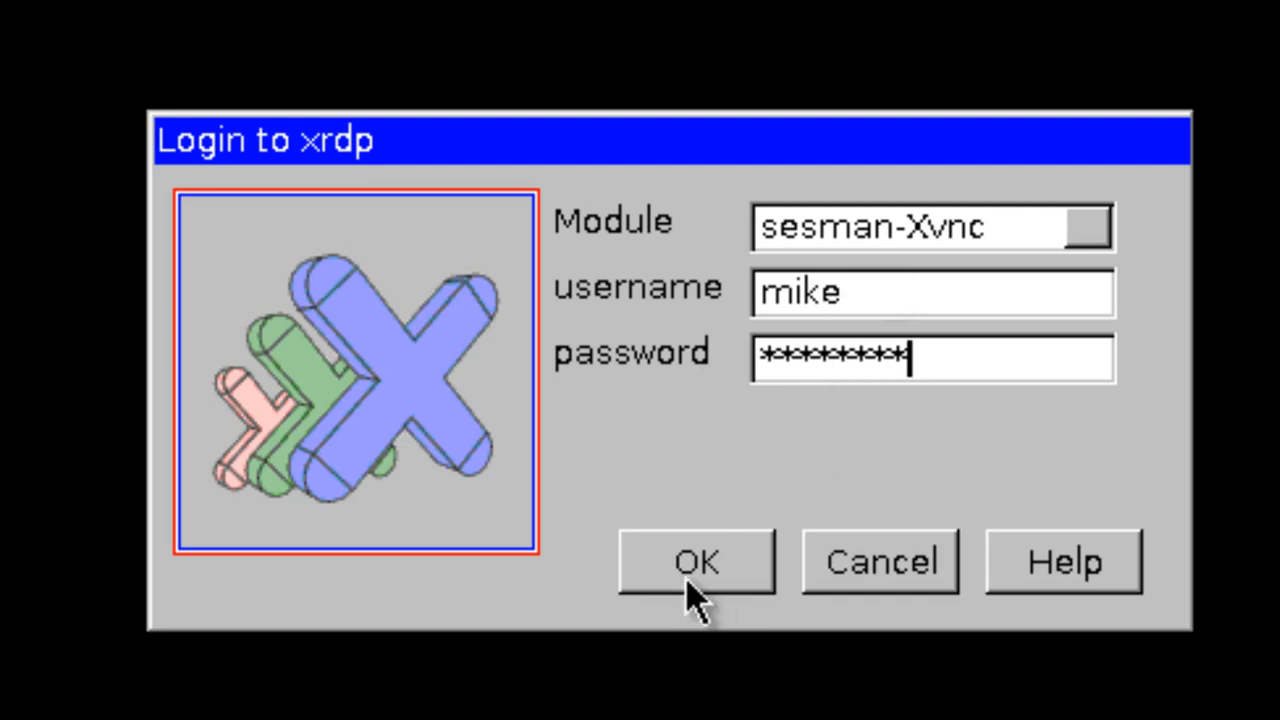
pyautogui.click(697, 560)
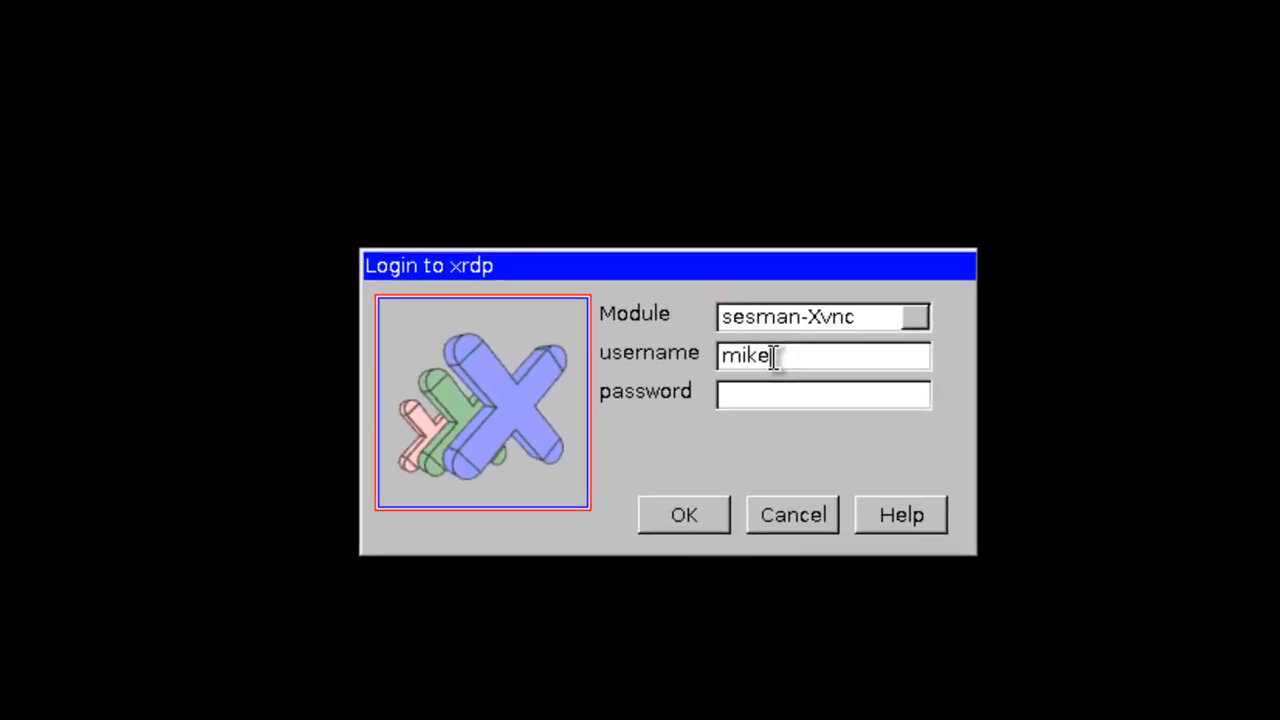
pyautogui.write('*')
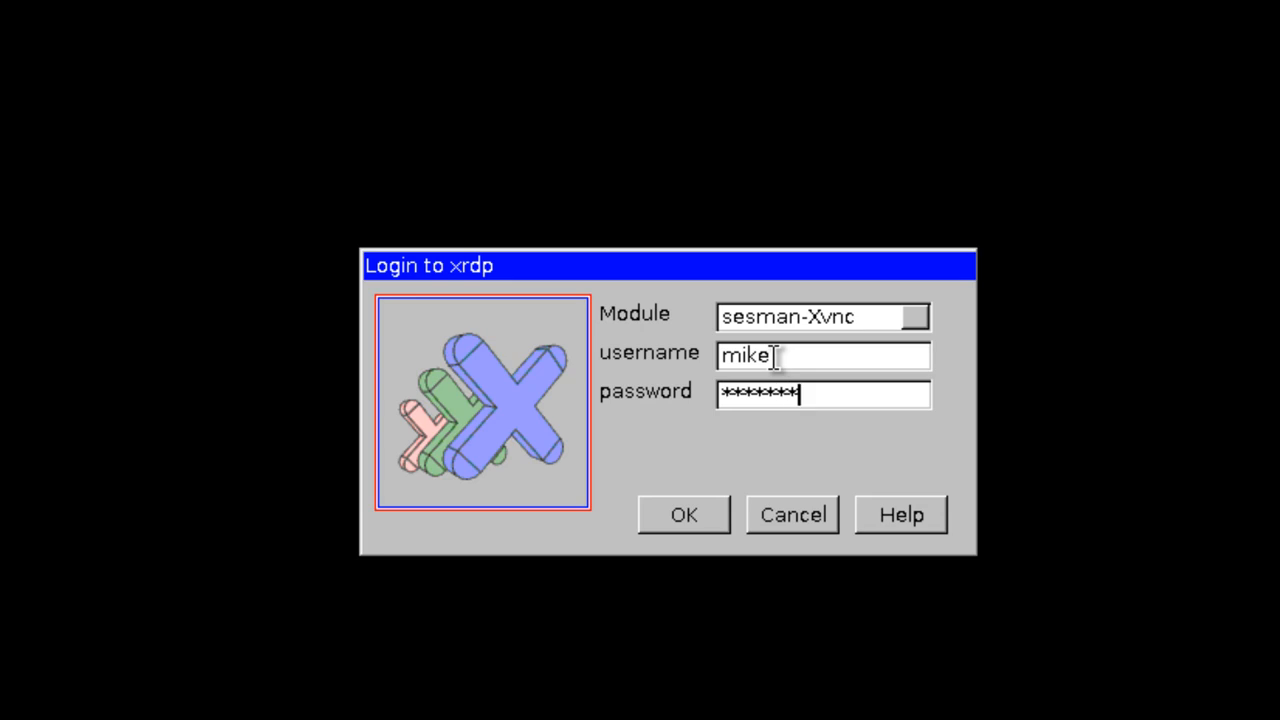
pyautogui.click(683, 514)
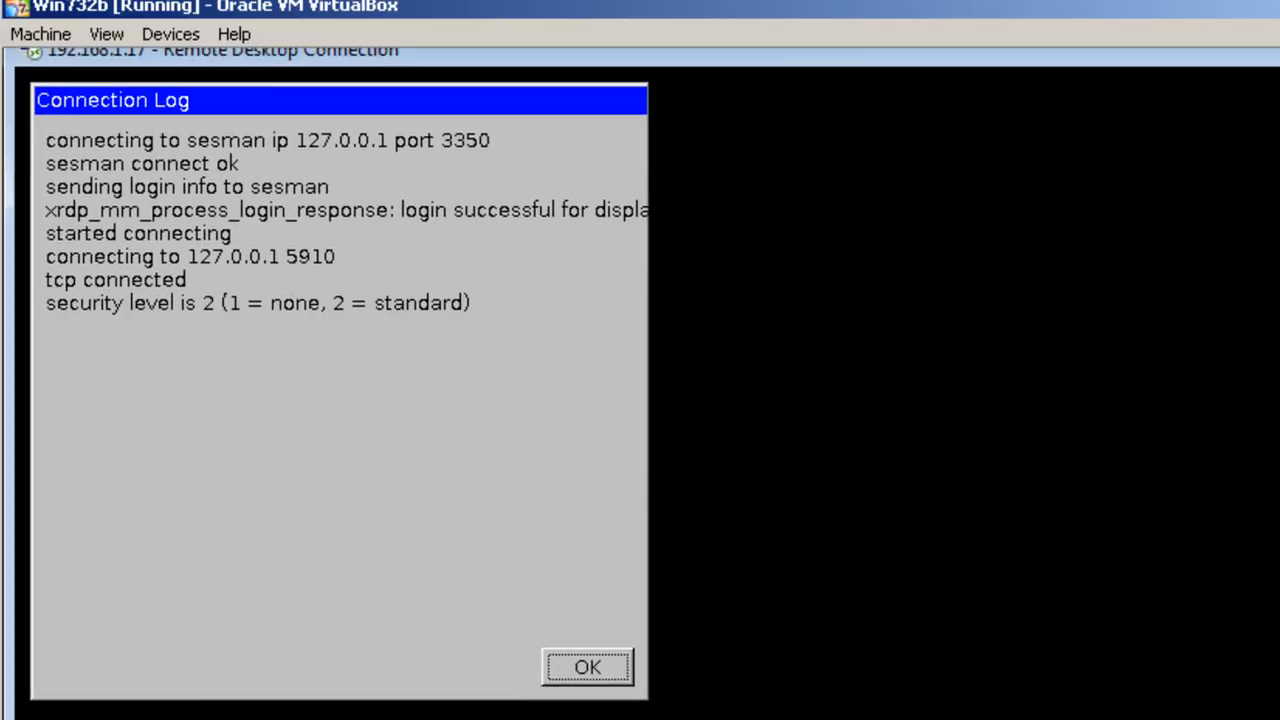
pyautogui.click(587, 667)
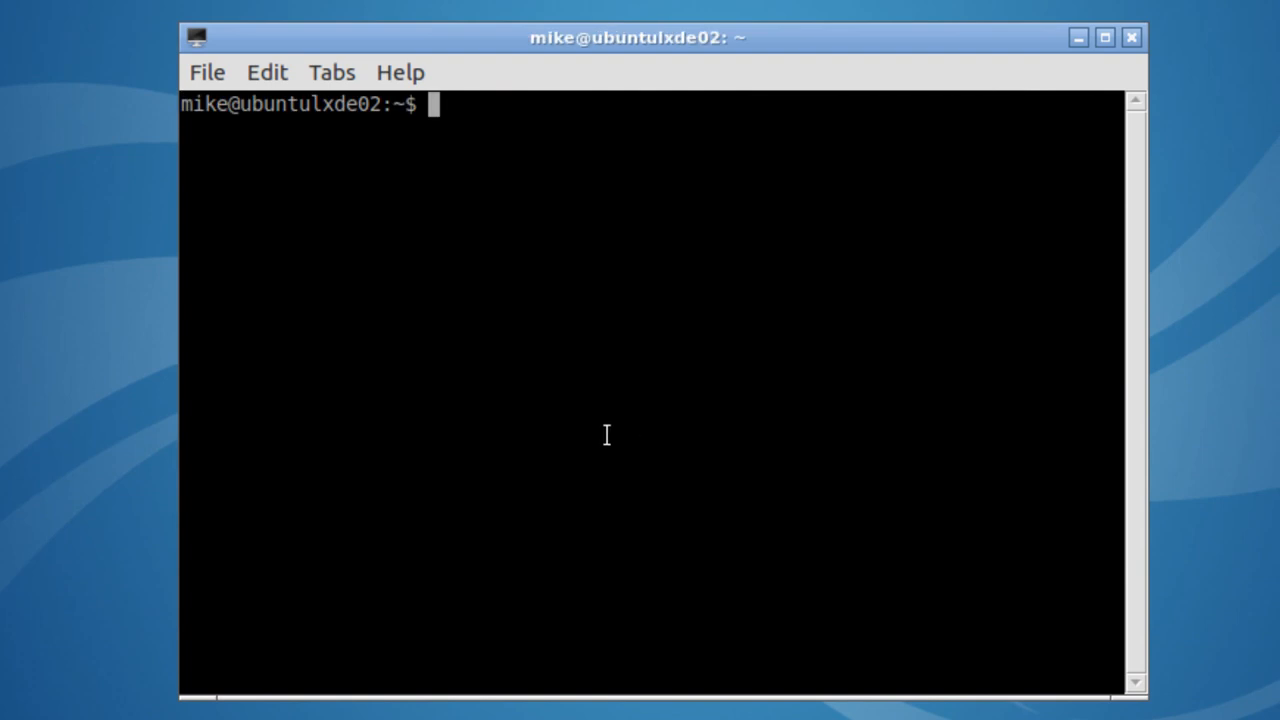
pyautogui.moveTo(911, 300)
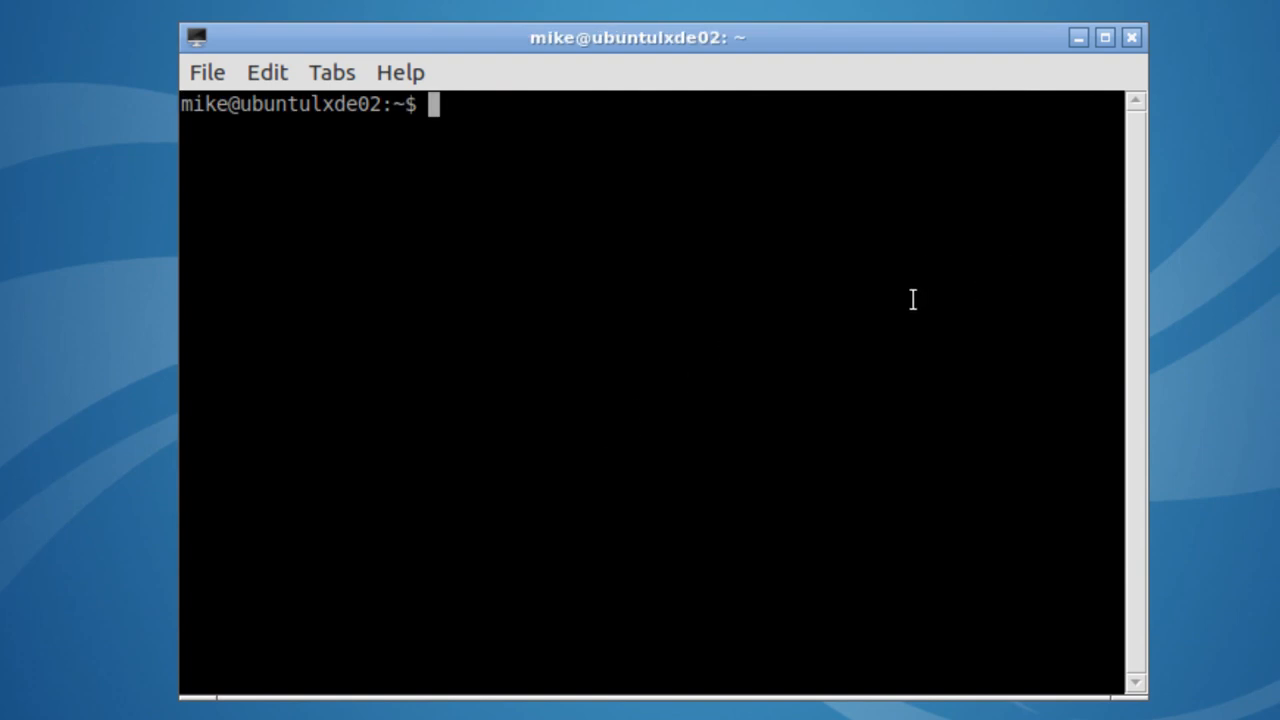
pyautogui.moveTo(847, 175)
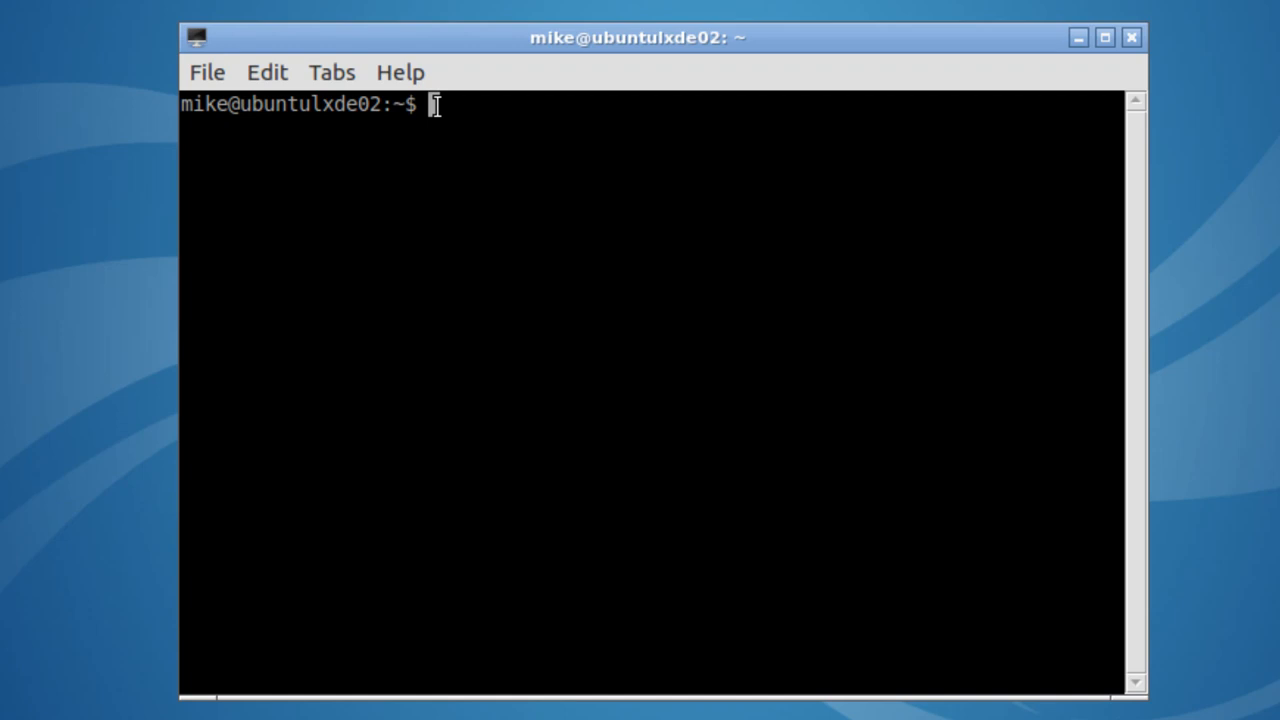
# Install Firefox with sudo apt-get -y install firefox, supplying the sudo password.
pyautogui.write('sudo apt')
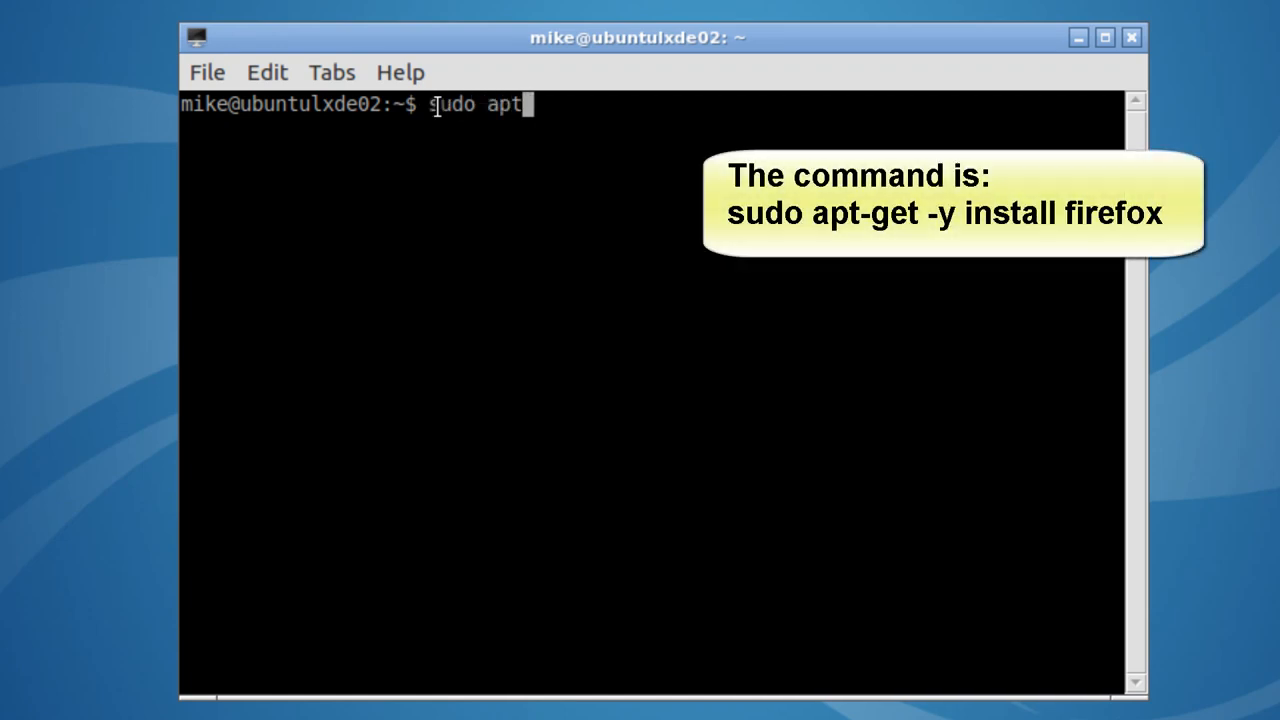
pyautogui.write('-get in')
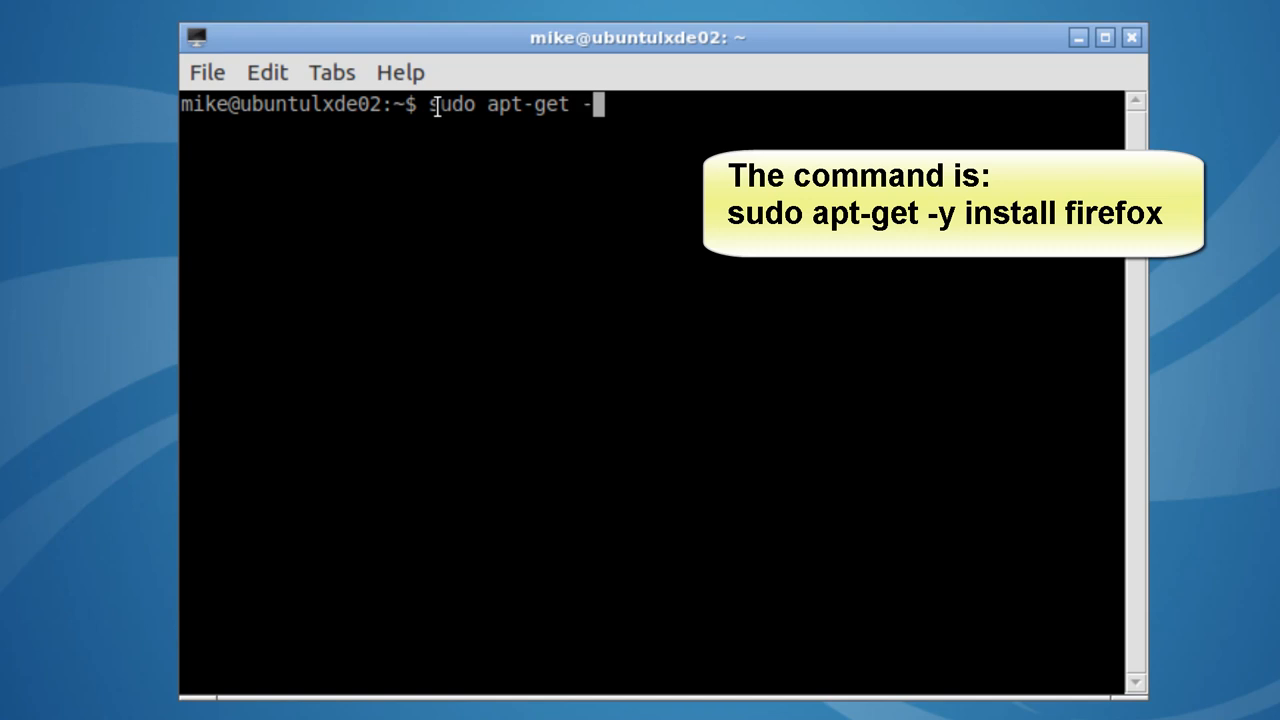
pyautogui.write('y')
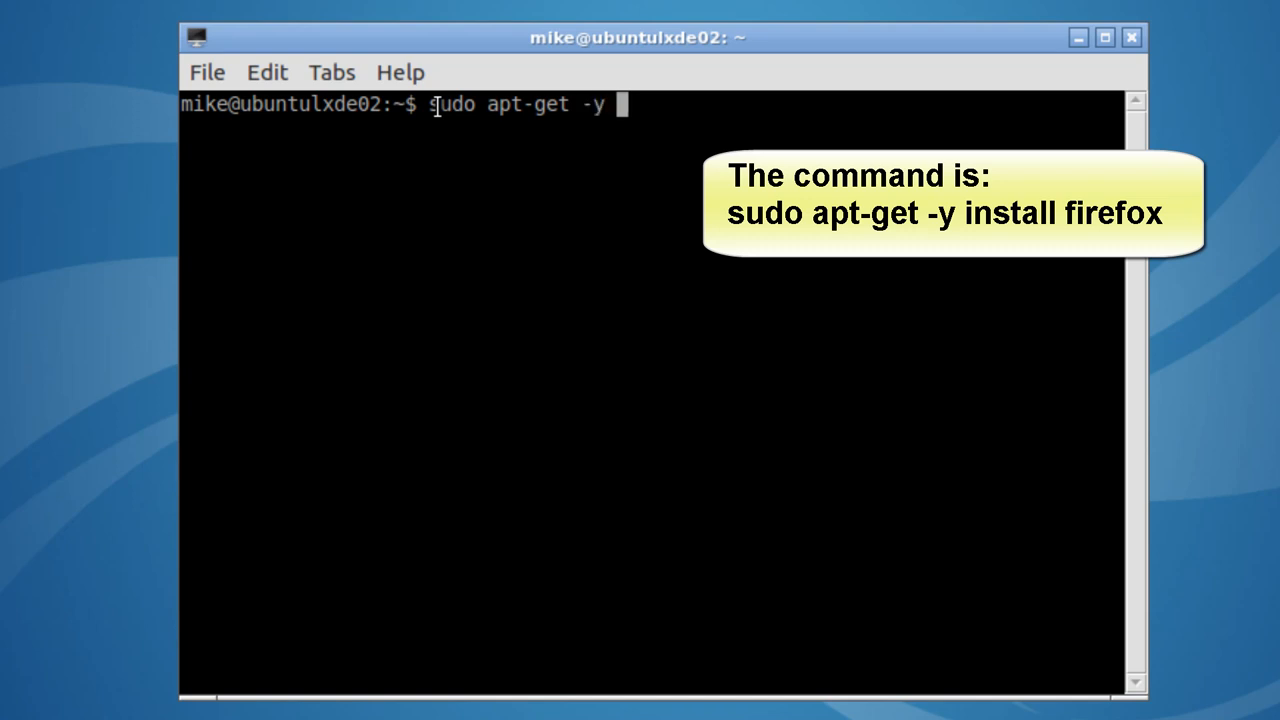
pyautogui.write('install fi')
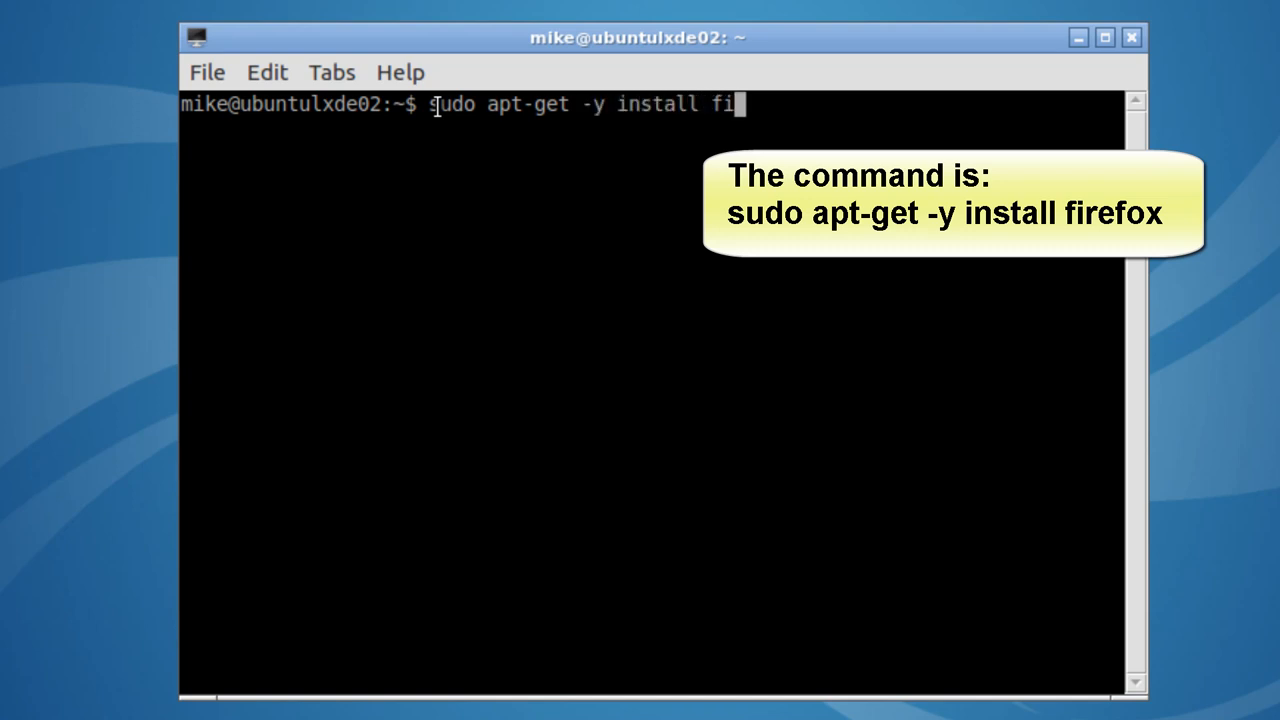
pyautogui.write('r')
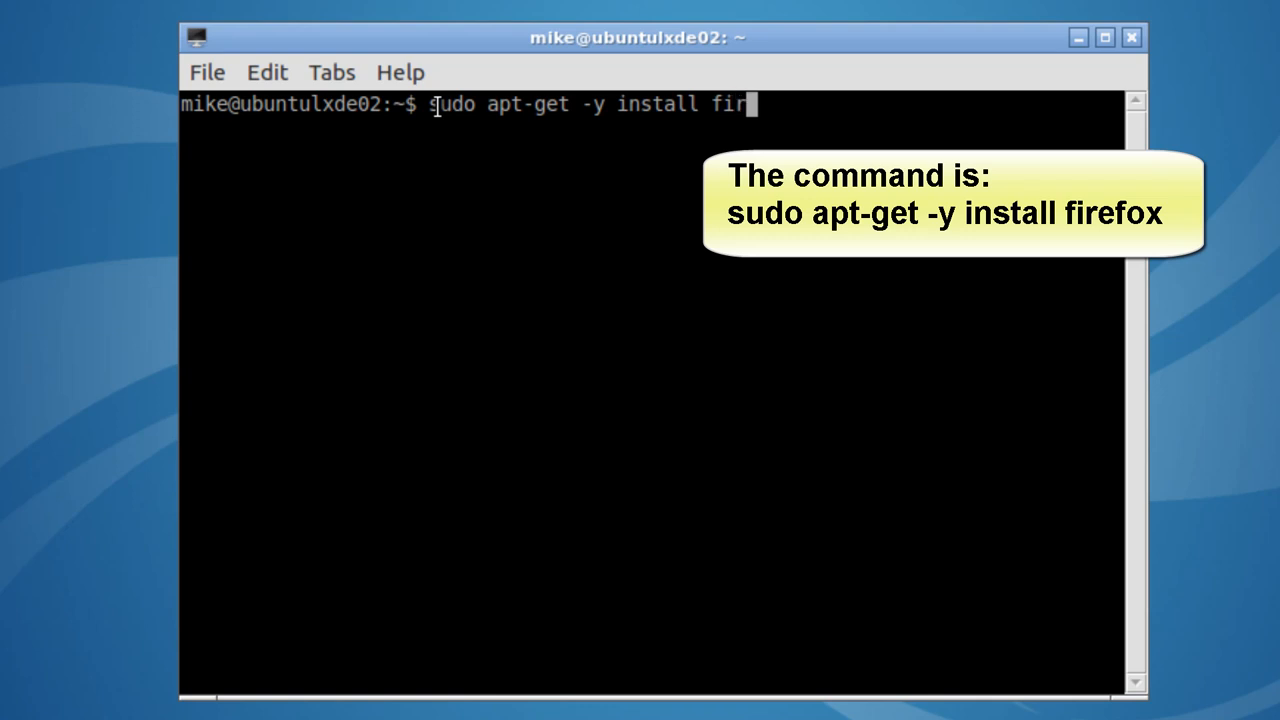
pyautogui.write('efox')
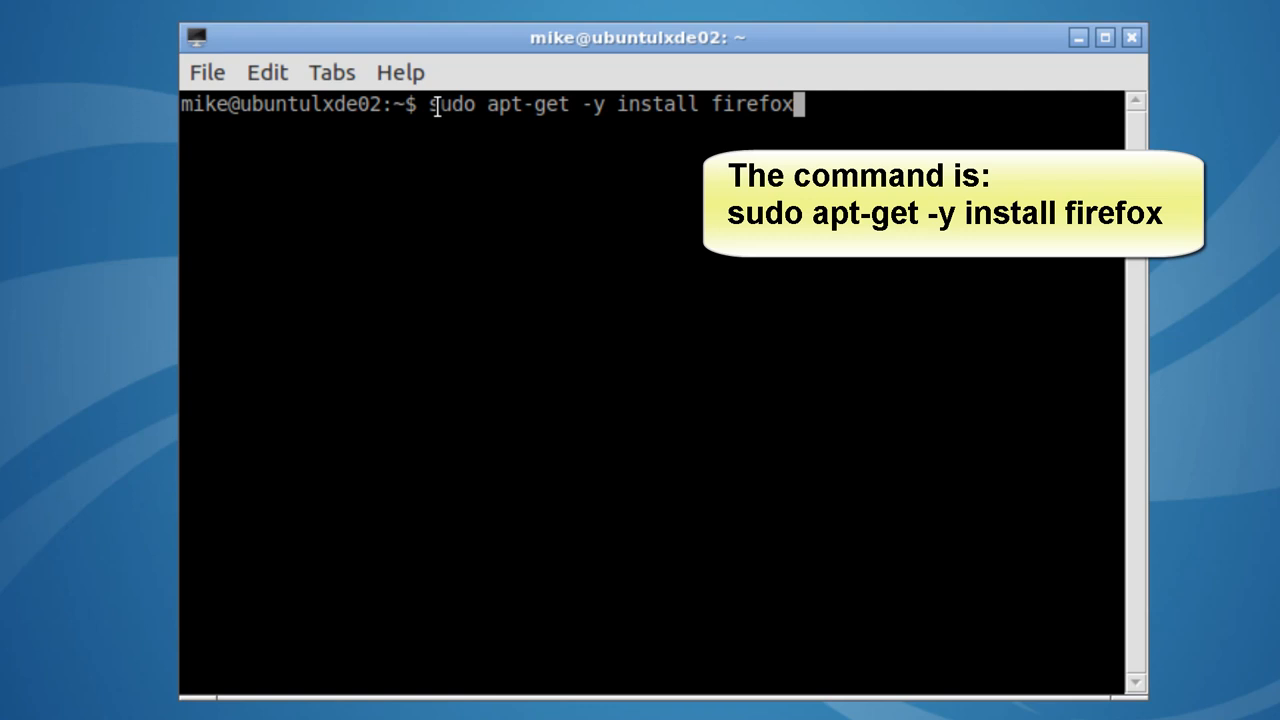
pyautogui.press('Return')
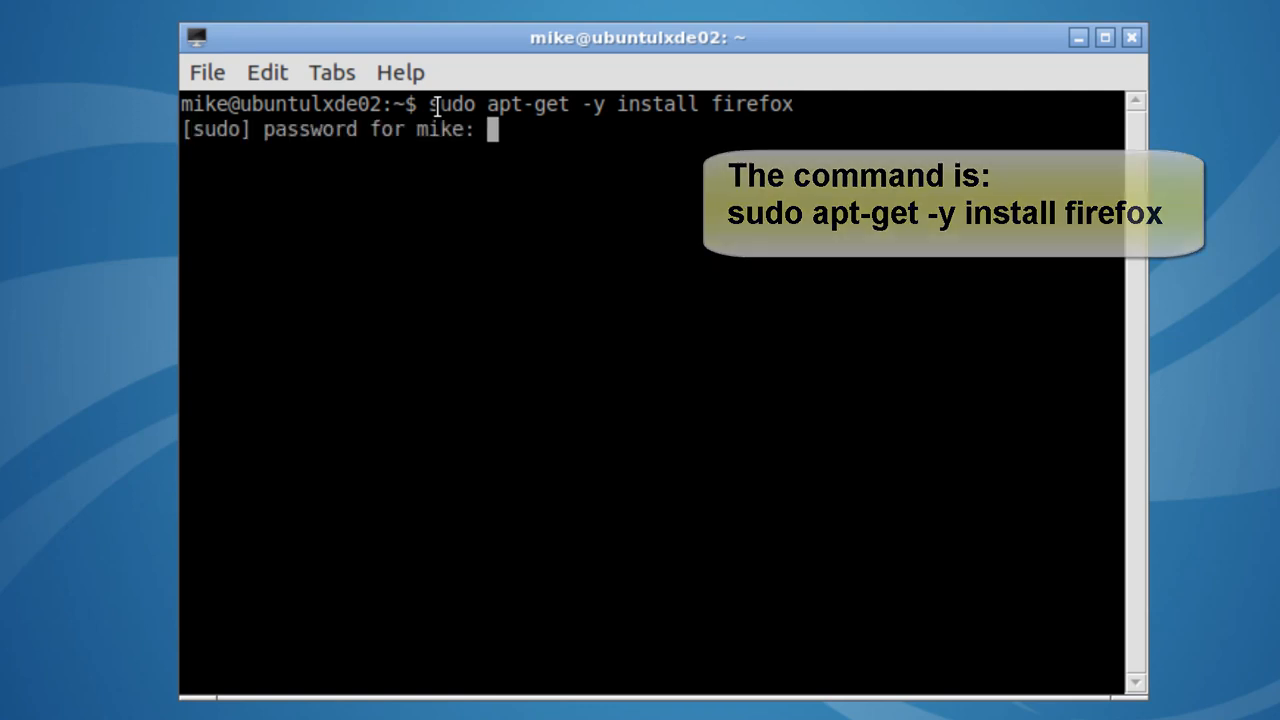
pyautogui.press('Return')
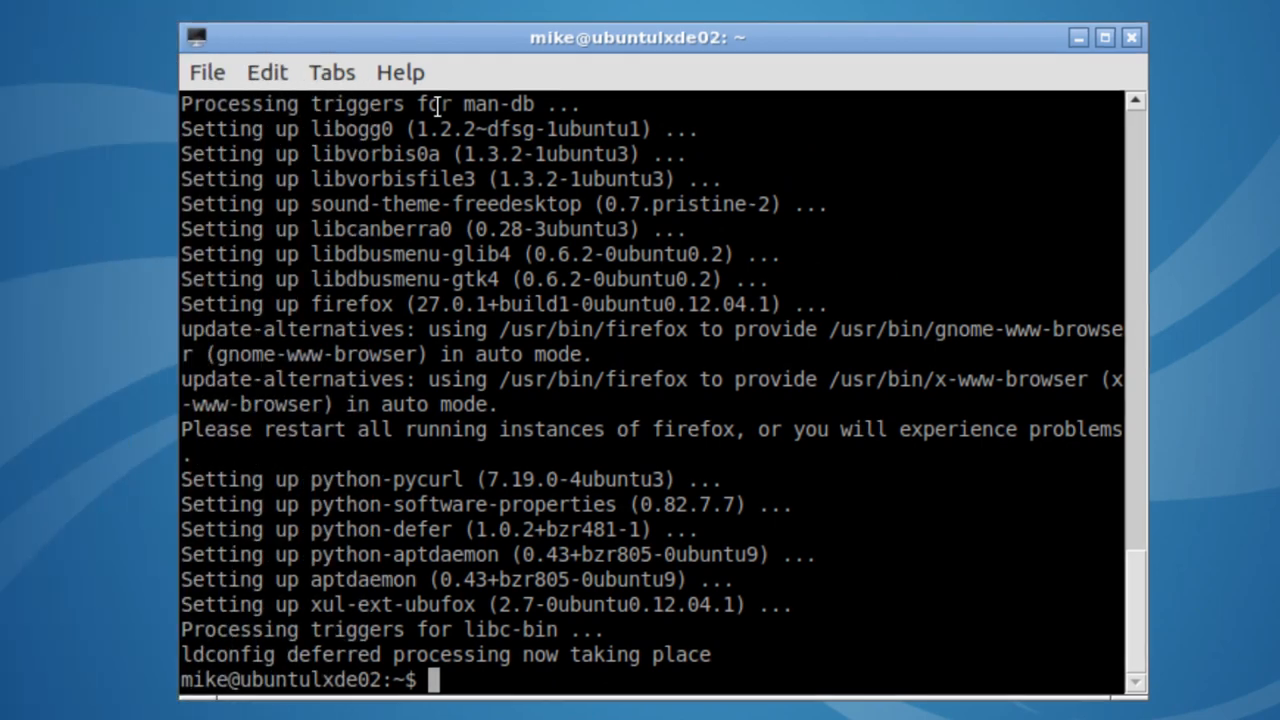
pyautogui.write('ex')
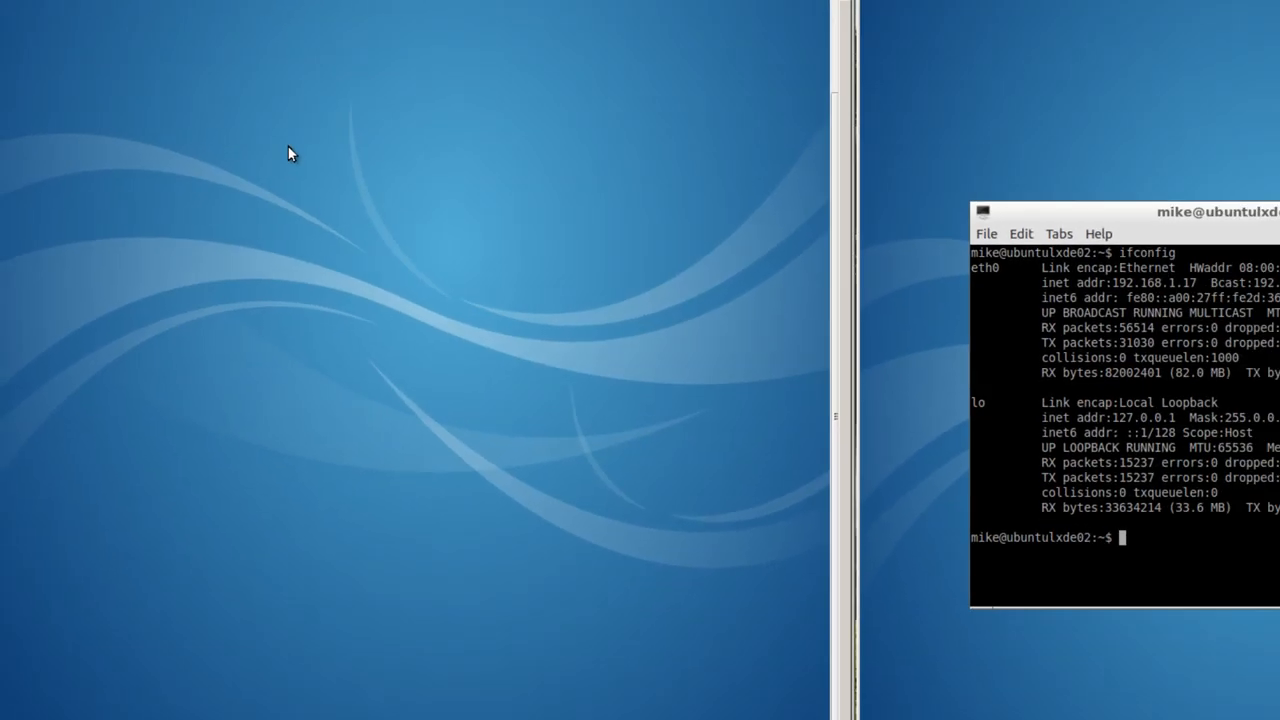
# Log out of the remote Lubuntu session from its start menu.
pyautogui.click(47, 478)
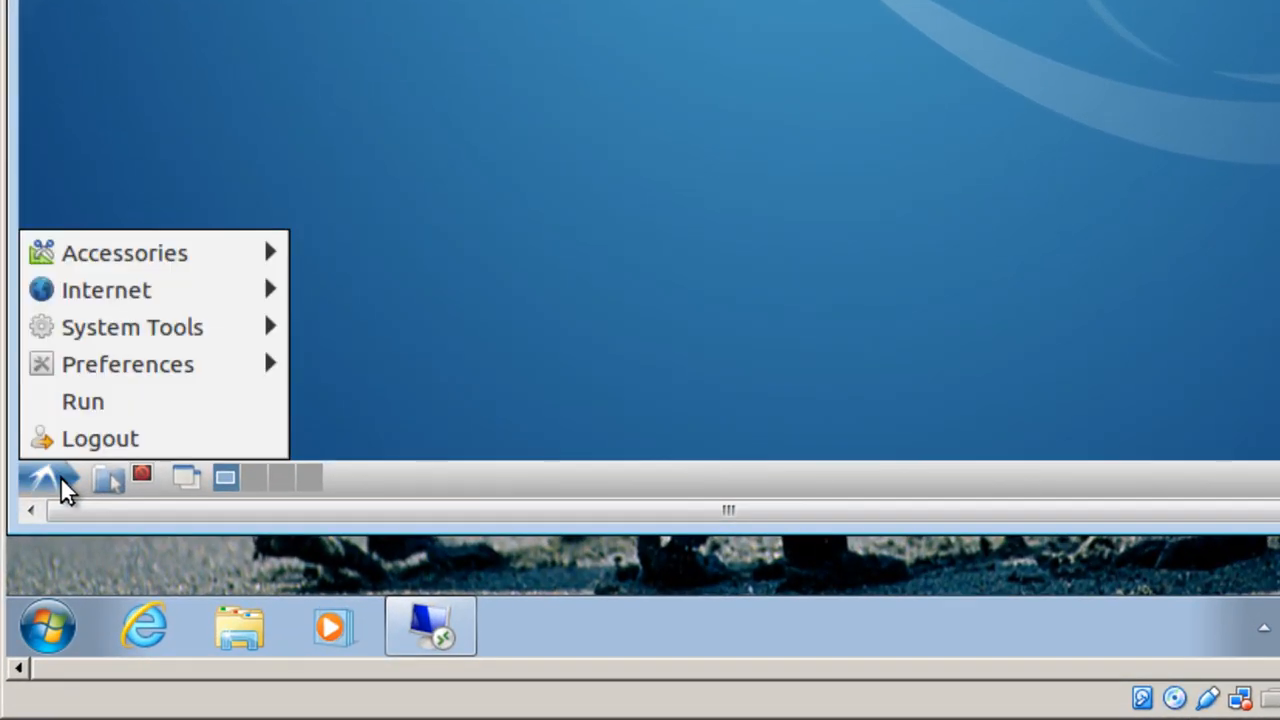
pyautogui.click(485, 275)
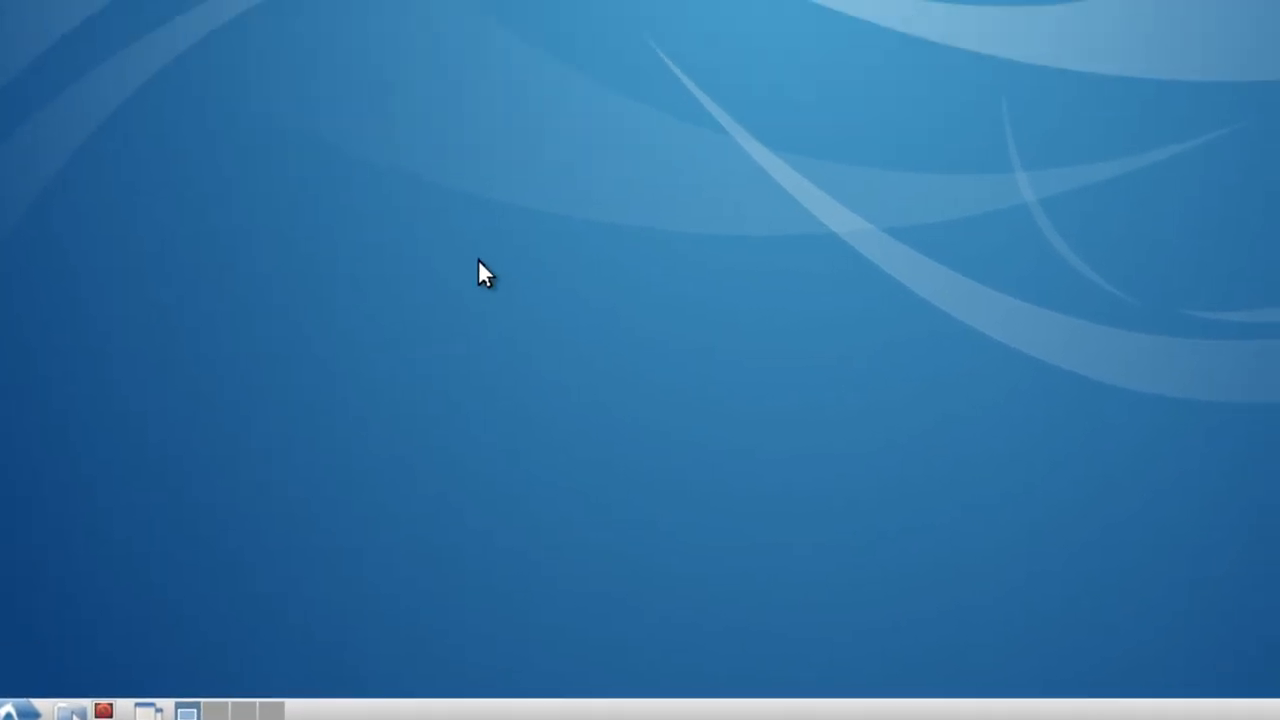
pyautogui.click(70, 710)
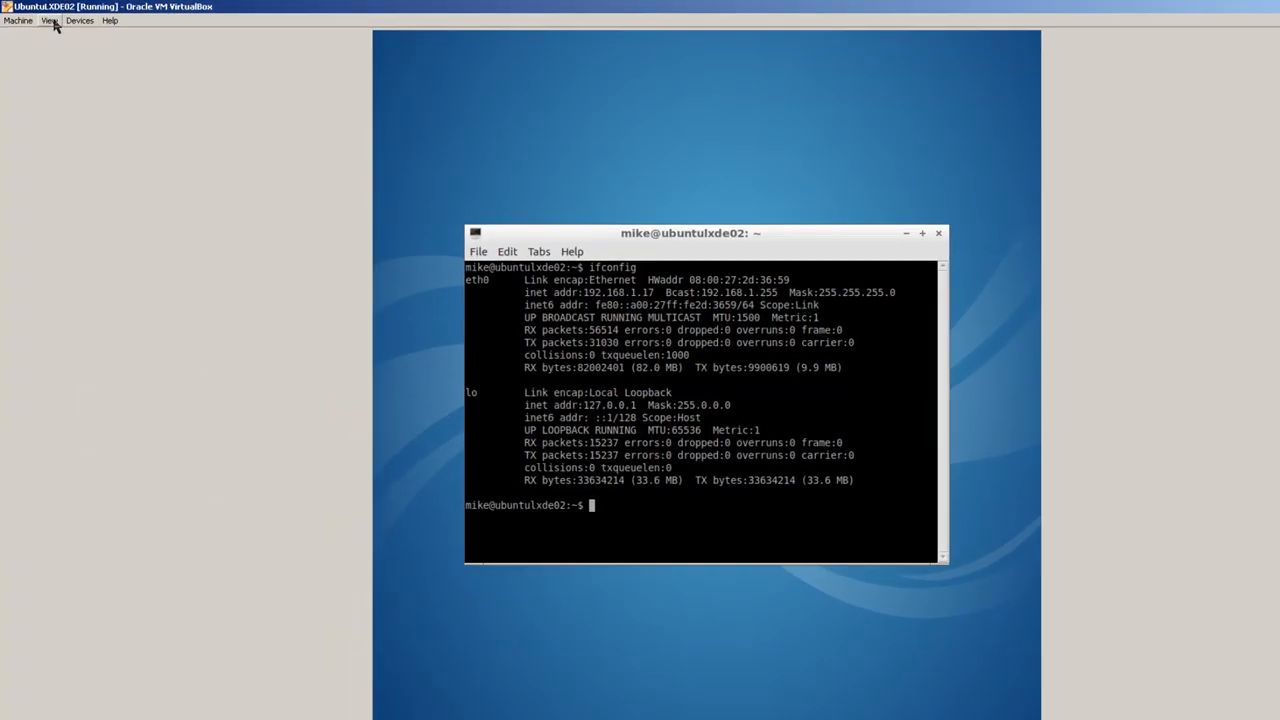
# Enable View > Auto-resize Guest Display so the Lubuntu desktop fills the window.
pyautogui.click(50, 20)
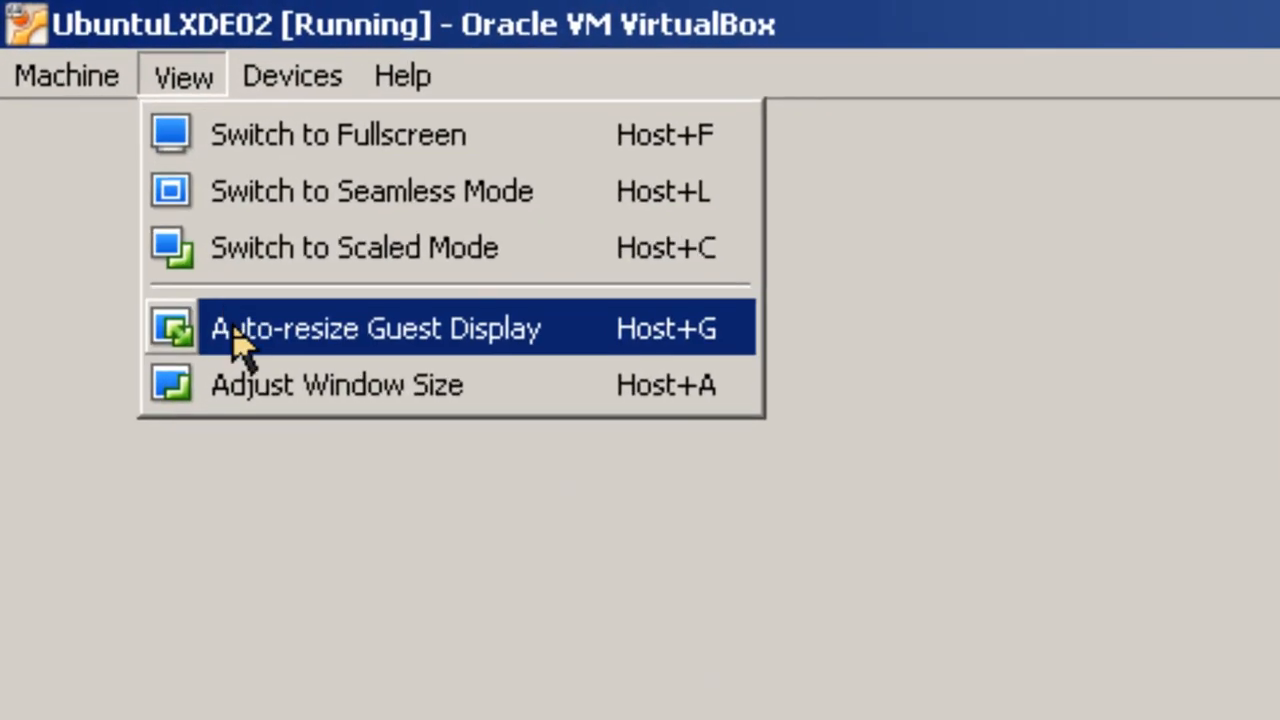
pyautogui.click(374, 328)
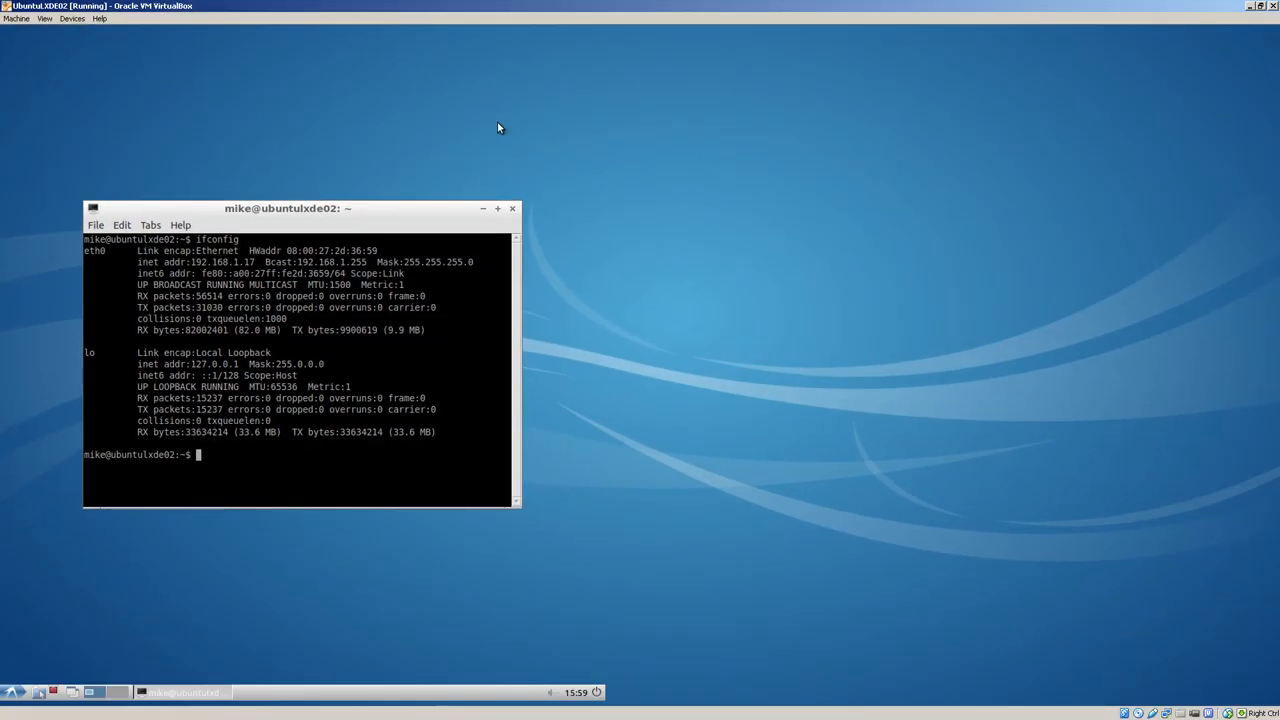
pyautogui.click(10, 692)
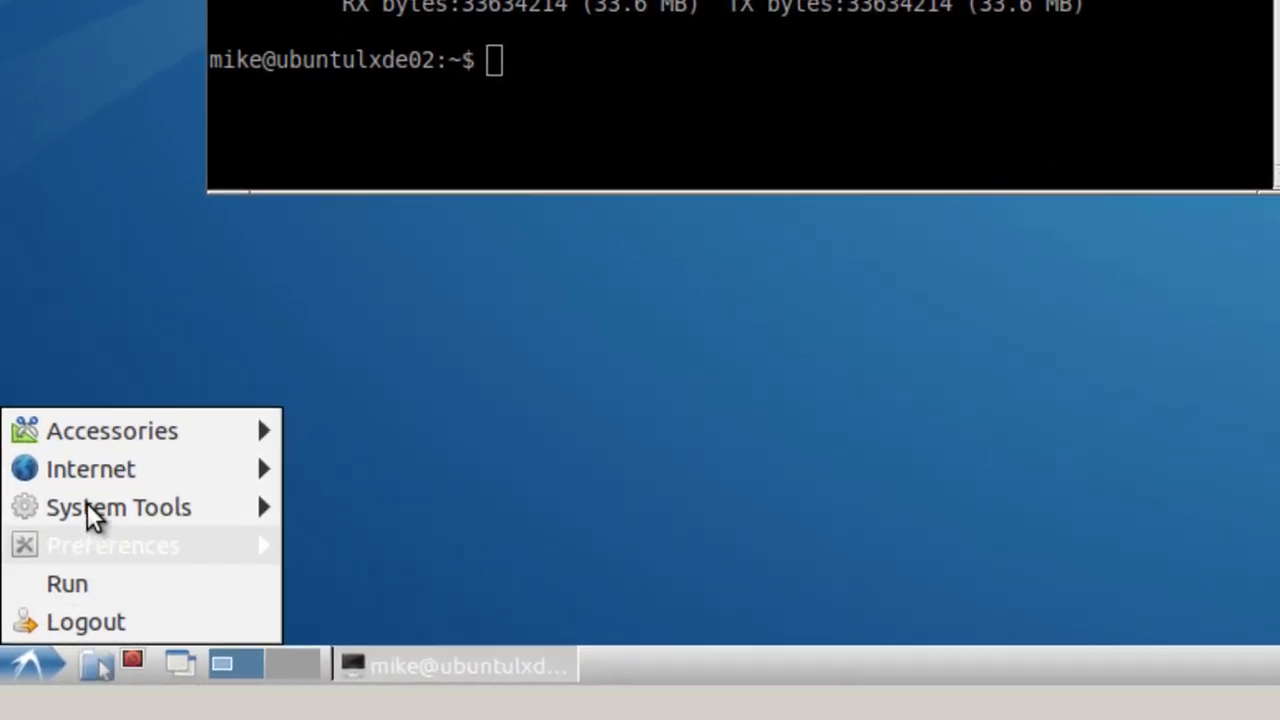